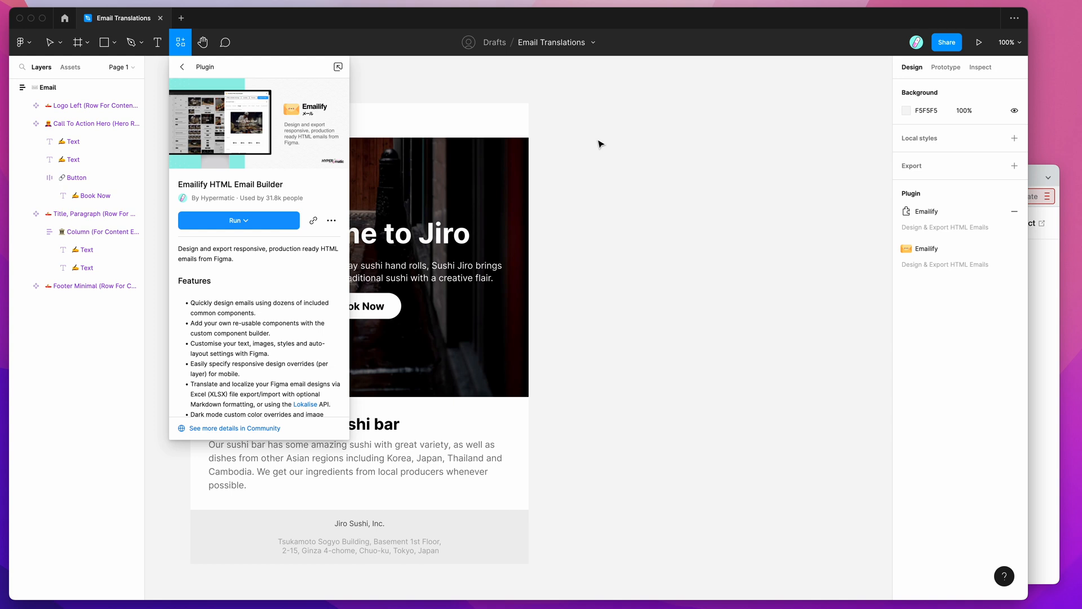
mouse_move(179, 42)
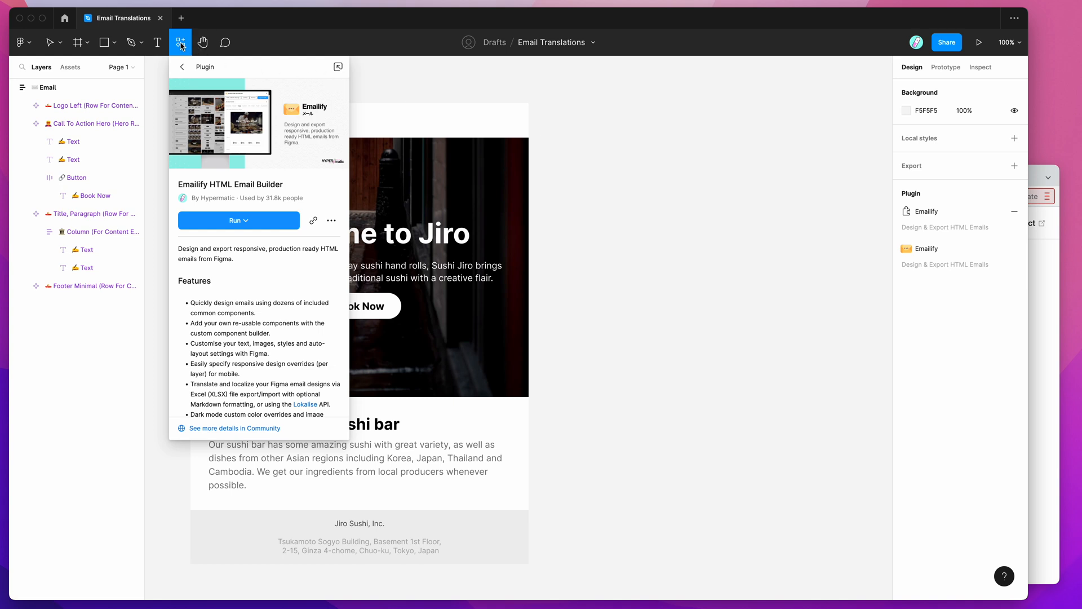
mouse_move(181, 42)
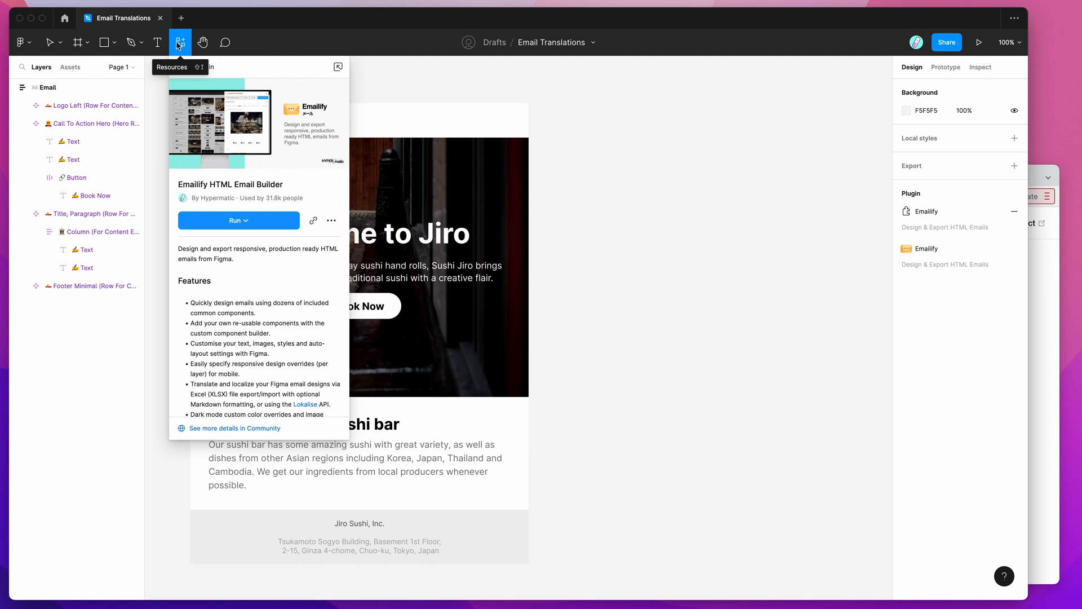
mouse_move(234, 99)
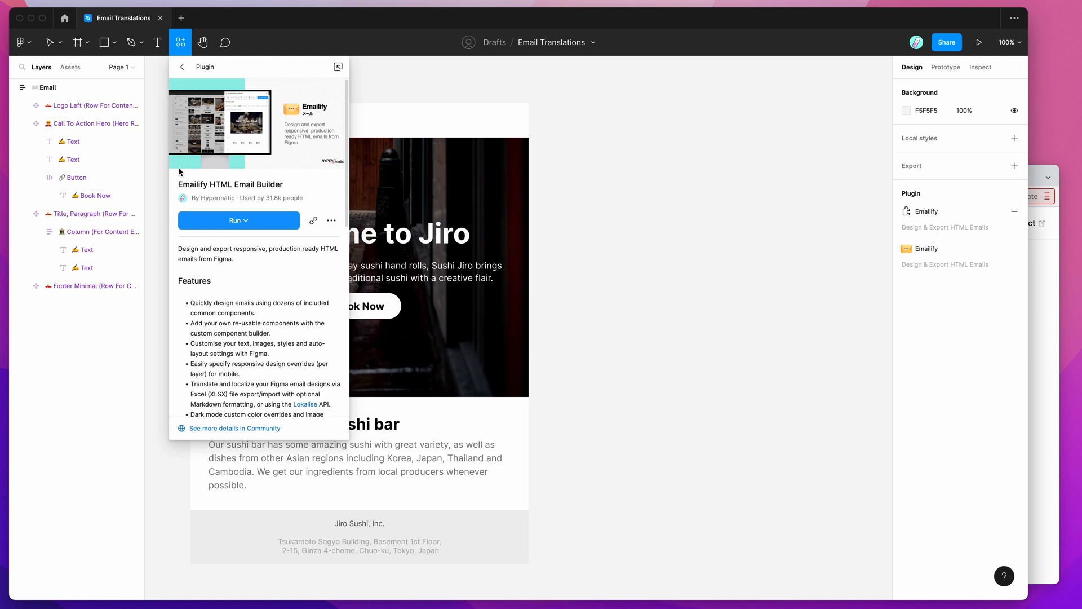
mouse_move(202, 172)
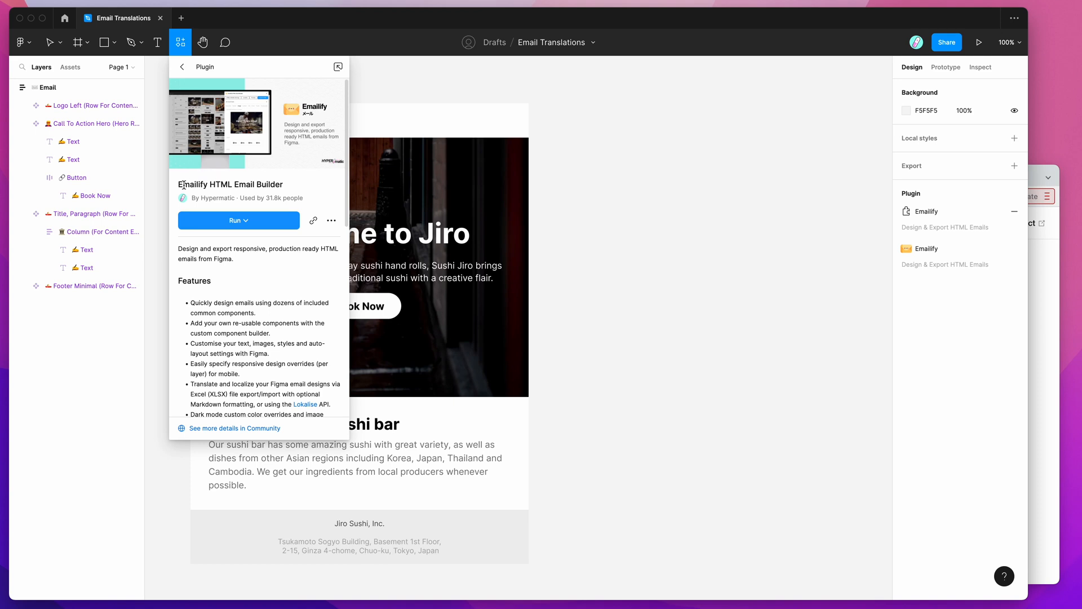
mouse_move(247, 172)
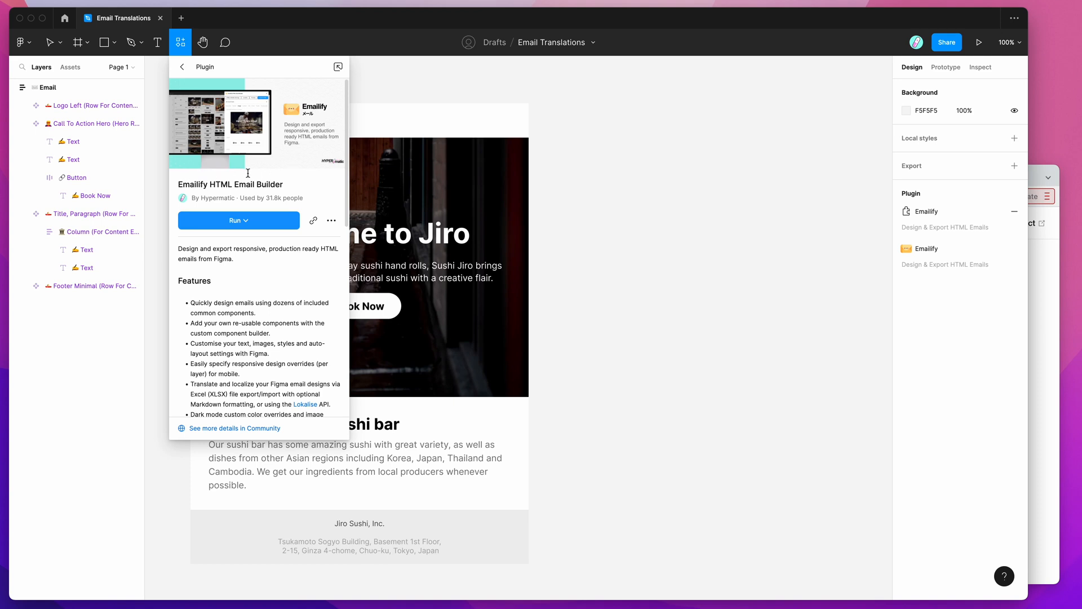
mouse_move(235, 229)
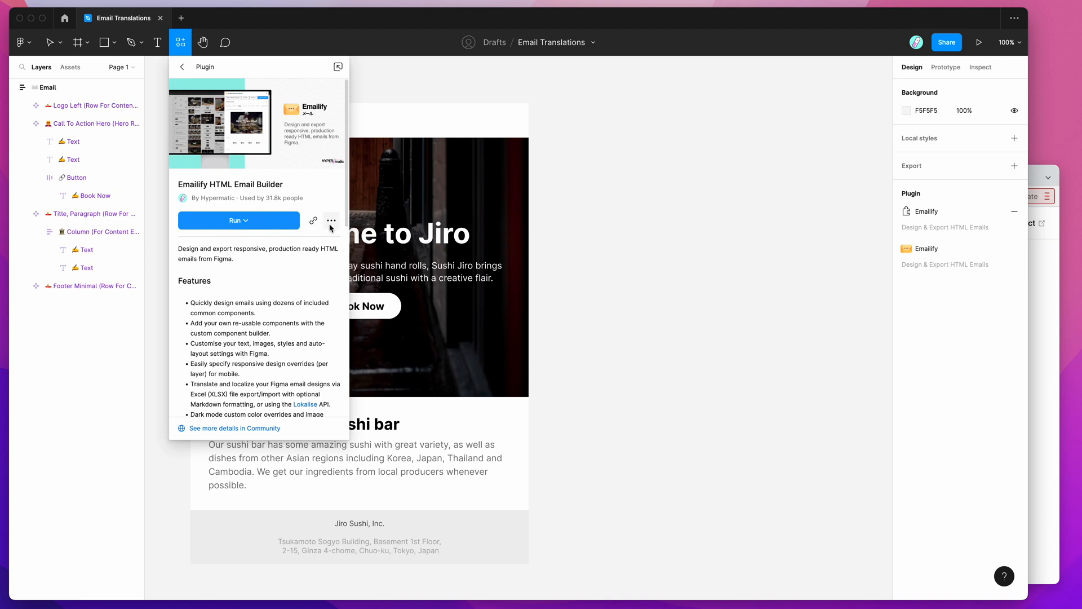
mouse_move(331, 221)
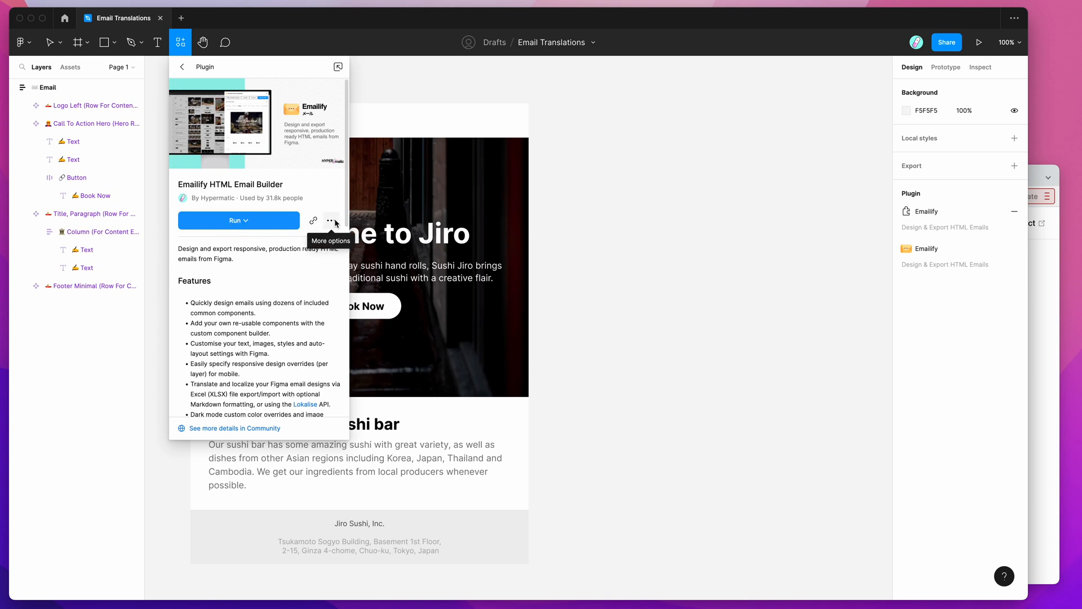
mouse_move(331, 221)
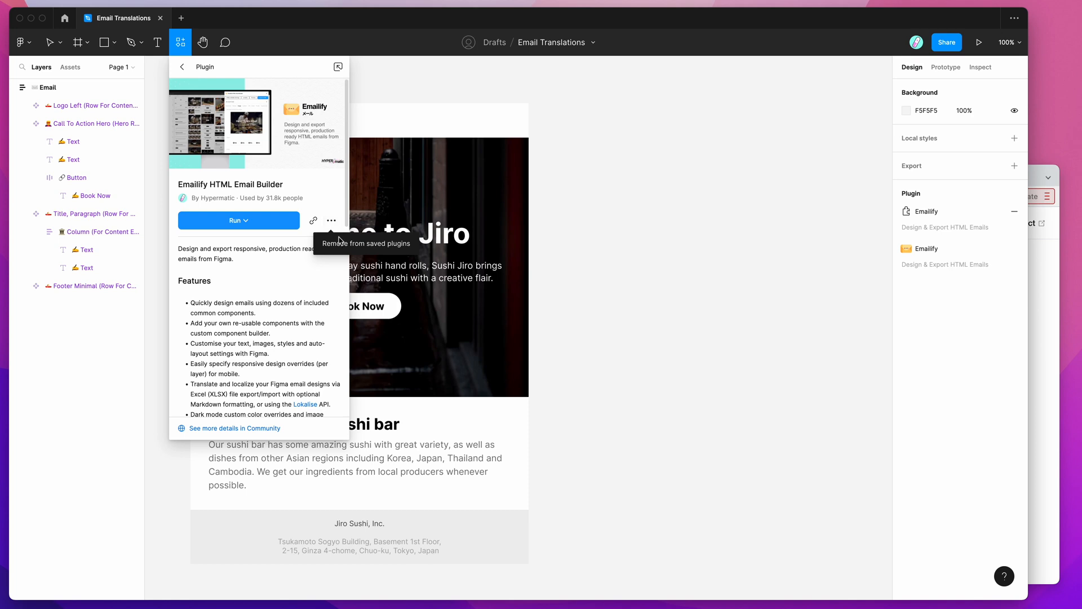
mouse_move(310, 199)
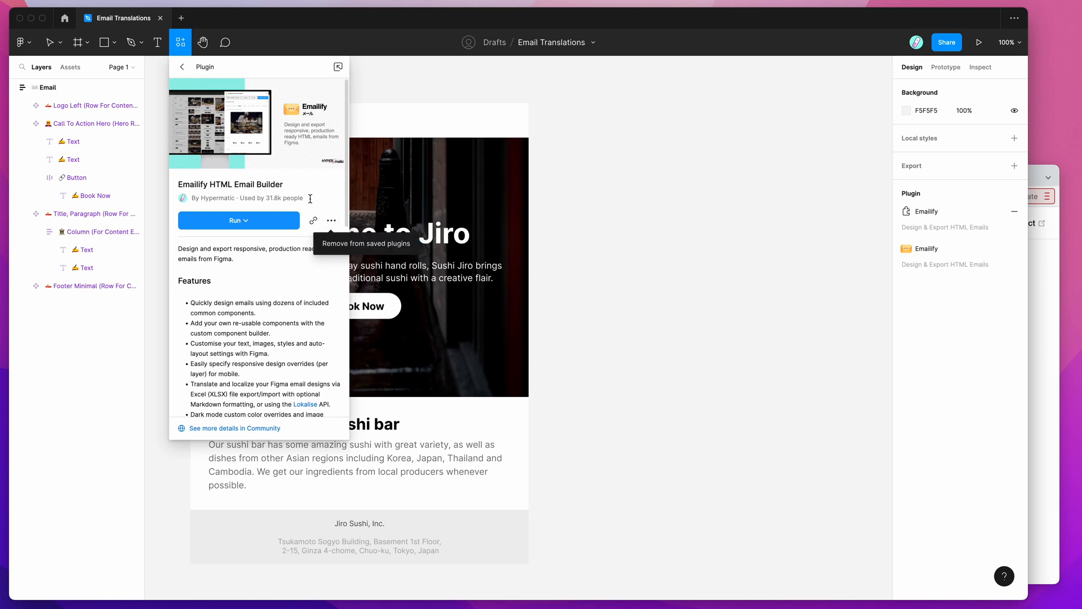
mouse_move(553, 194)
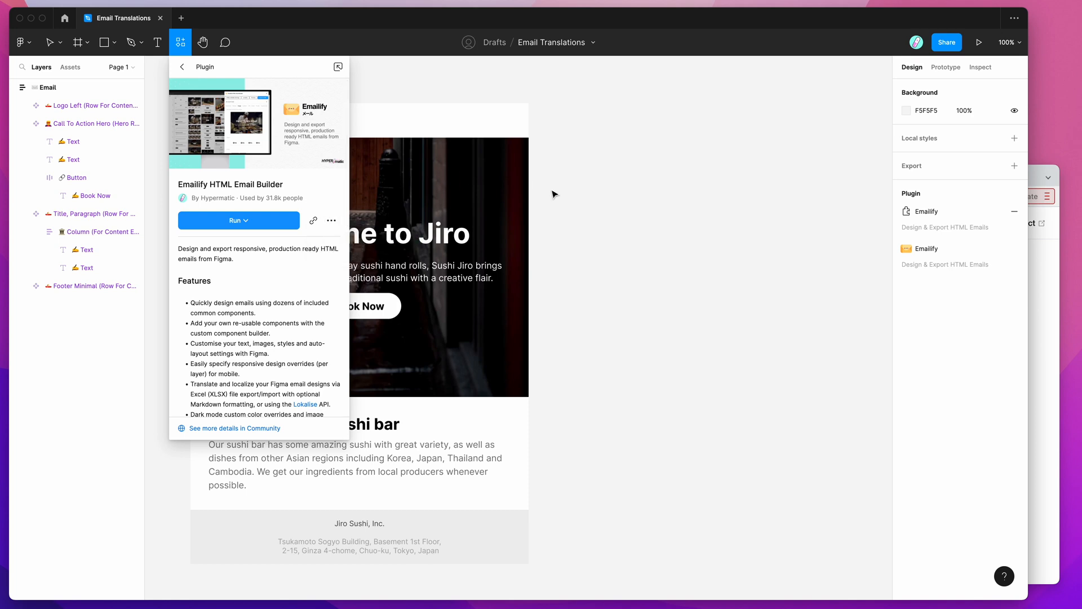
mouse_move(592, 143)
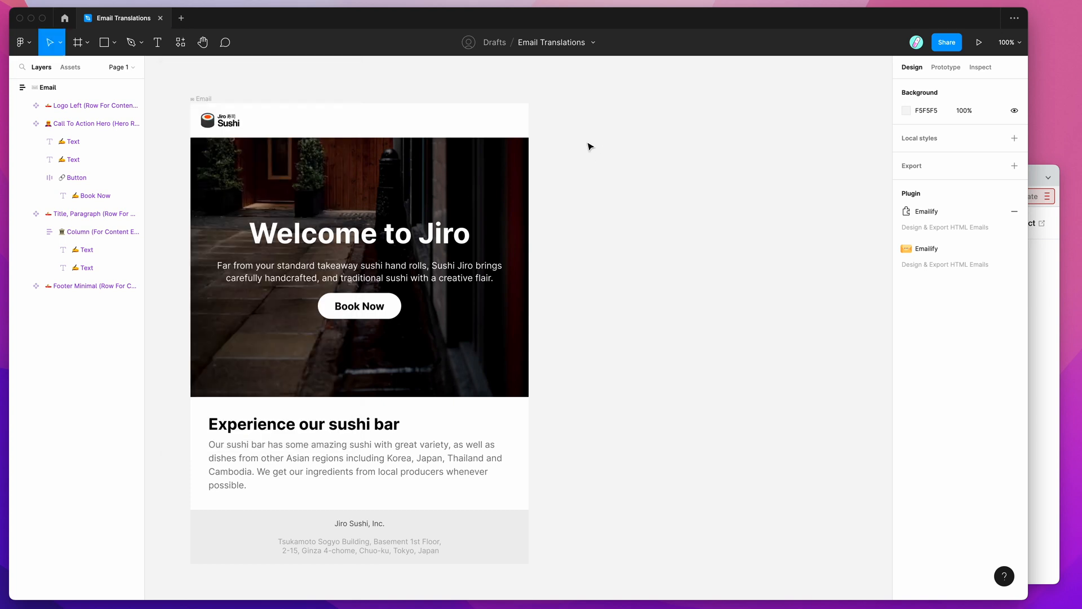
Launch the Emailify HTML Email Builder plugin from the canvas Plugins menu beside the Jiro Sushi email
right_click(589, 146)
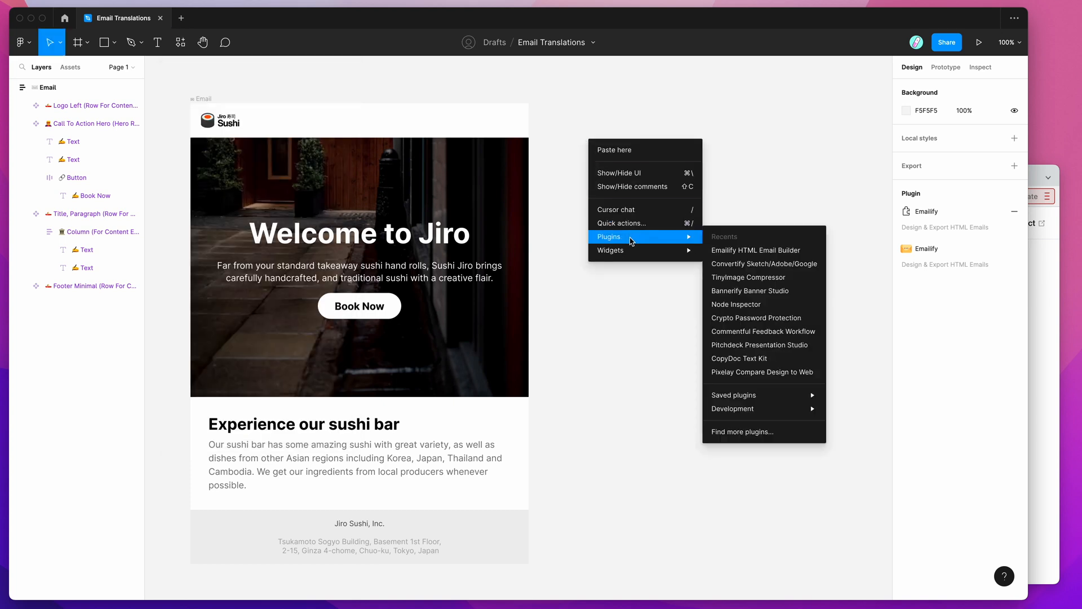
mouse_move(733, 394)
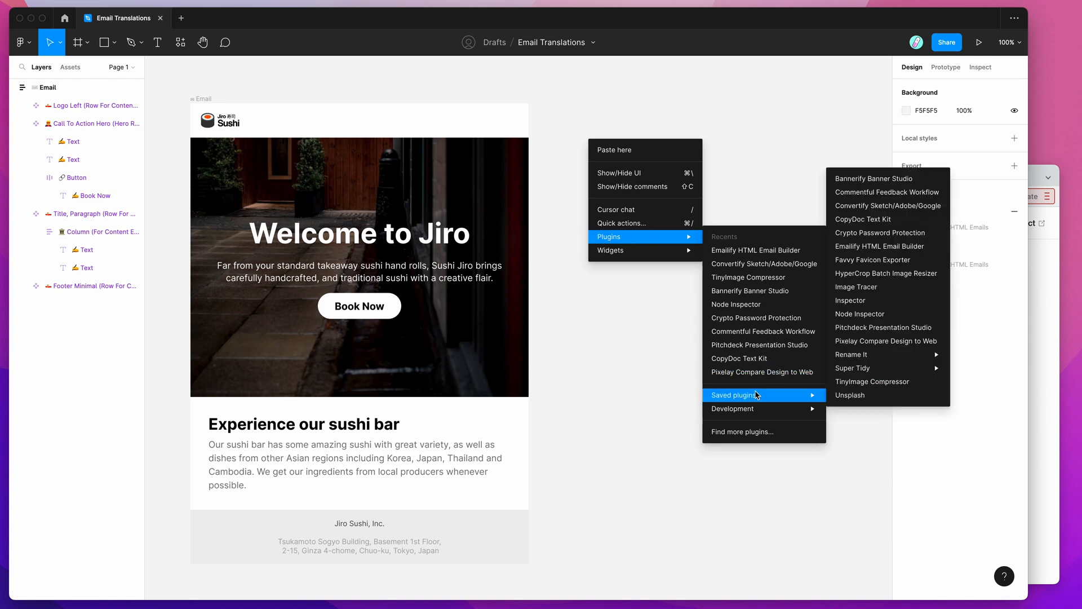
click(756, 249)
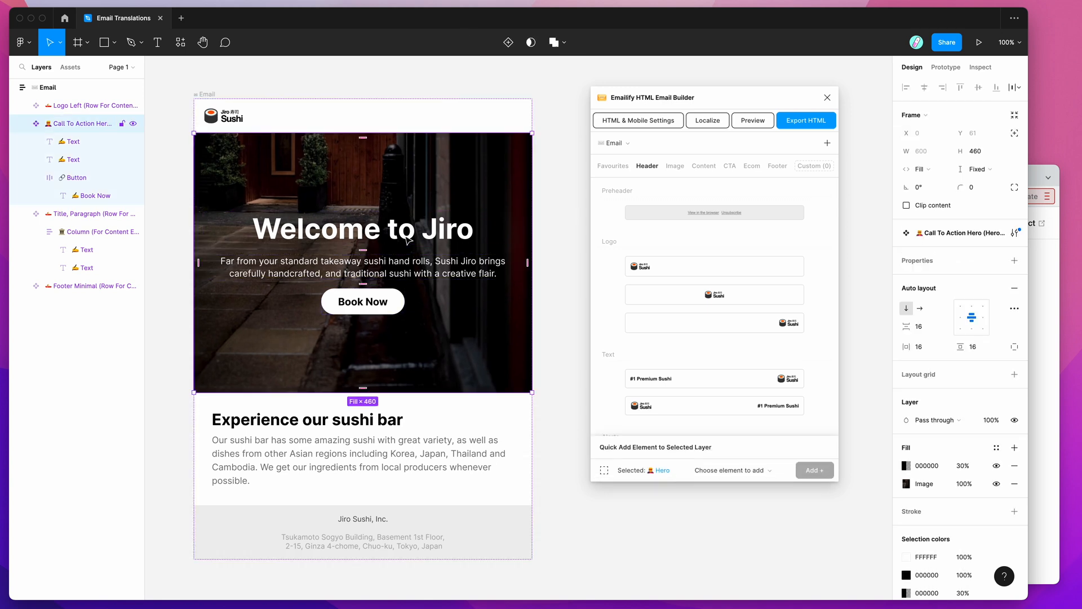
click(549, 229)
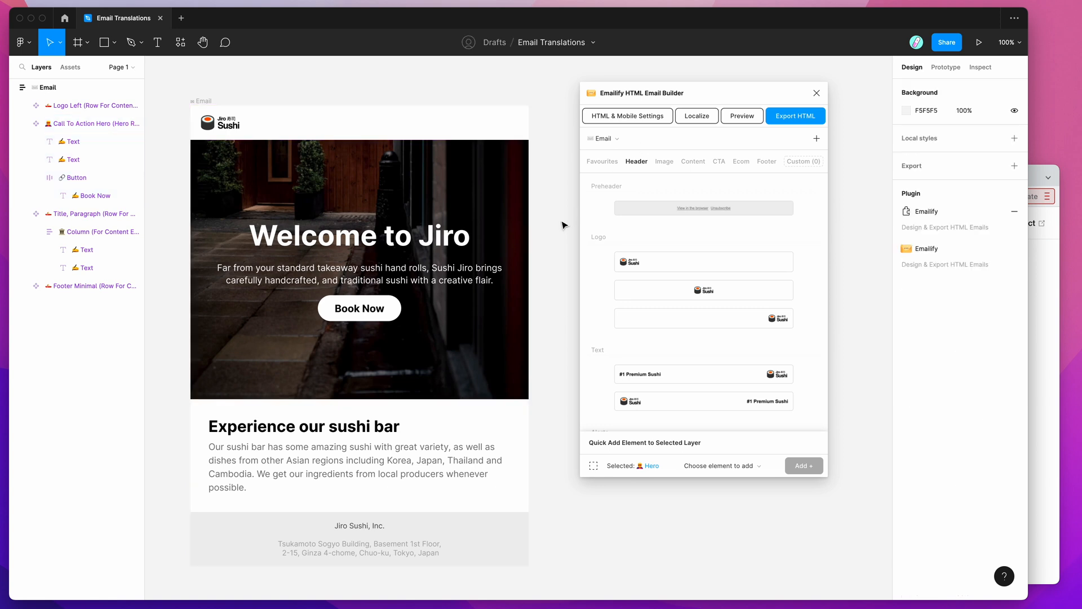
Browse Emailify's Header, Image and CTA element libraries
scroll(down, 3)
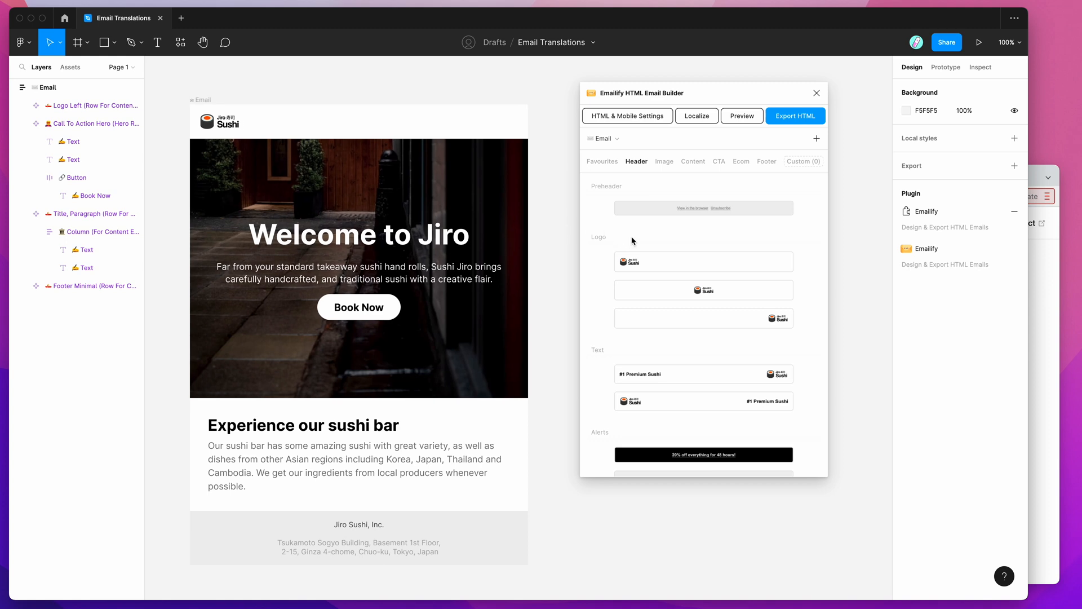
click(663, 161)
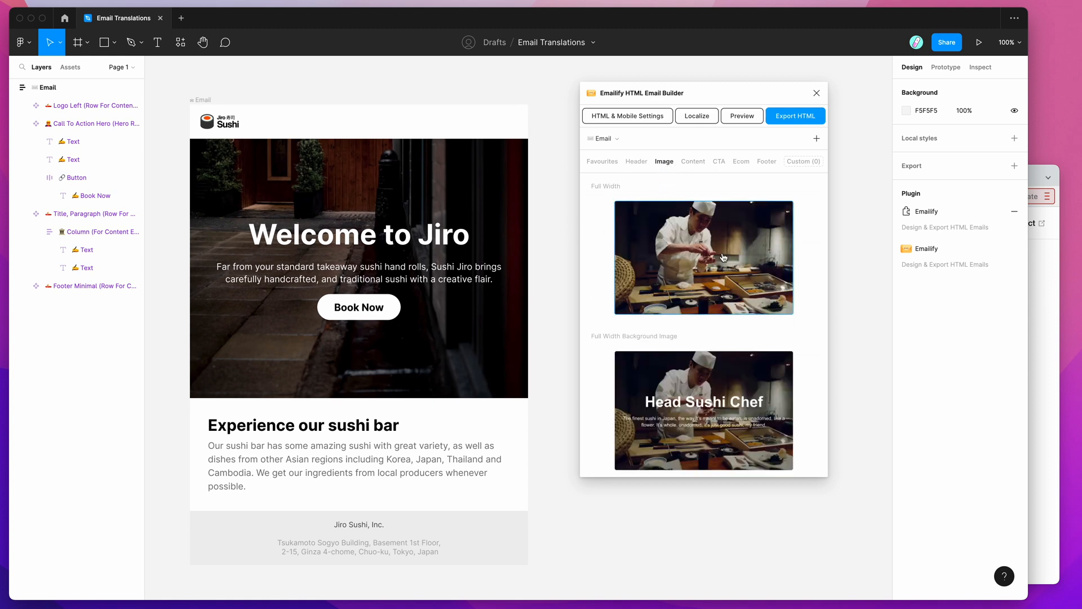
click(719, 161)
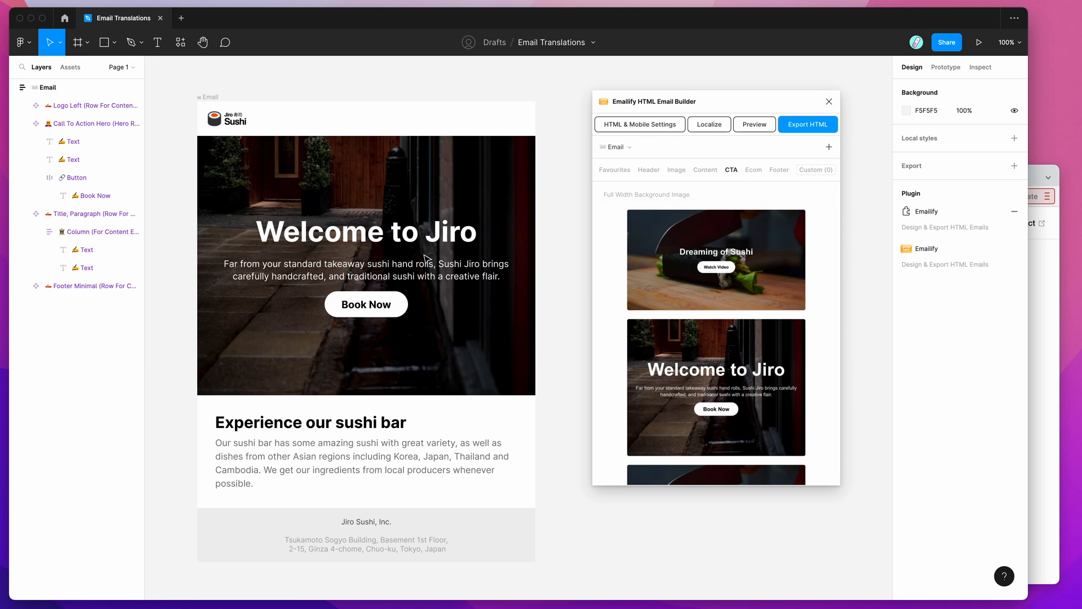
Make 'including' bold and 'other' italic in the Experience our sushi bar paragraph
click(365, 452)
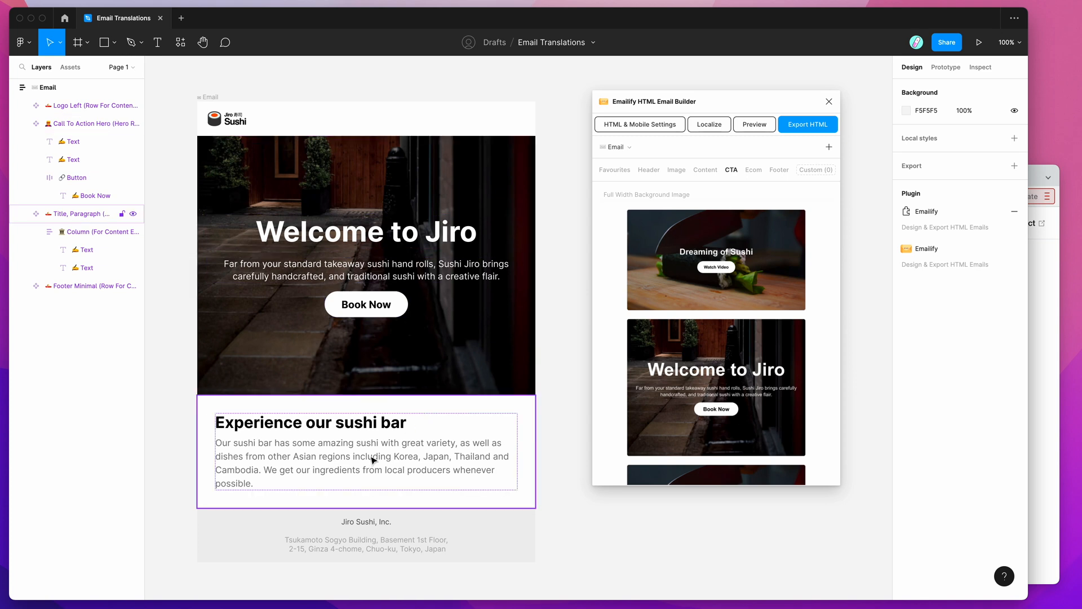
click(366, 452)
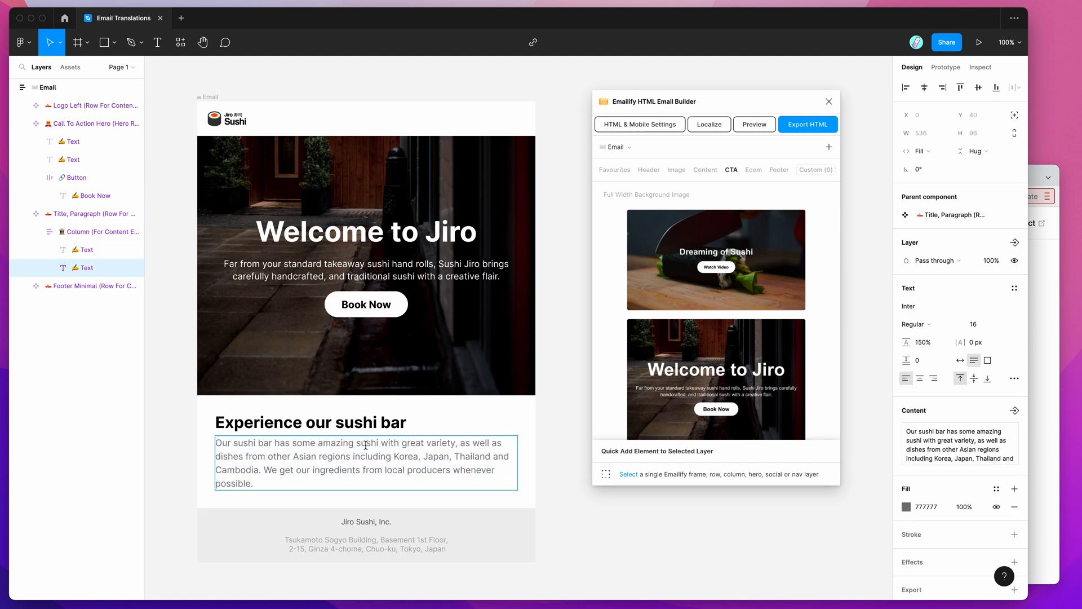
double_click(366, 442)
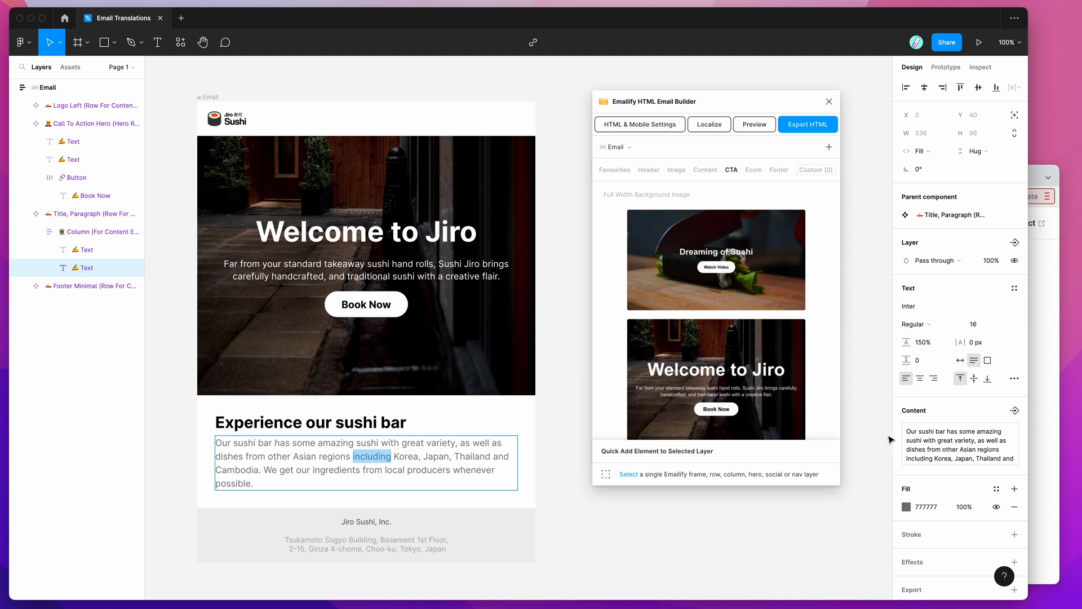
click(915, 324)
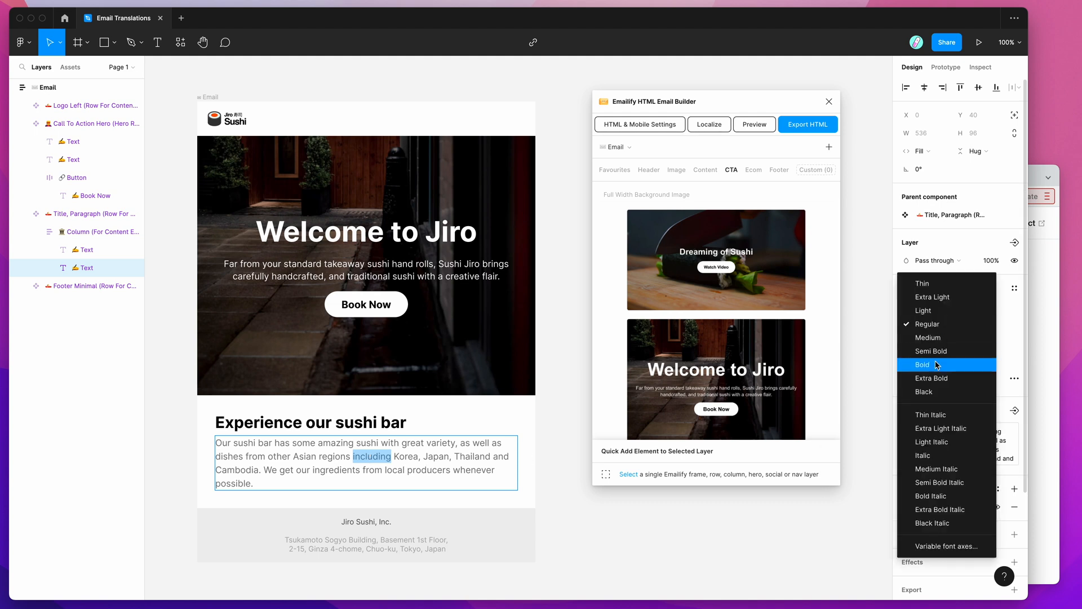
click(924, 364)
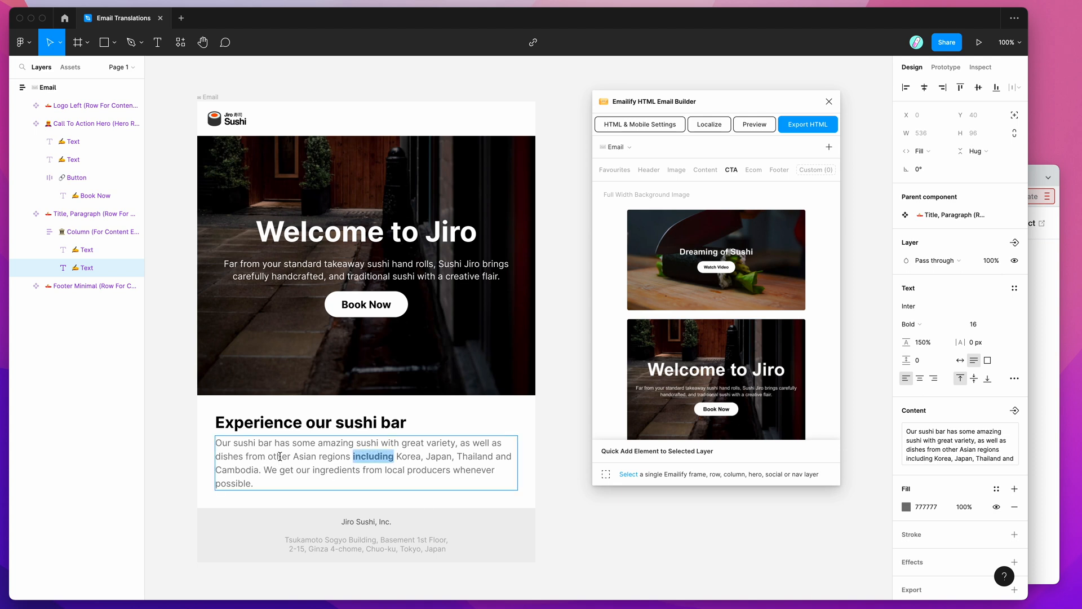
click(911, 324)
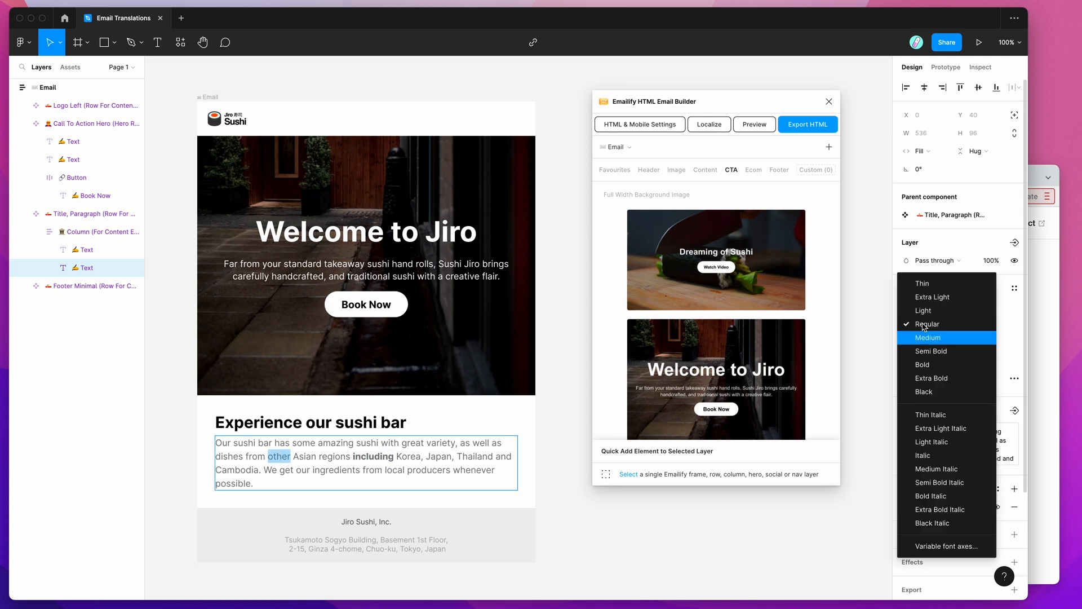
mouse_move(926, 391)
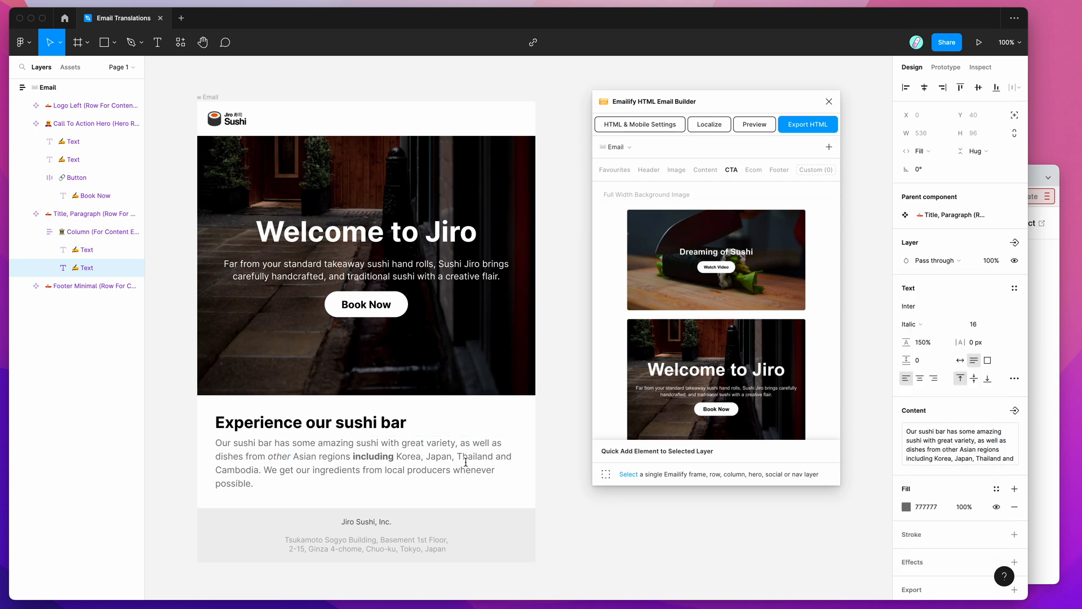
double_click(439, 456)
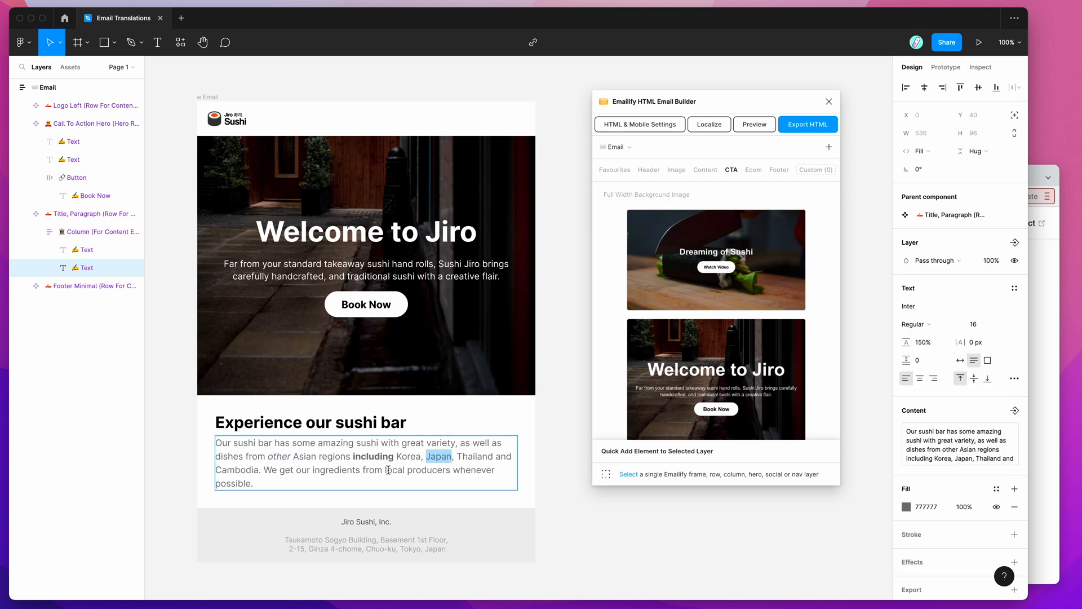
double_click(416, 469)
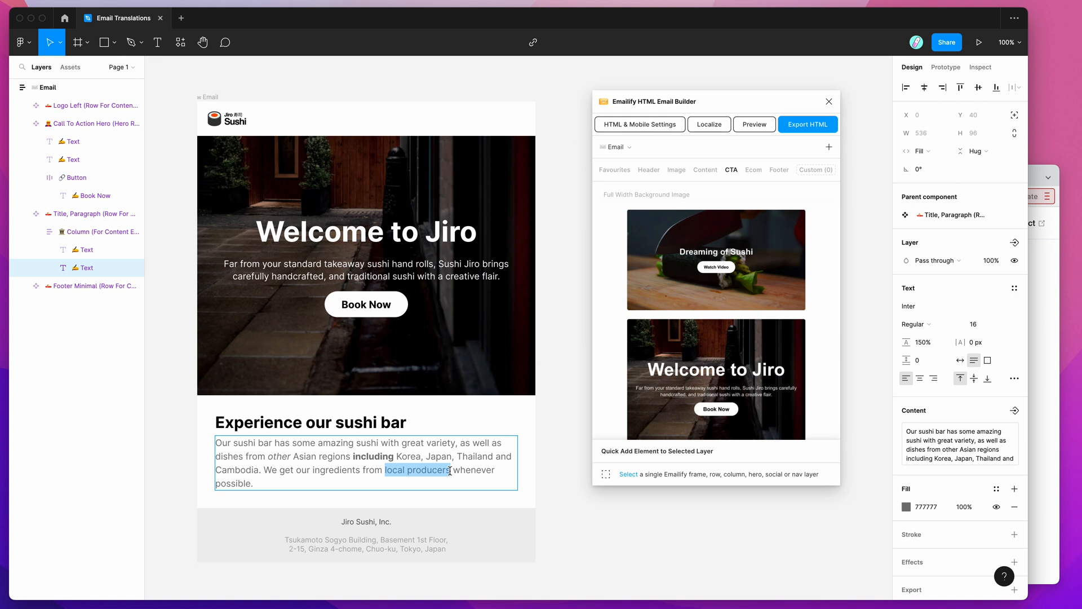
mouse_move(517, 111)
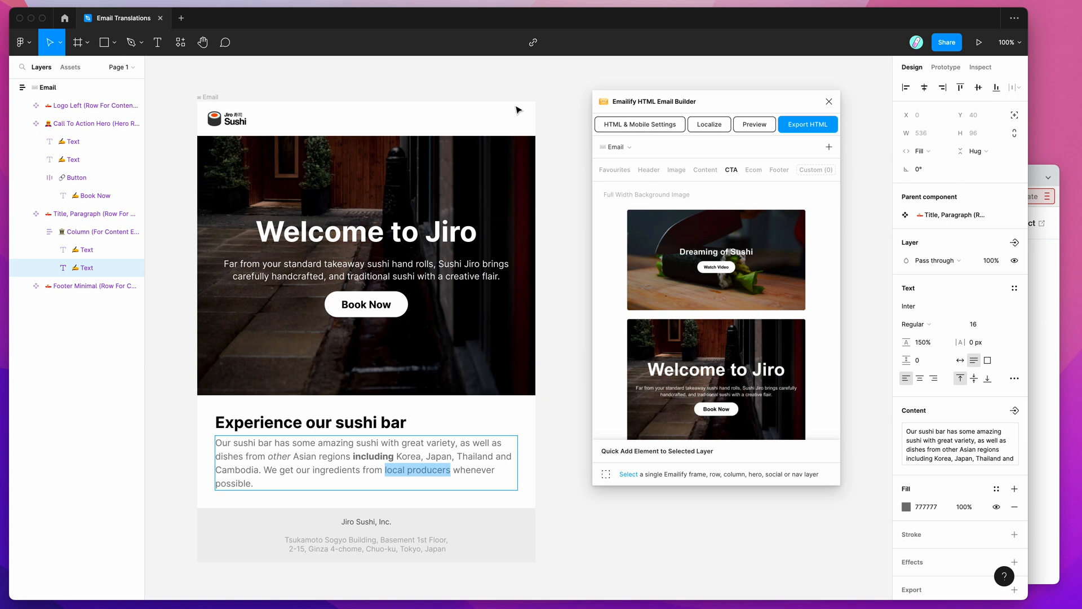
mouse_move(532, 42)
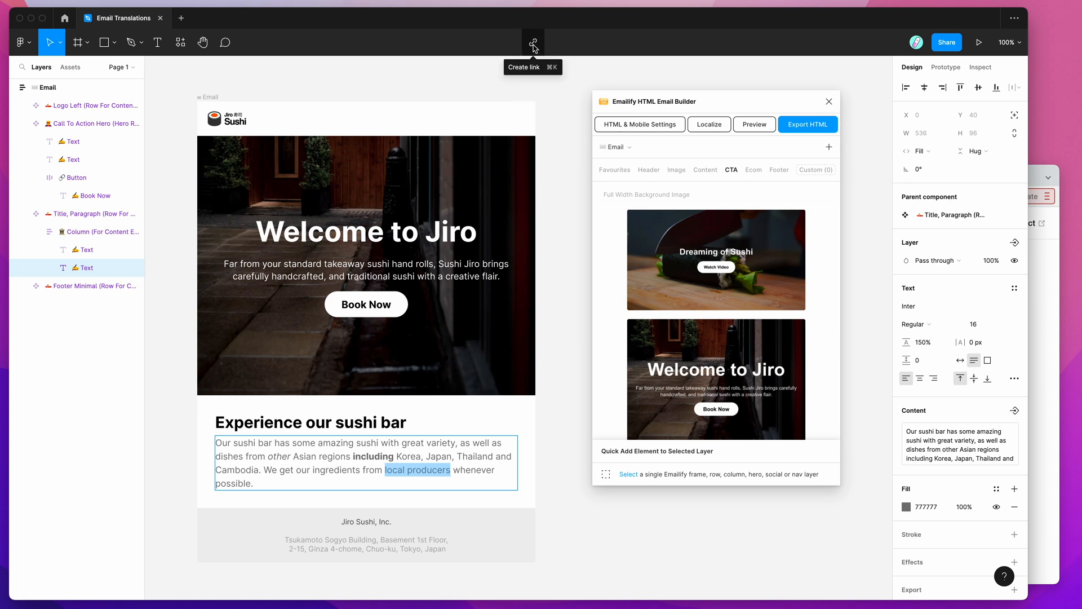
click(533, 42)
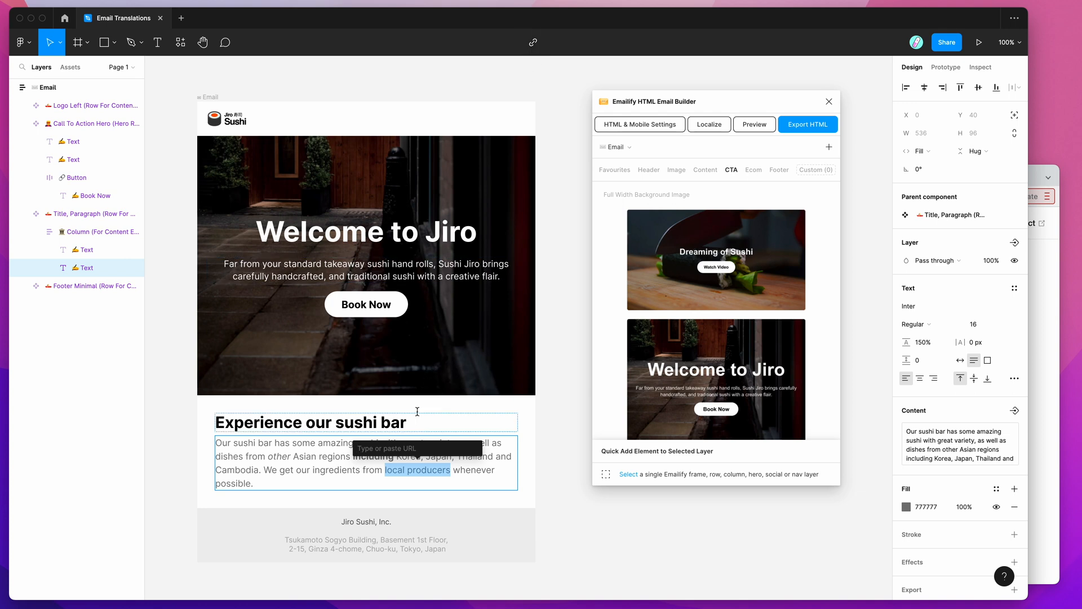
text(https://hypermatic.com)
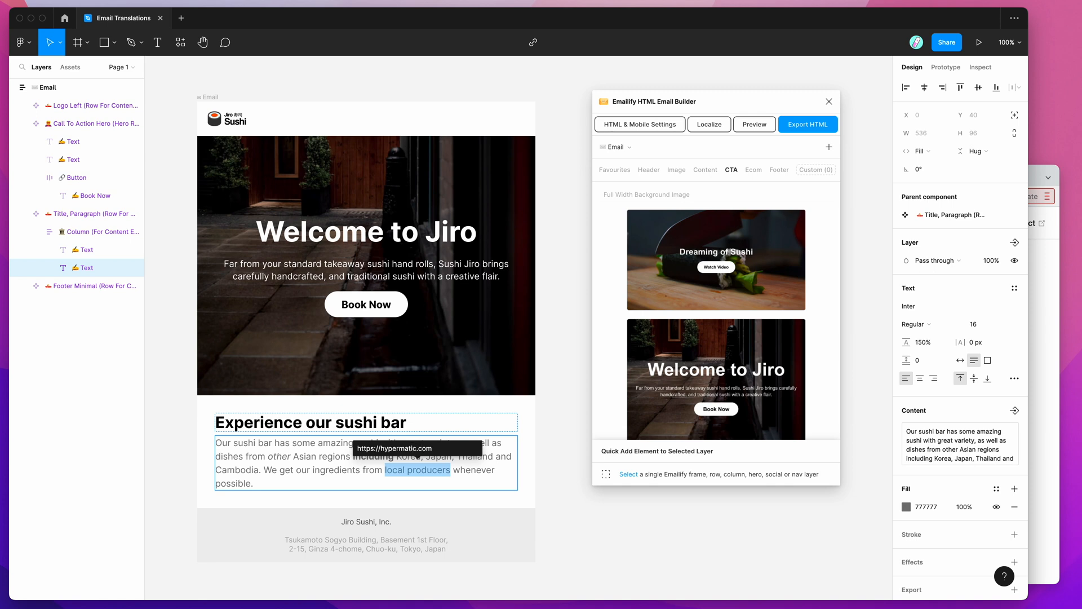
mouse_move(413, 469)
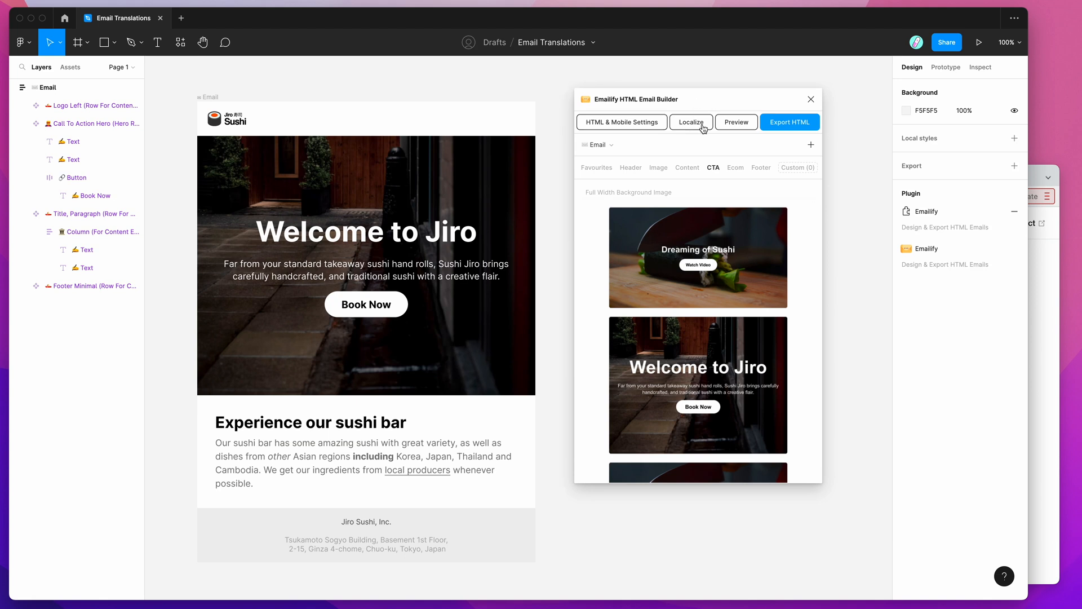
In Emailify's Localize panel keep Excel as the format and include the Email frame
click(691, 122)
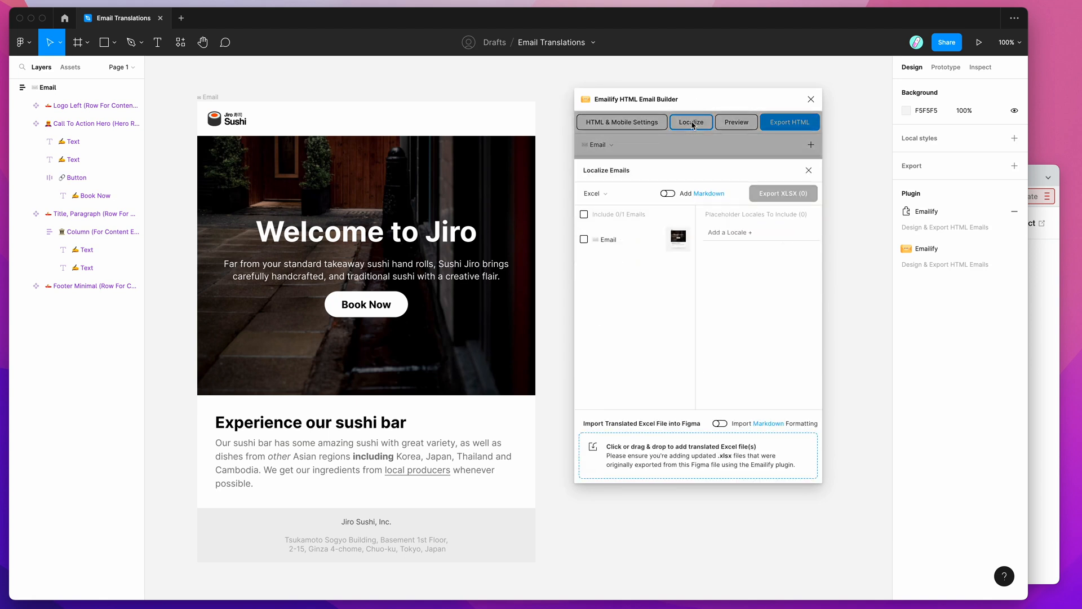
click(610, 193)
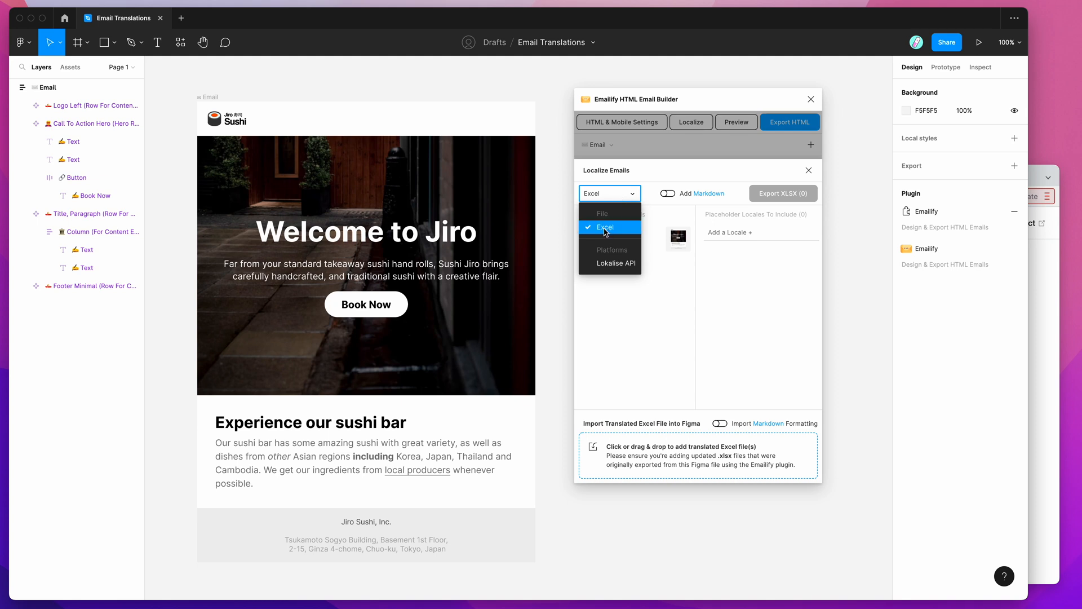
click(607, 226)
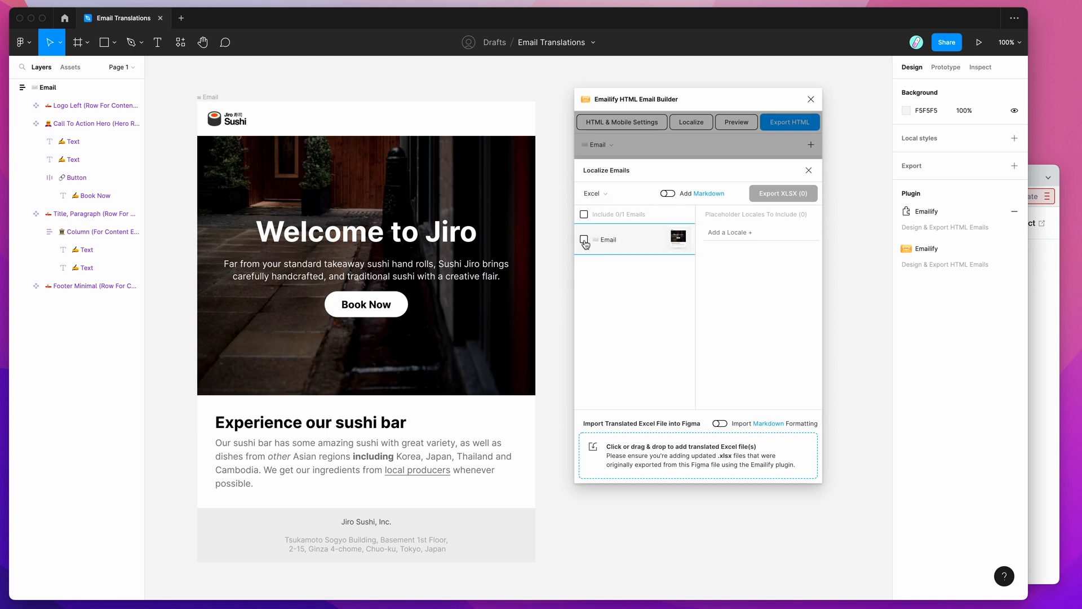
click(584, 239)
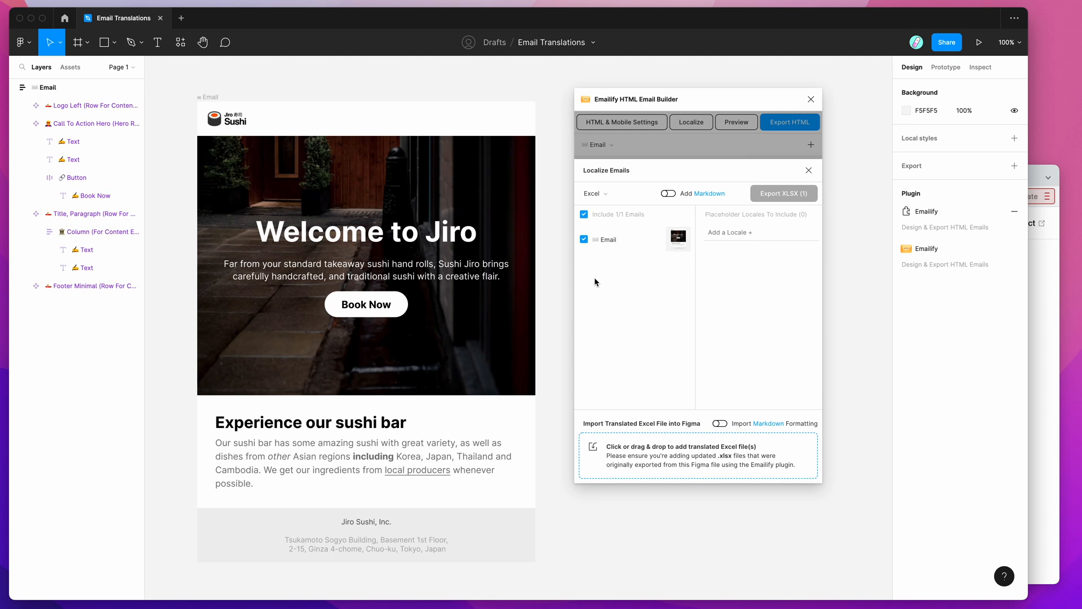
mouse_move(620, 297)
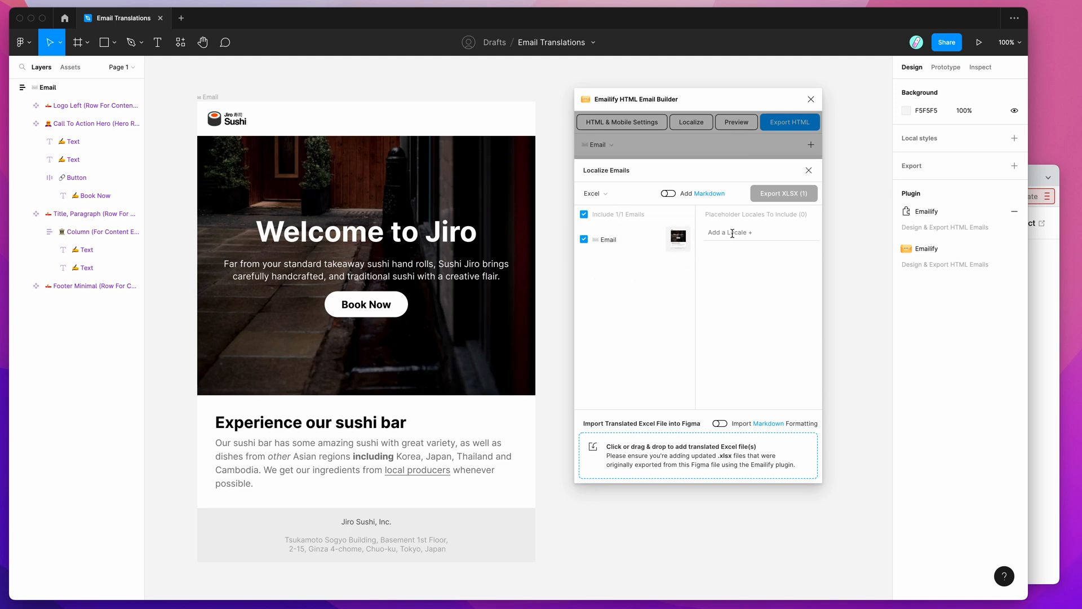
Add French, German and English (Australia) locales and switch on Add Markdown
click(758, 232)
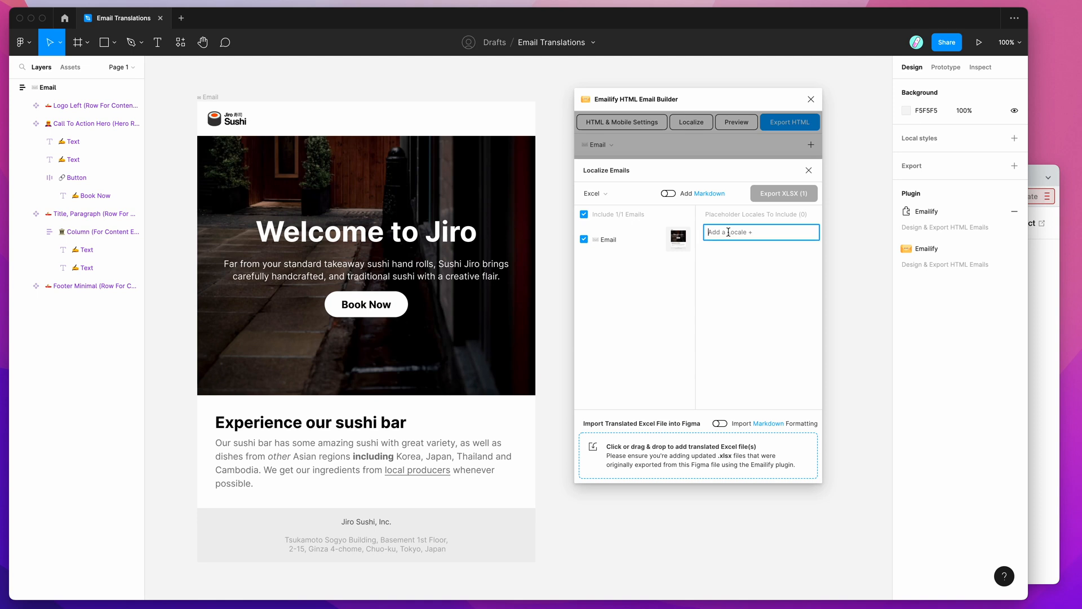
text(fre)
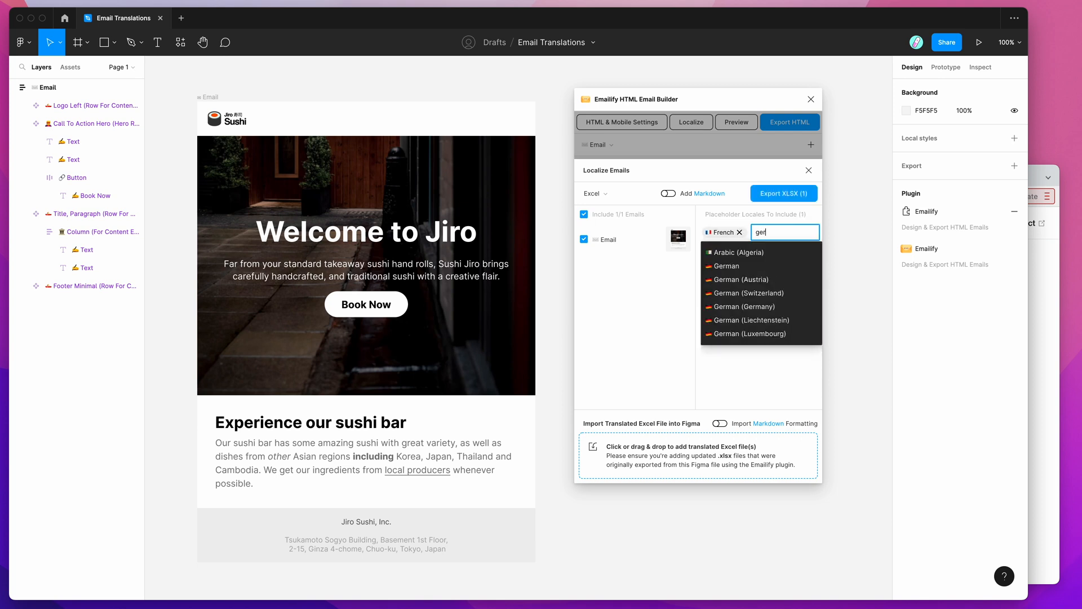
click(725, 266)
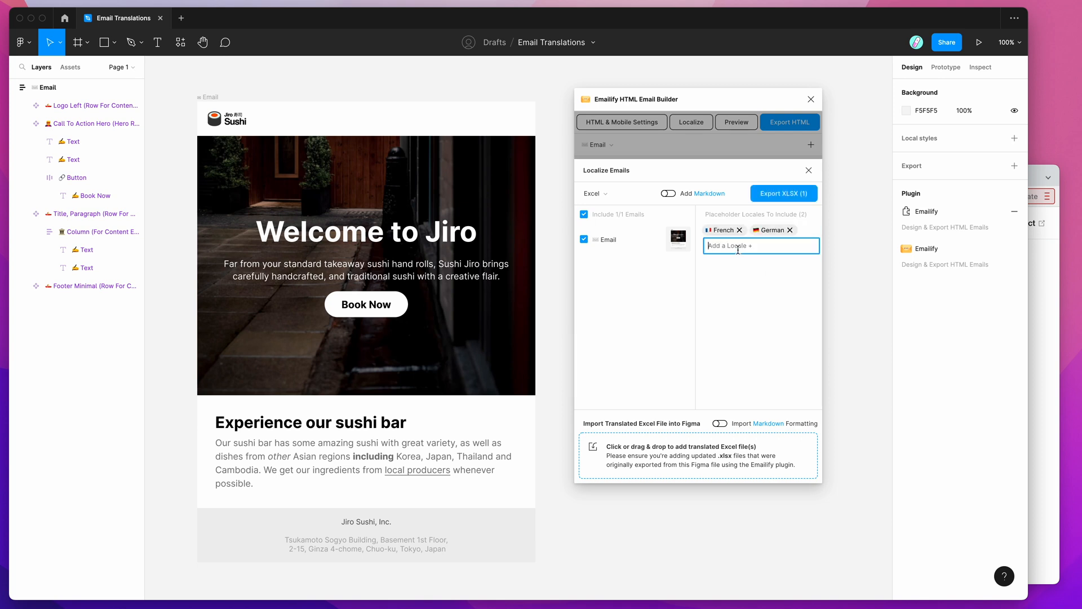
text(auy)
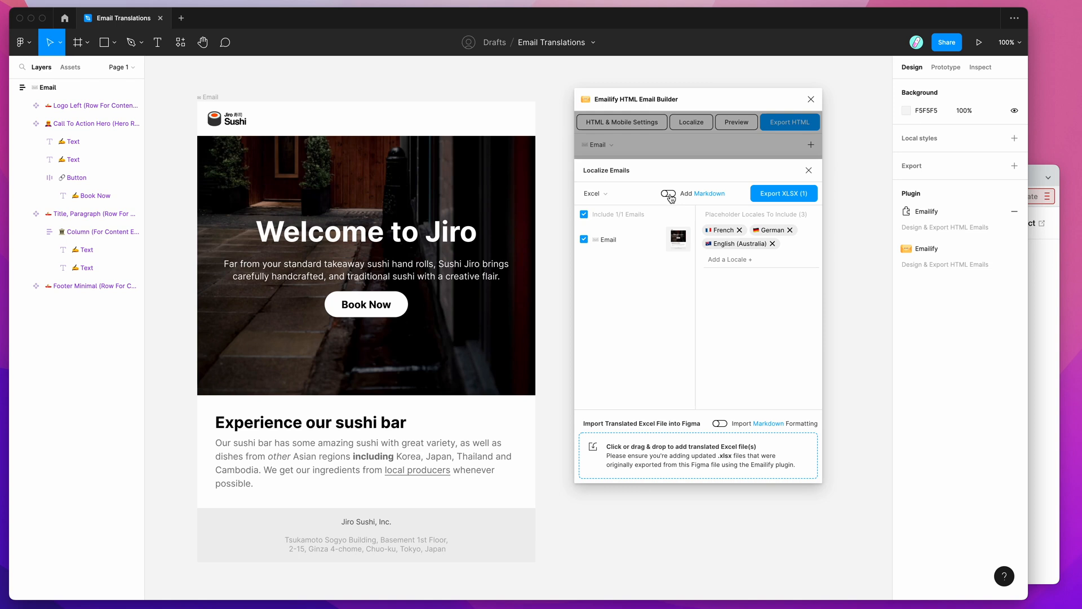
click(667, 193)
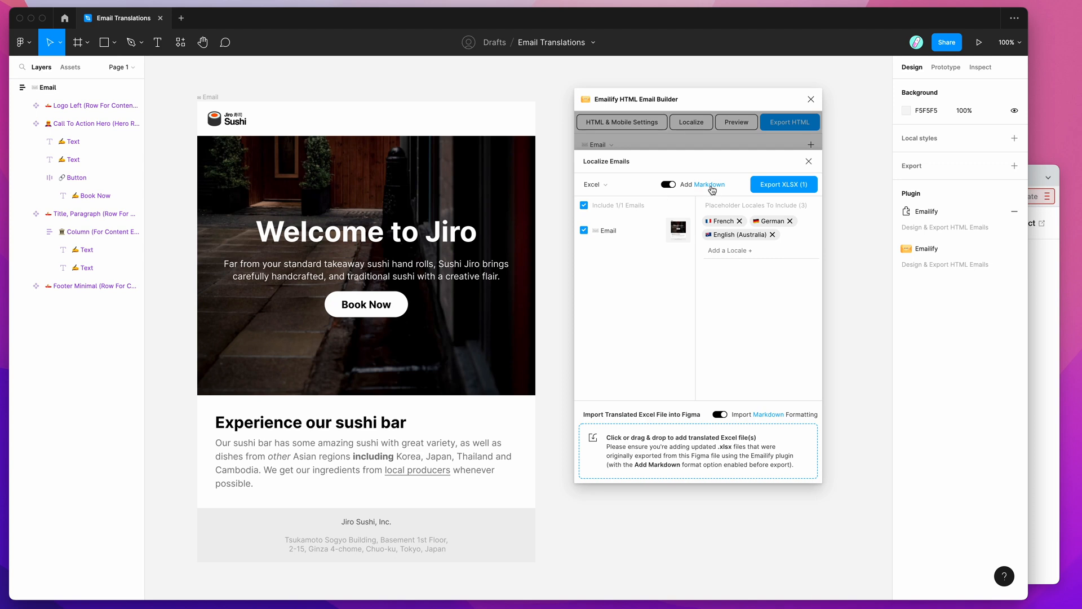
mouse_move(1045, 324)
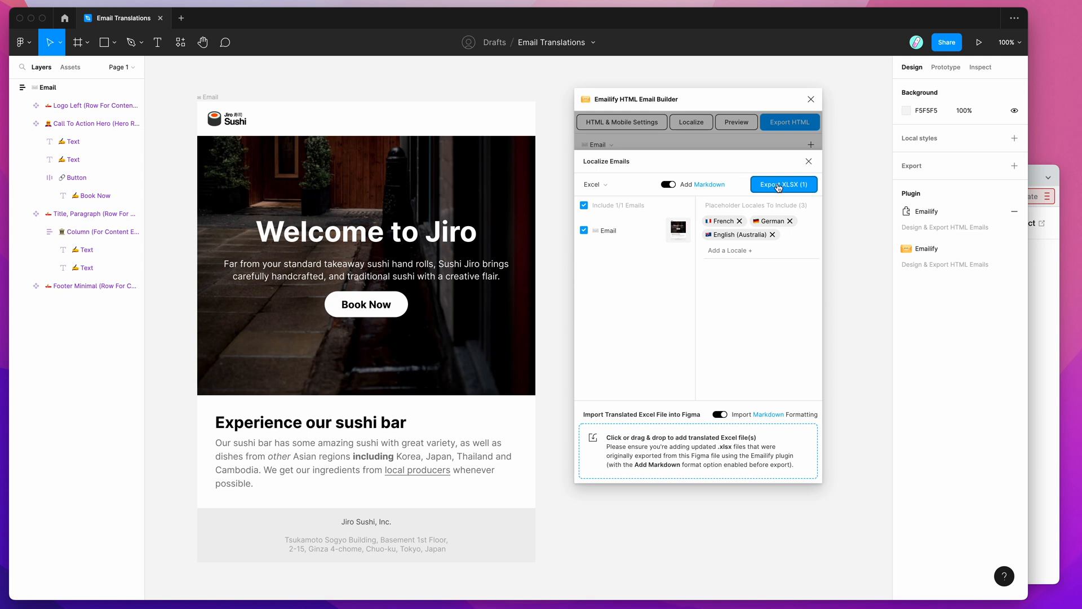
Export the localization XLSX from Emailify and save it to the Desktop
click(783, 184)
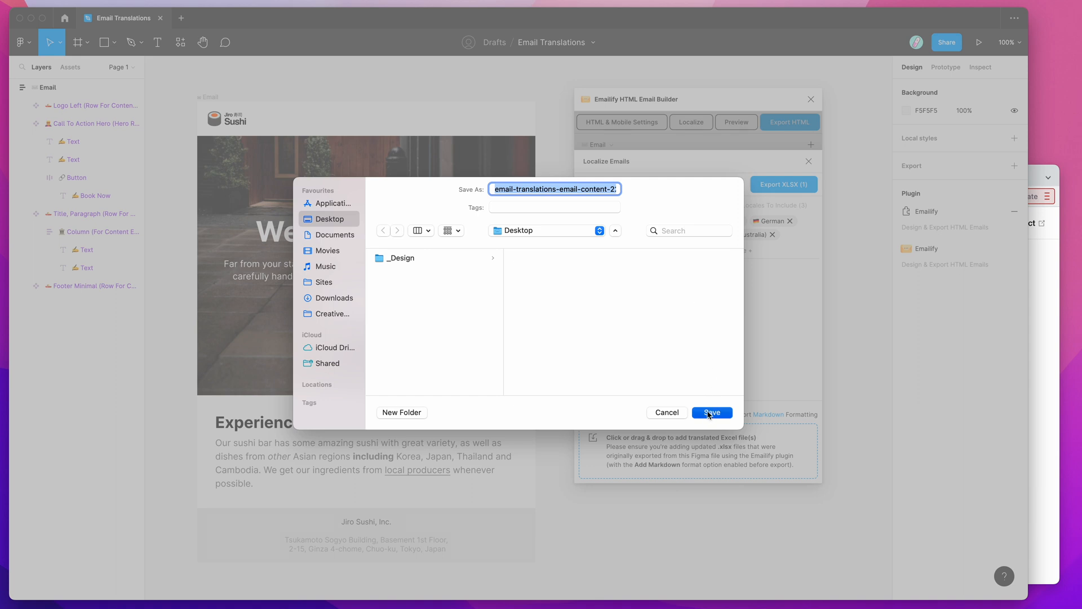
click(712, 413)
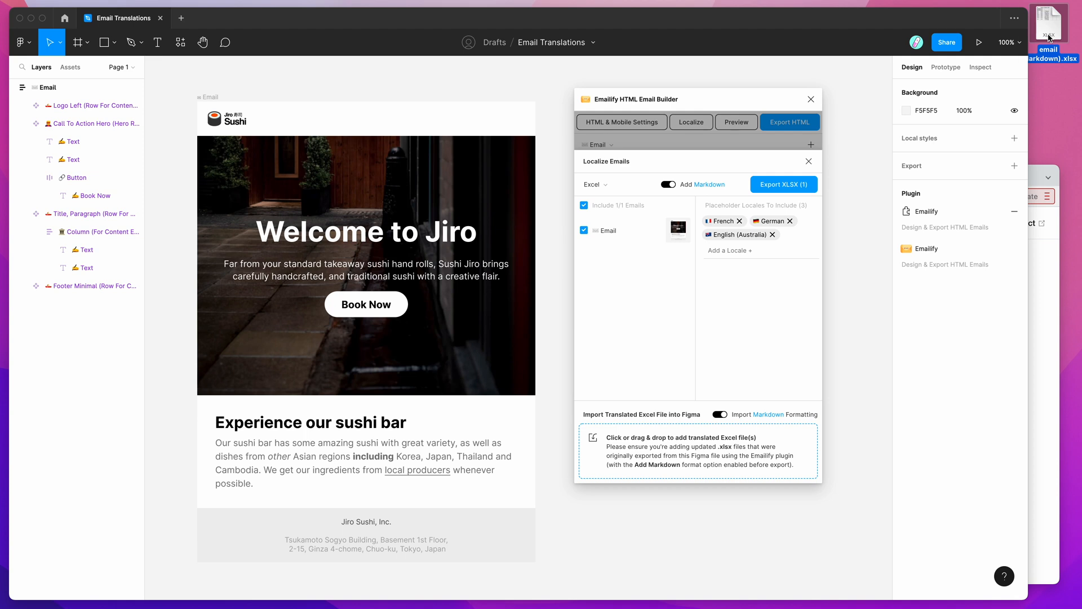
mouse_move(1051, 116)
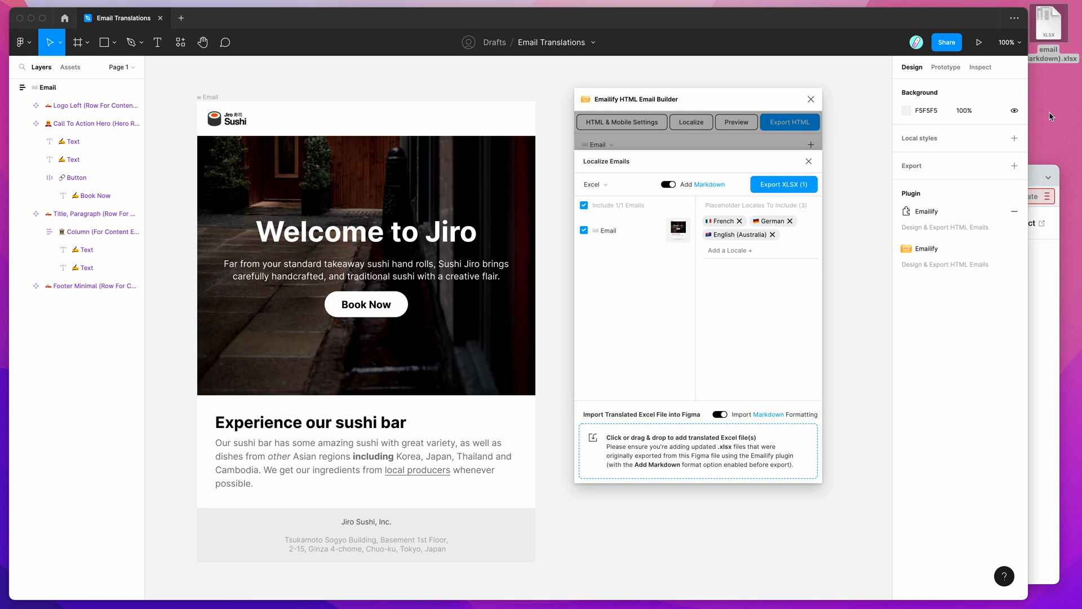
Open the exported email (Markdown).xlsx translation spreadsheet in Excel
click(784, 184)
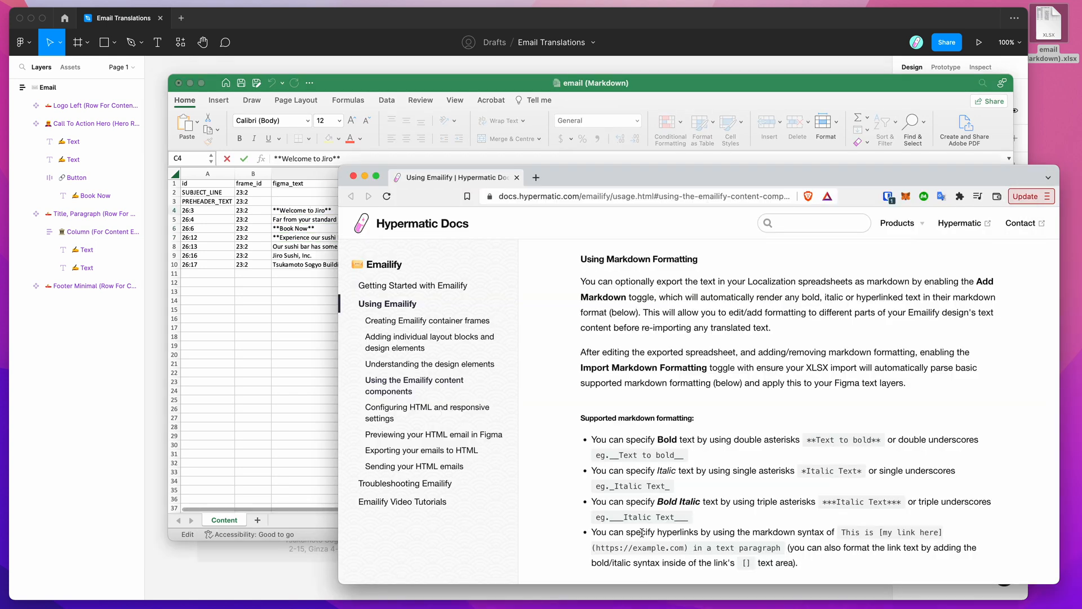
Scroll through the Emailify docs' markdown rules for bold, italic and links
scroll(down, 3)
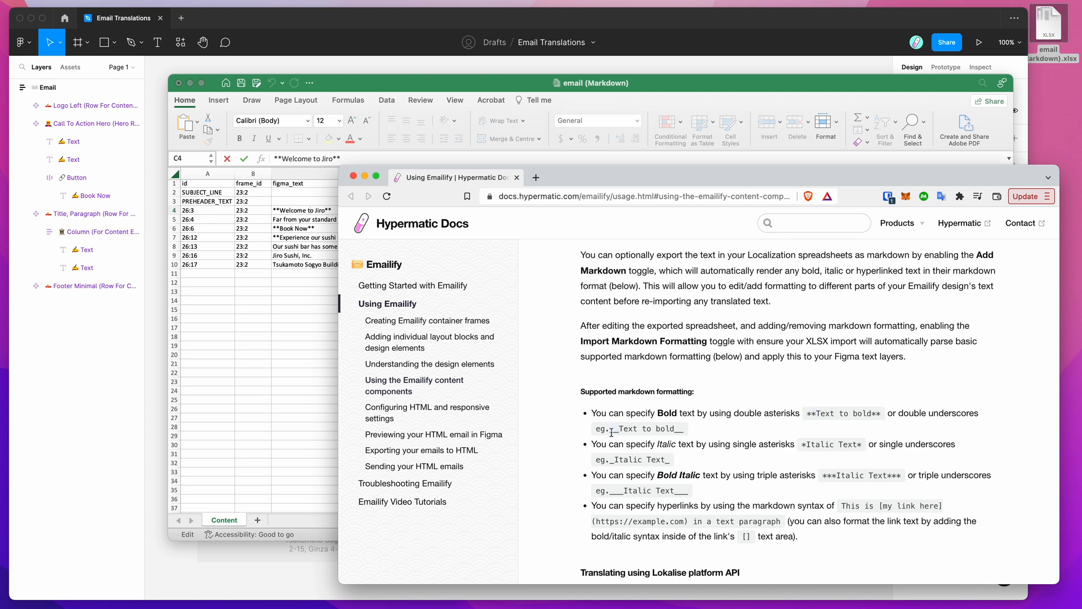
mouse_move(620, 429)
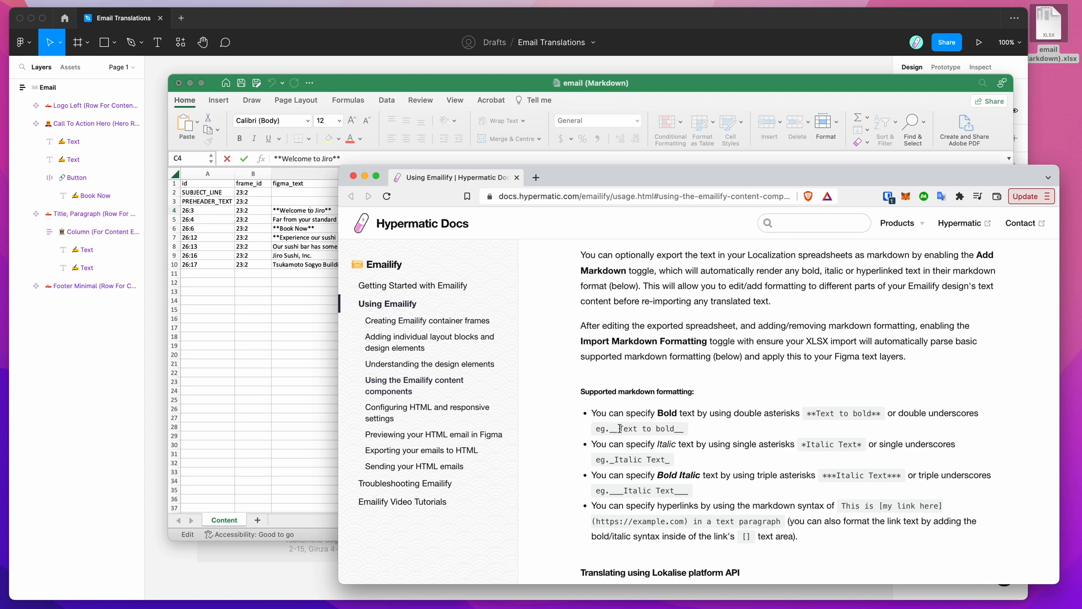
scroll(down, 3)
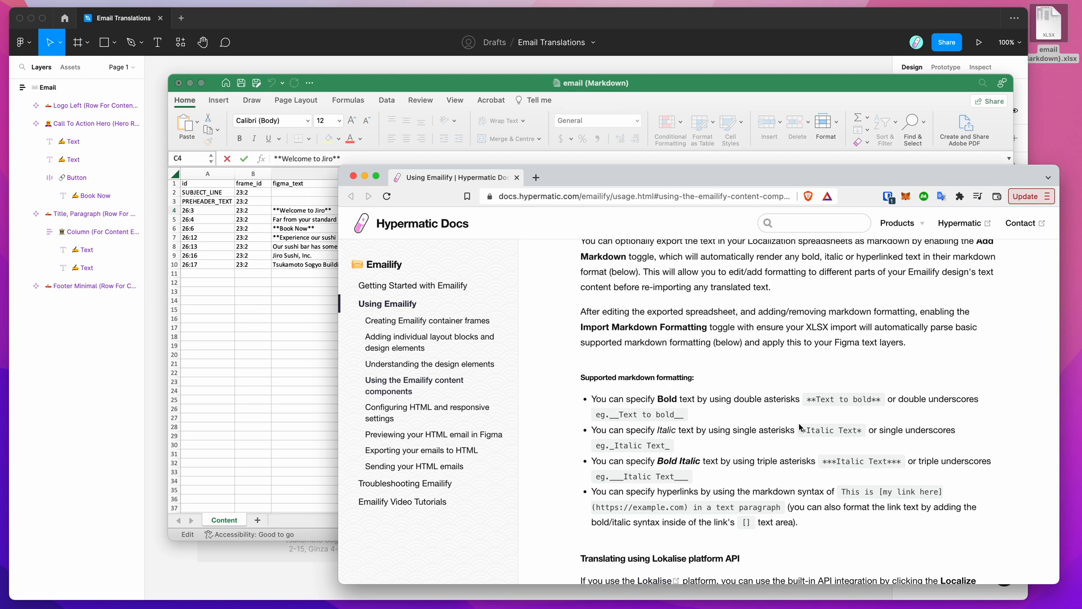
scroll(down, 3)
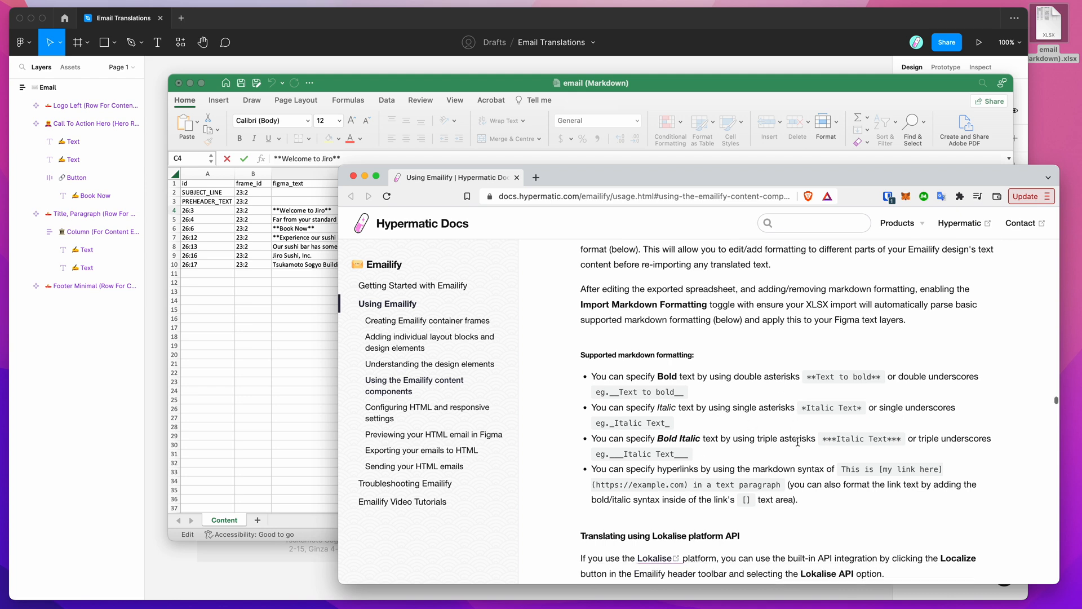
scroll(down, 3)
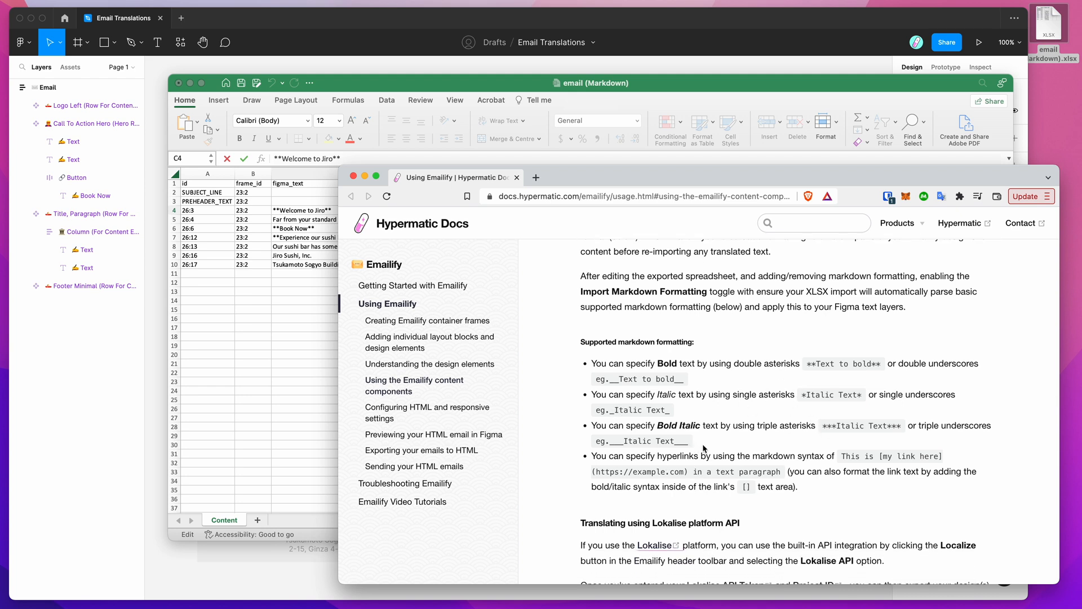
scroll(down, 3)
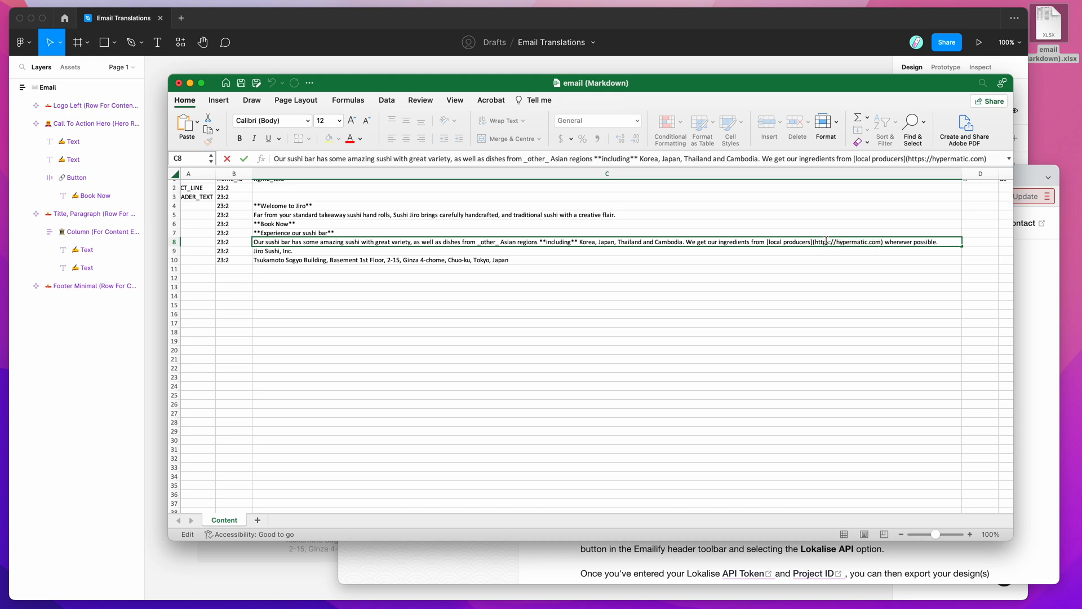
mouse_move(811, 266)
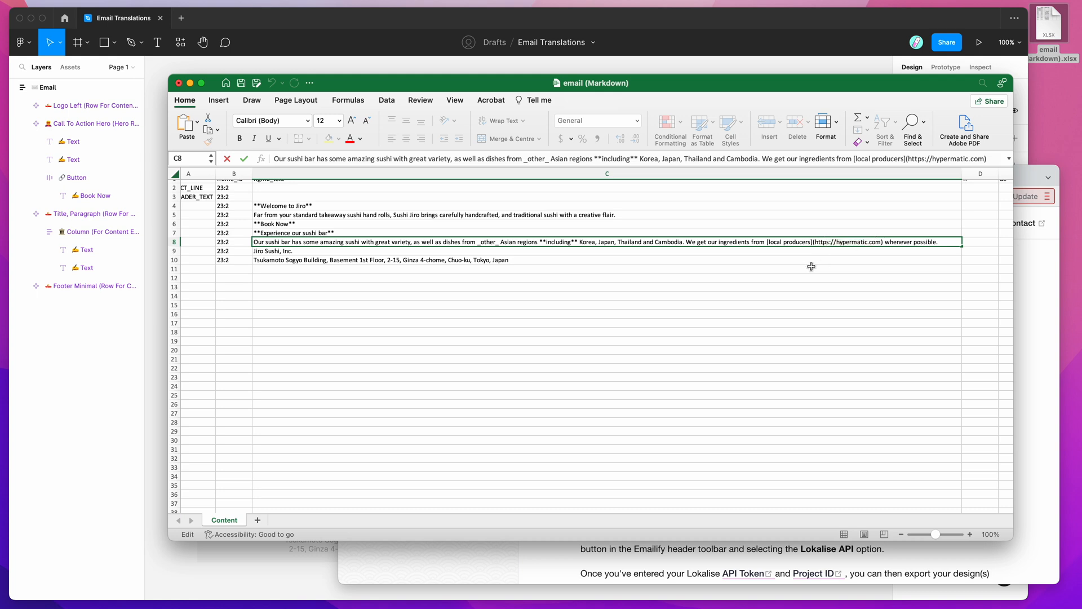
Fill the fr cell of the row 8 sushi bar paragraph, editing its link URL to end in /french
click(606, 259)
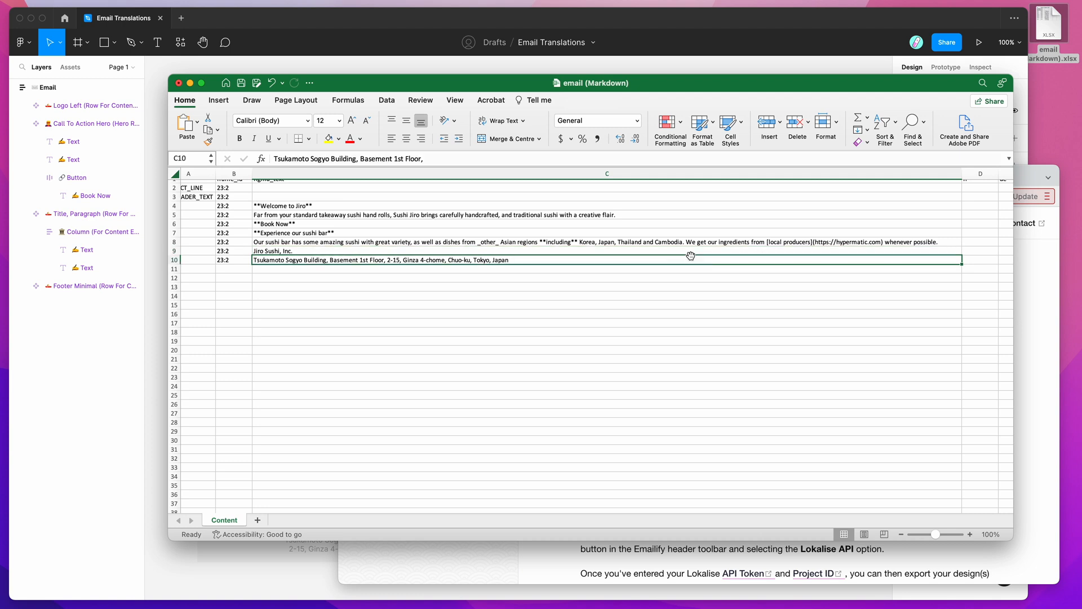
scroll(up, 3)
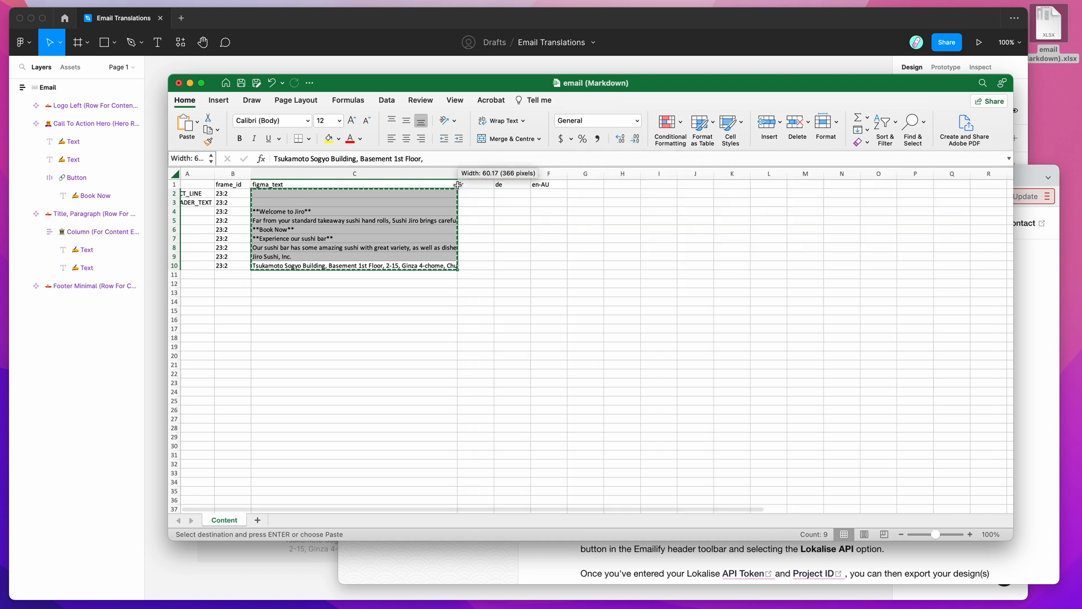
click(476, 238)
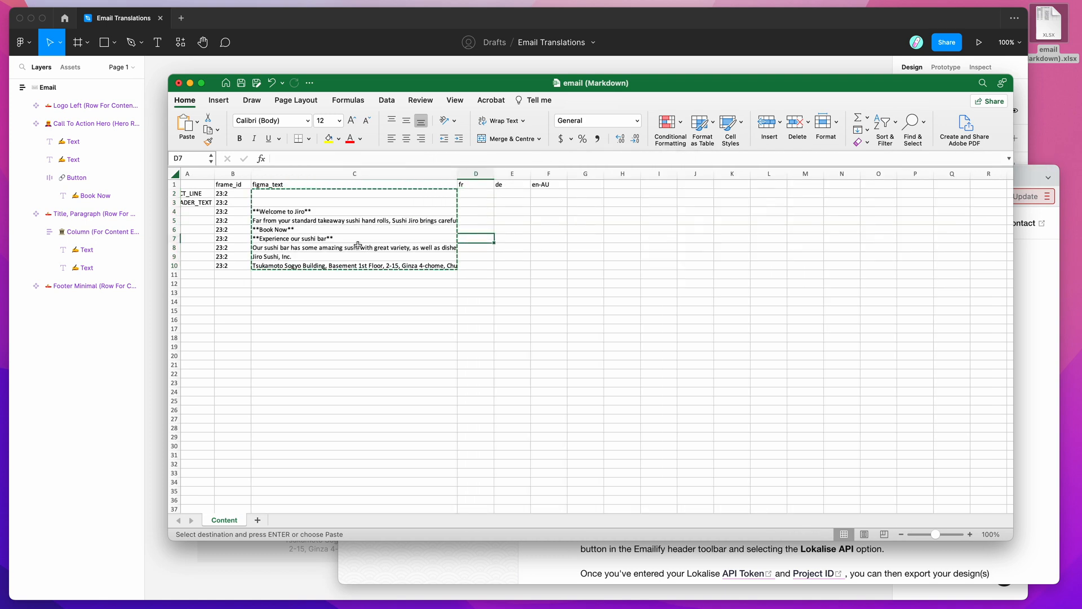
click(354, 247)
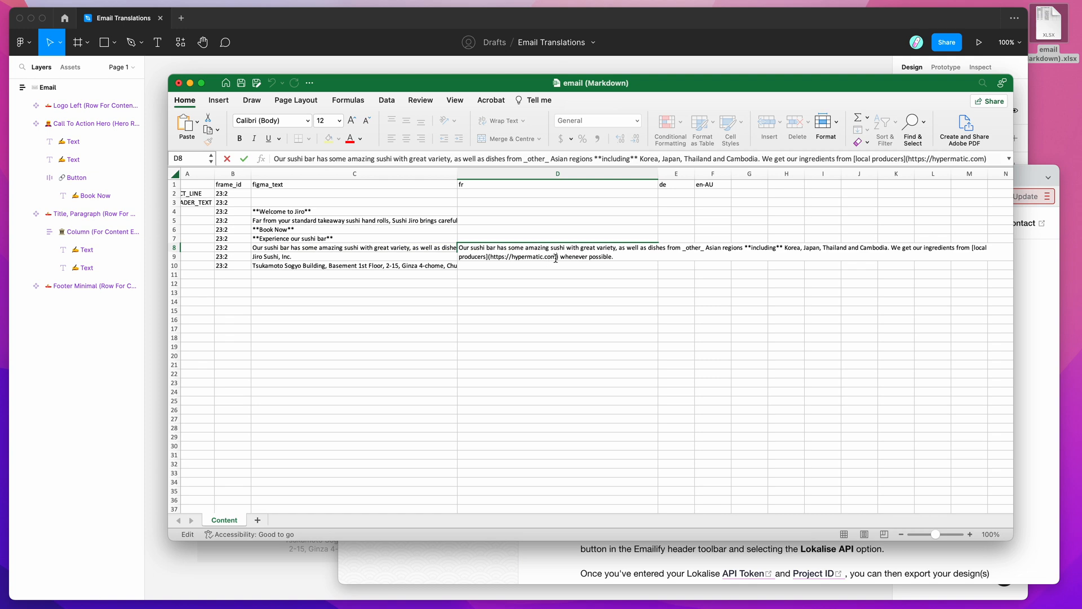
text(/frend)
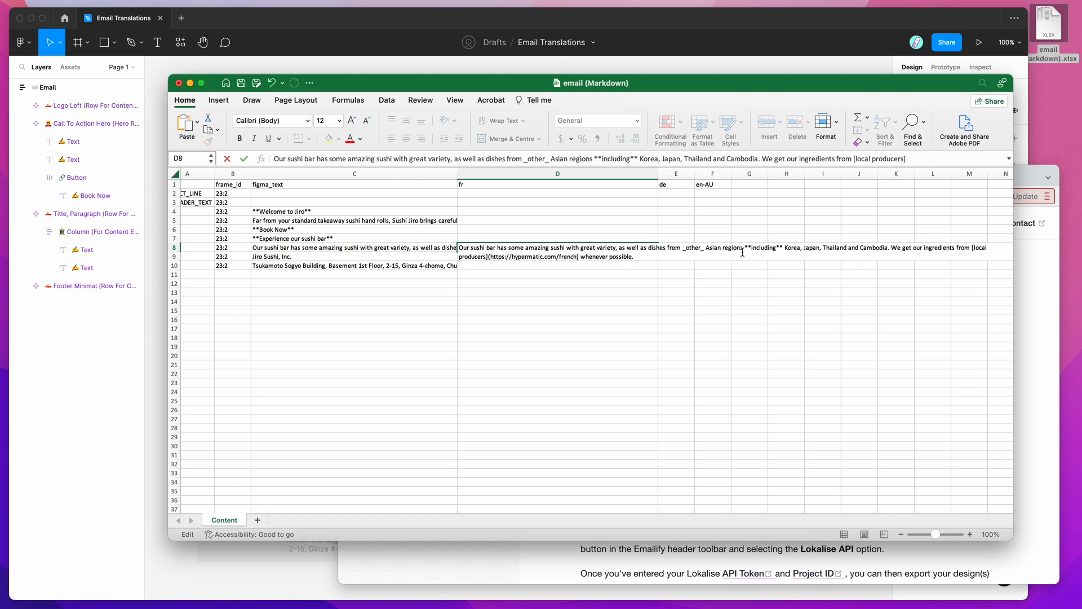
mouse_move(751, 246)
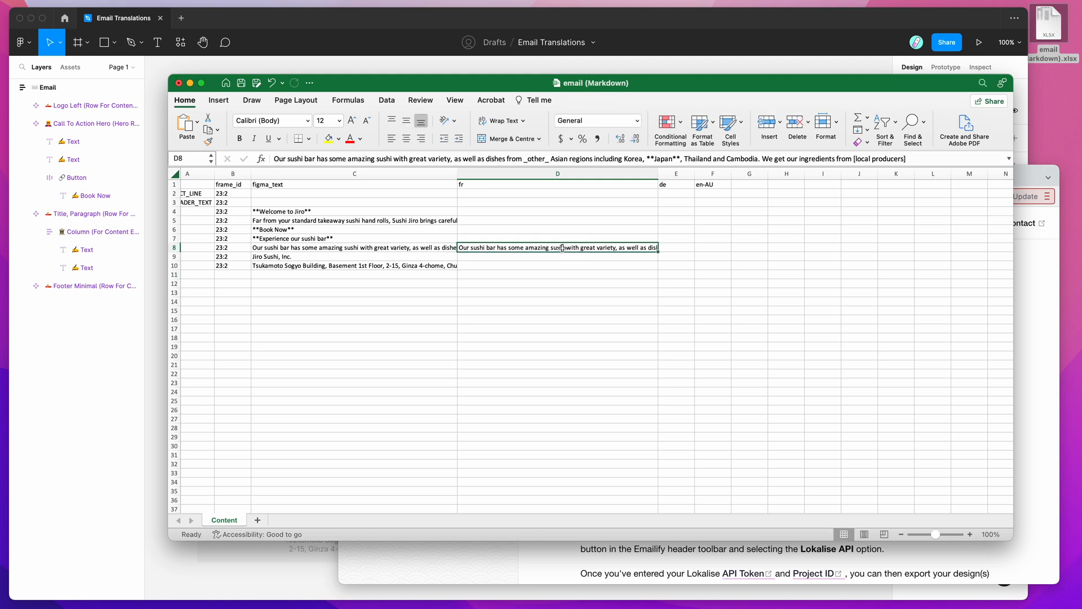
Add the Experience our sushi bar heading wrapped in italic underscores in the de cell of row 7
click(675, 229)
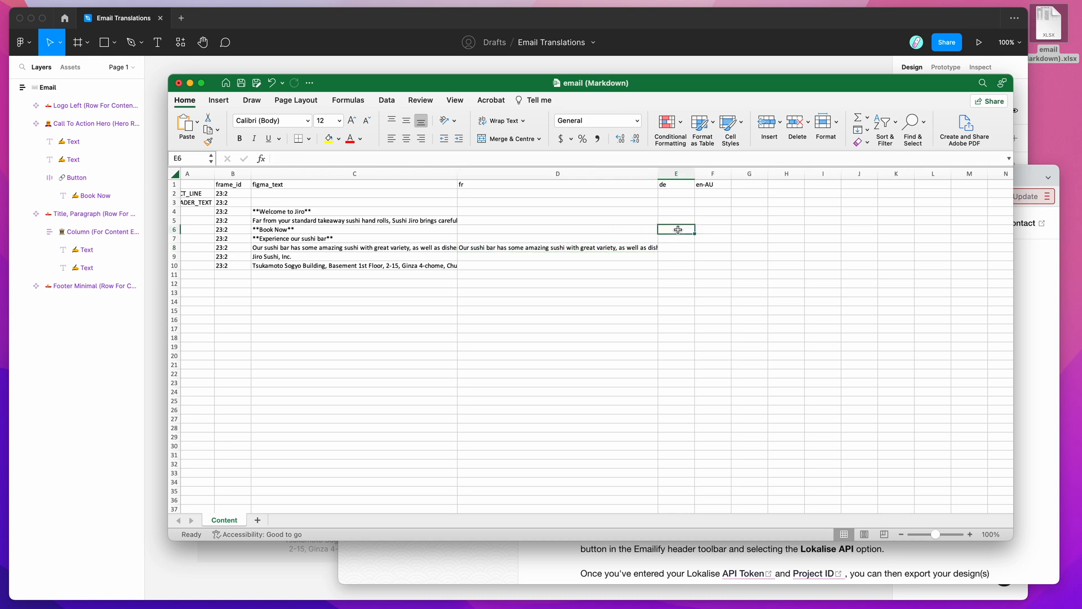
click(354, 238)
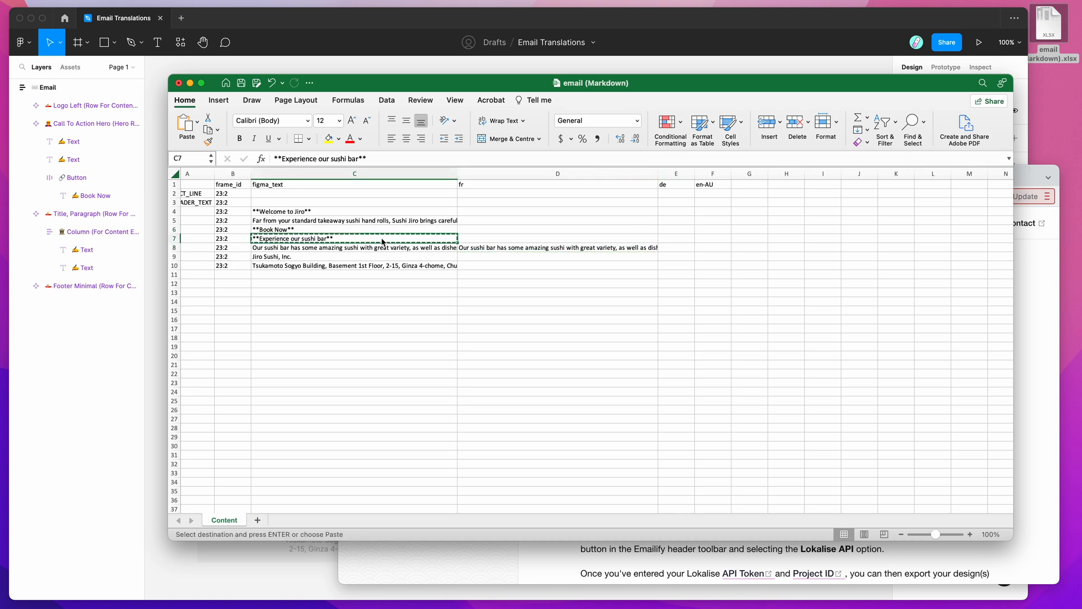
click(675, 237)
text(_Experience our sushi bar_)
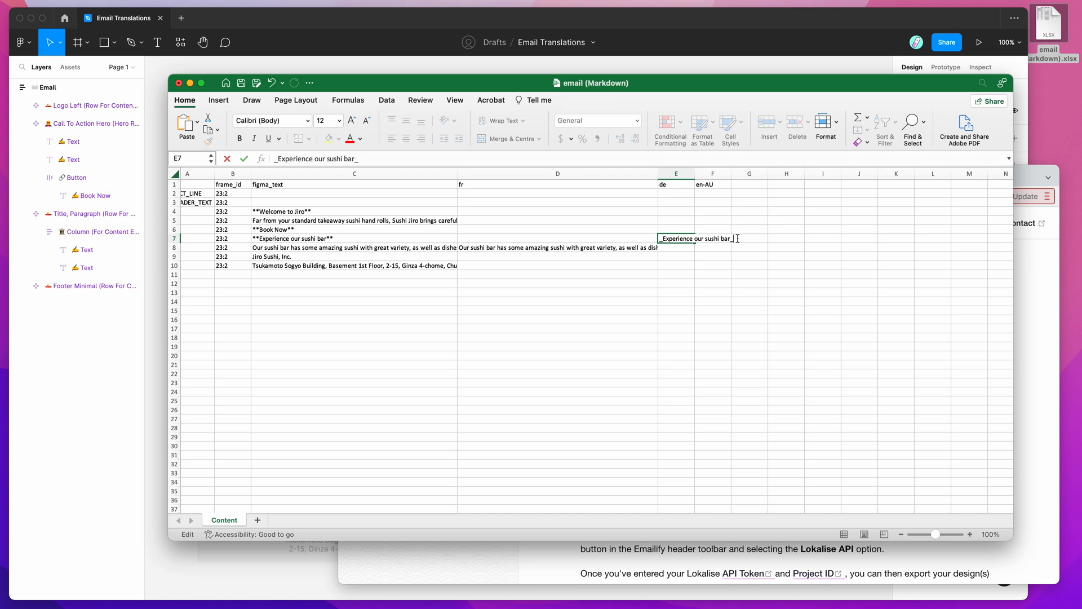
key(Return)
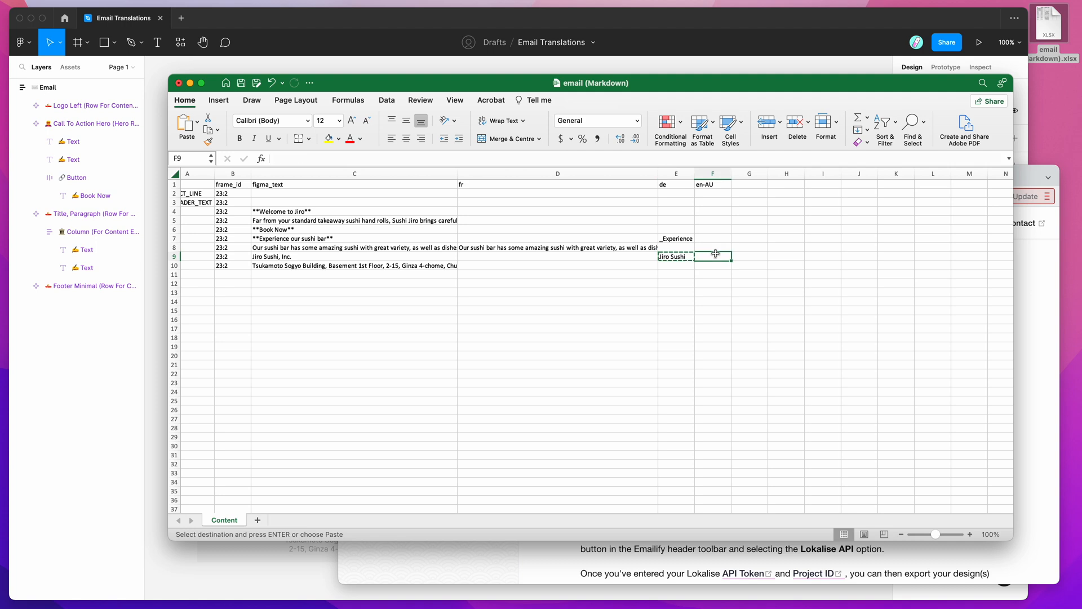
Put Jiro Sushi under en-AU and review the source, fr and en-AU cells
click(713, 211)
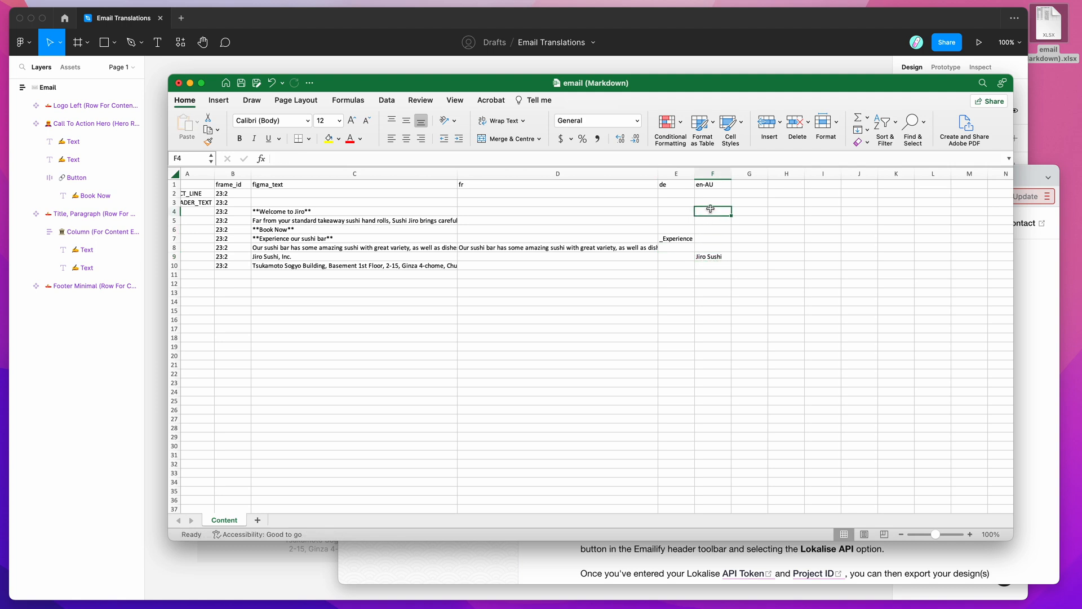
click(713, 267)
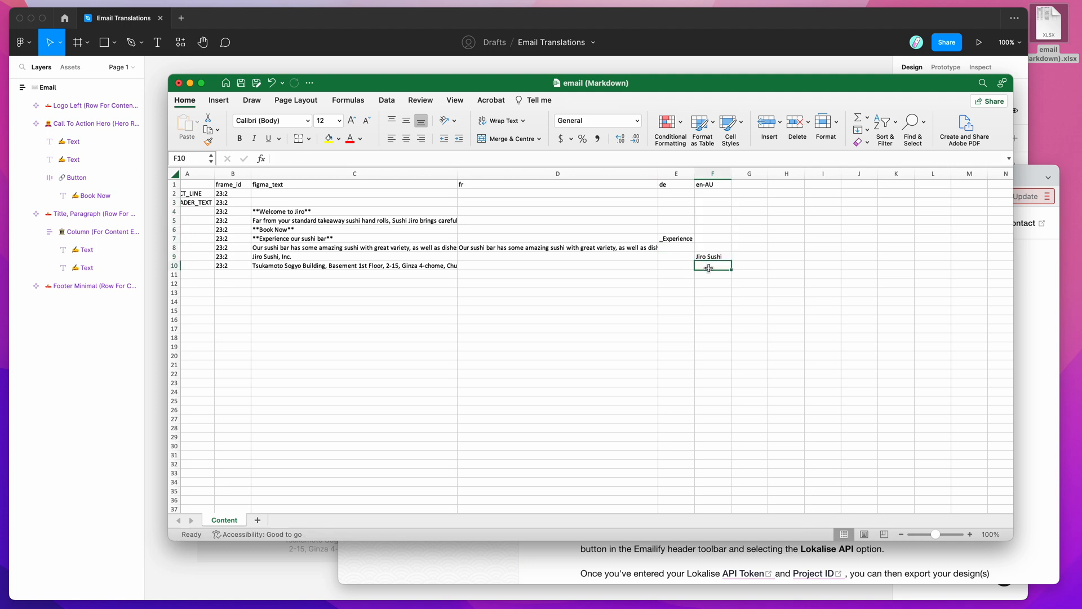
drag(354, 210, 354, 256)
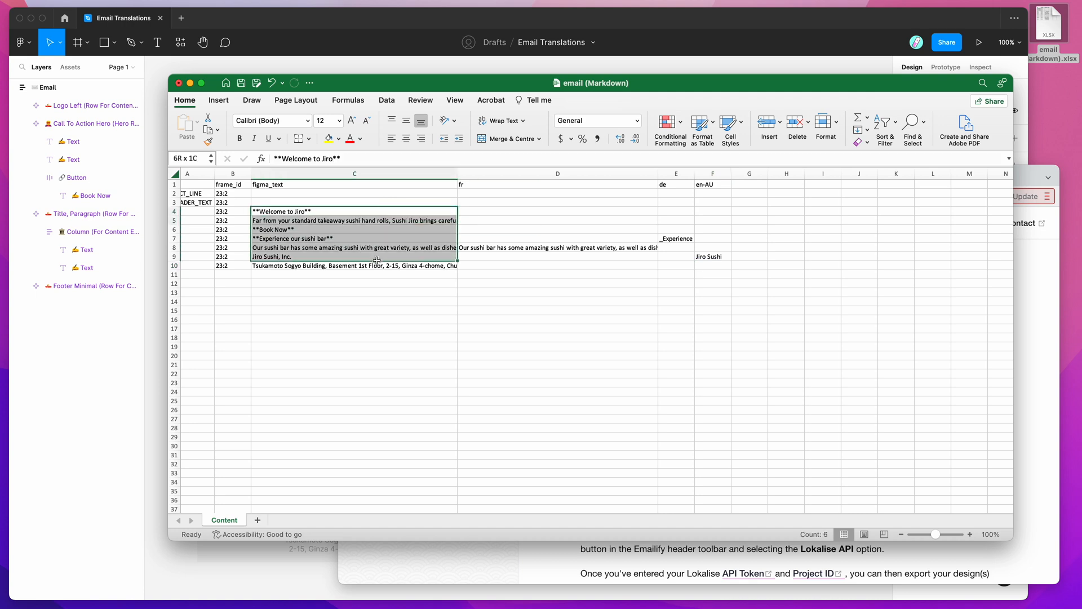
click(354, 220)
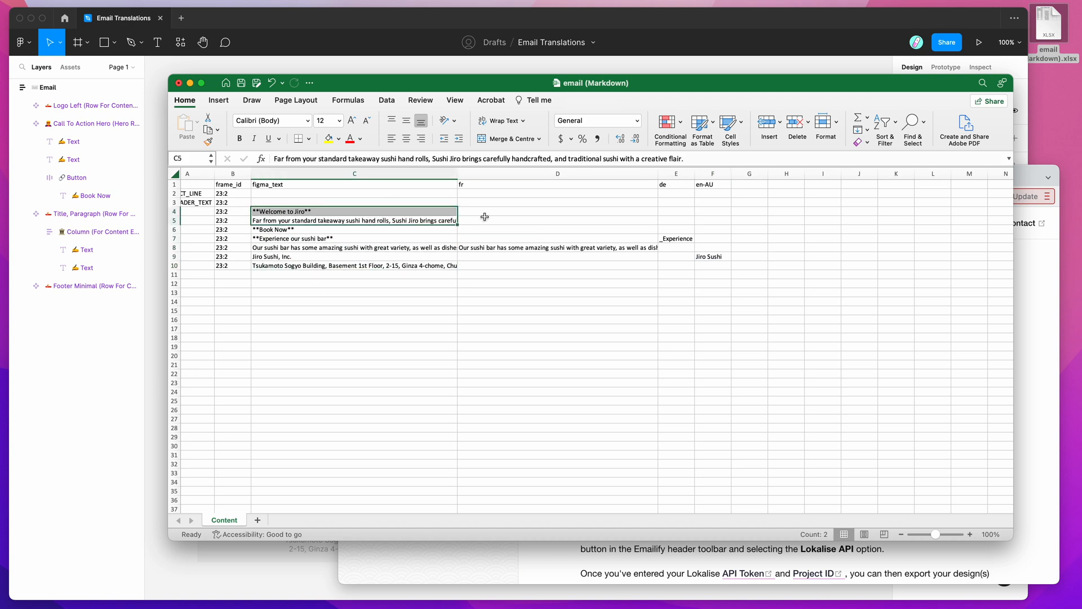
click(557, 220)
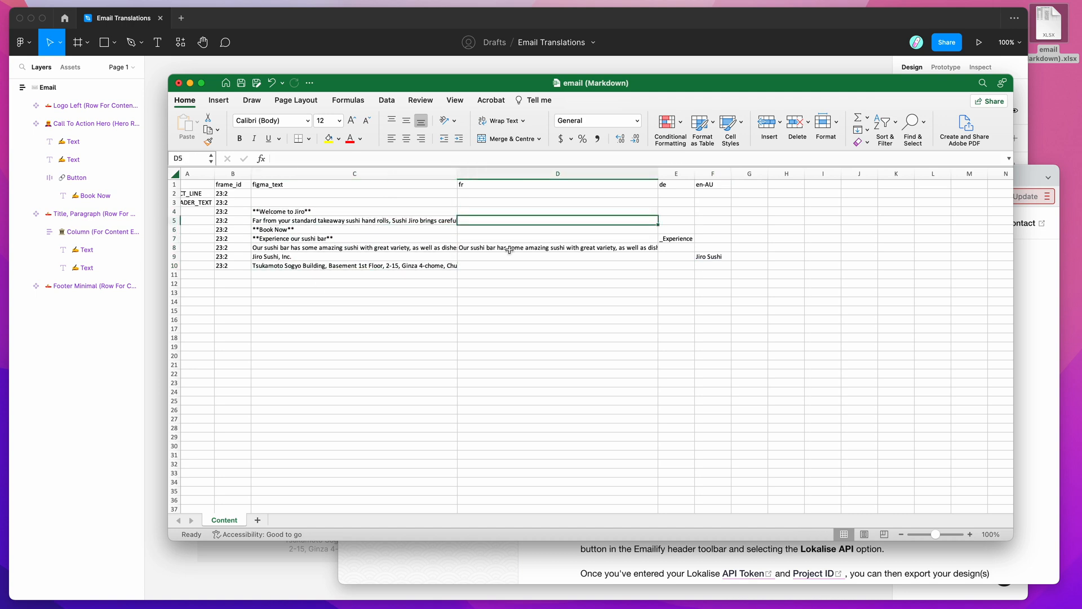
click(712, 256)
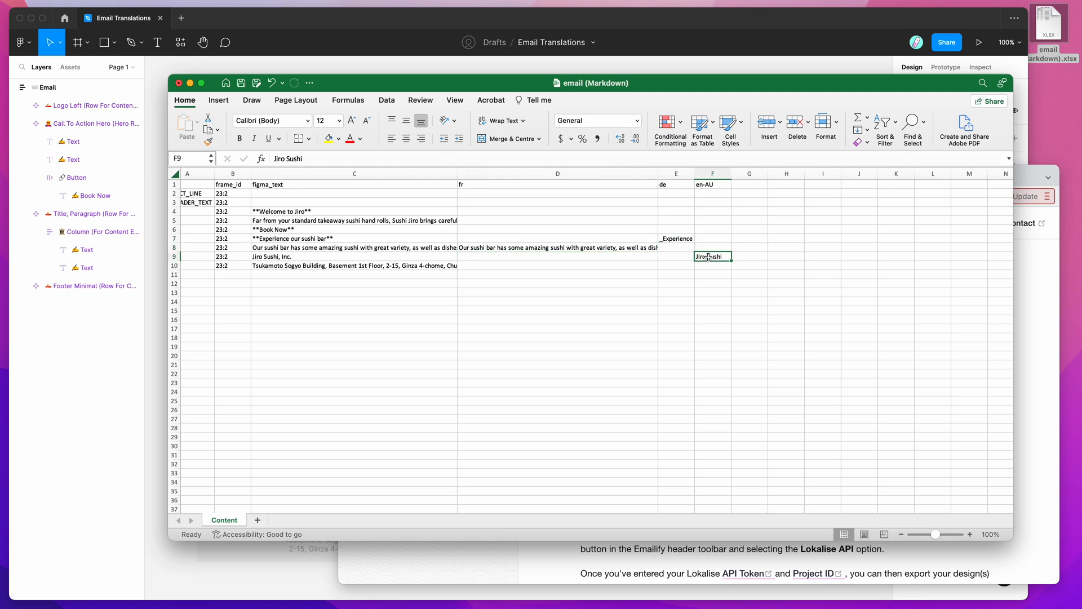
click(557, 247)
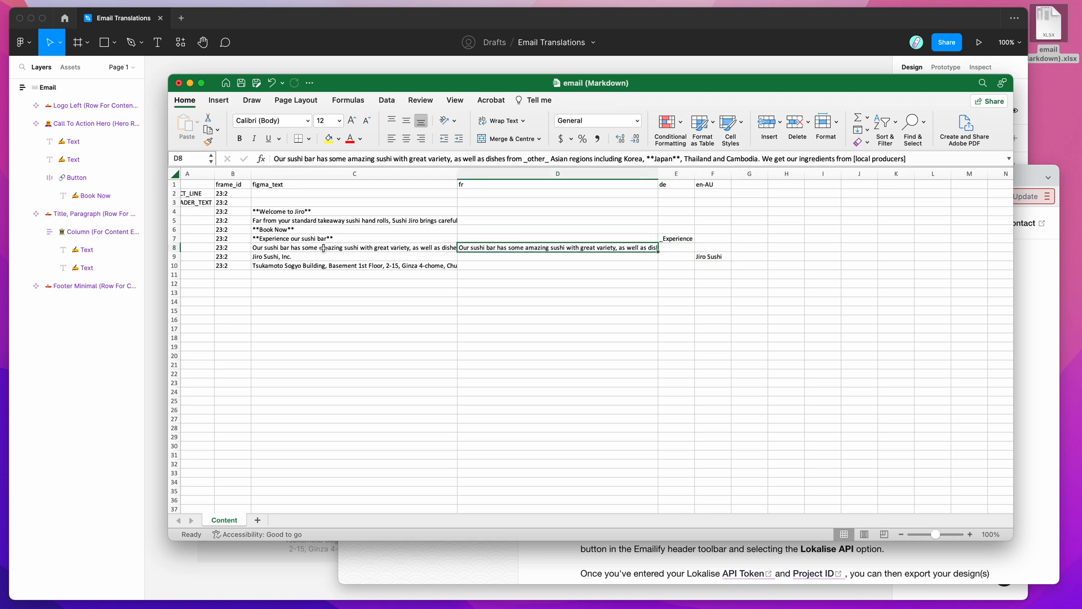
click(354, 211)
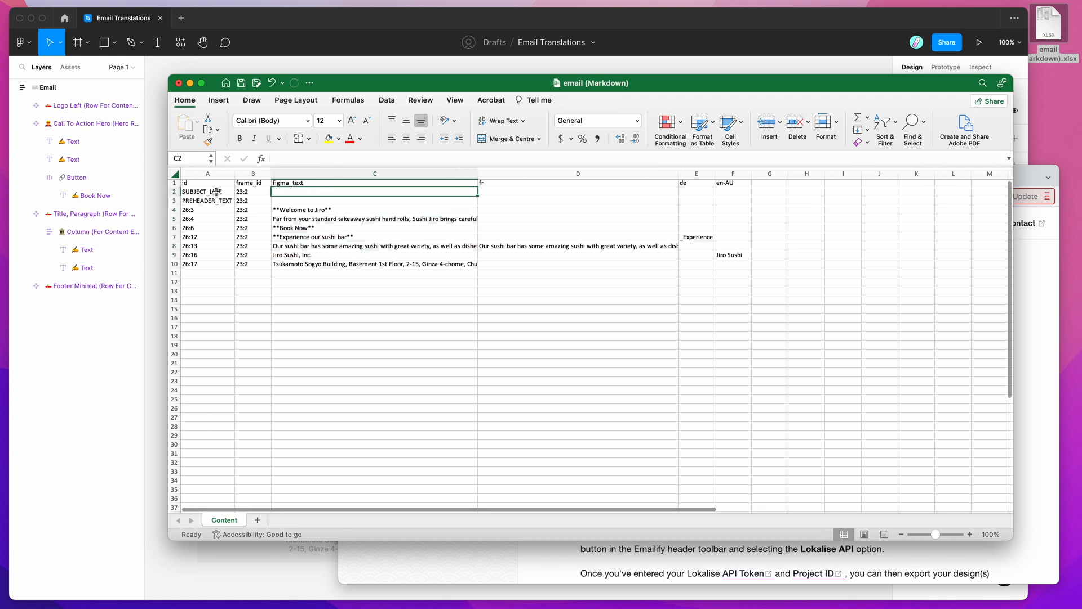
click(208, 191)
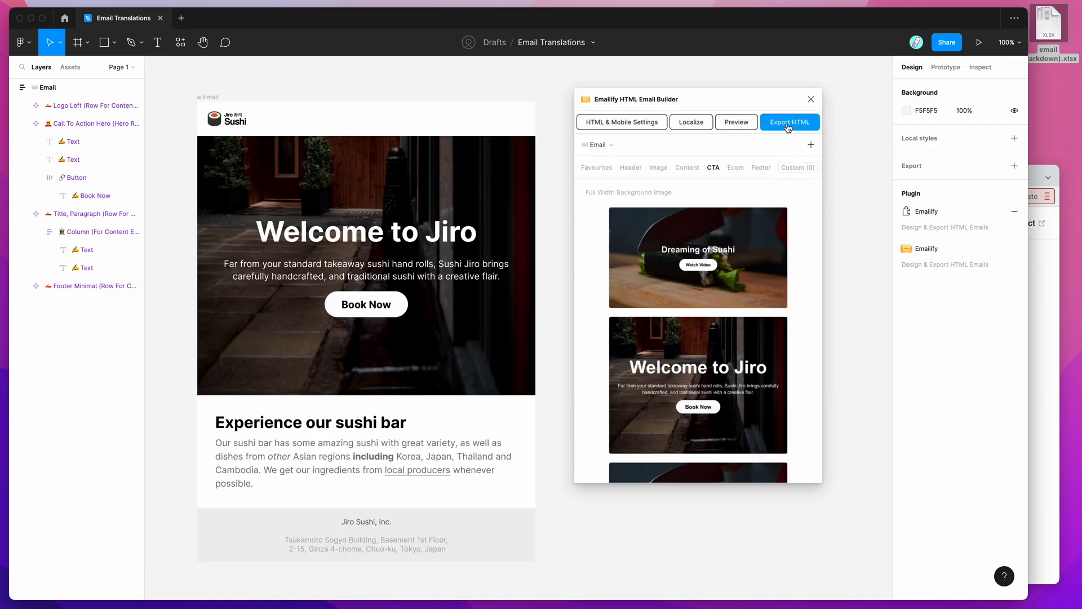
click(789, 121)
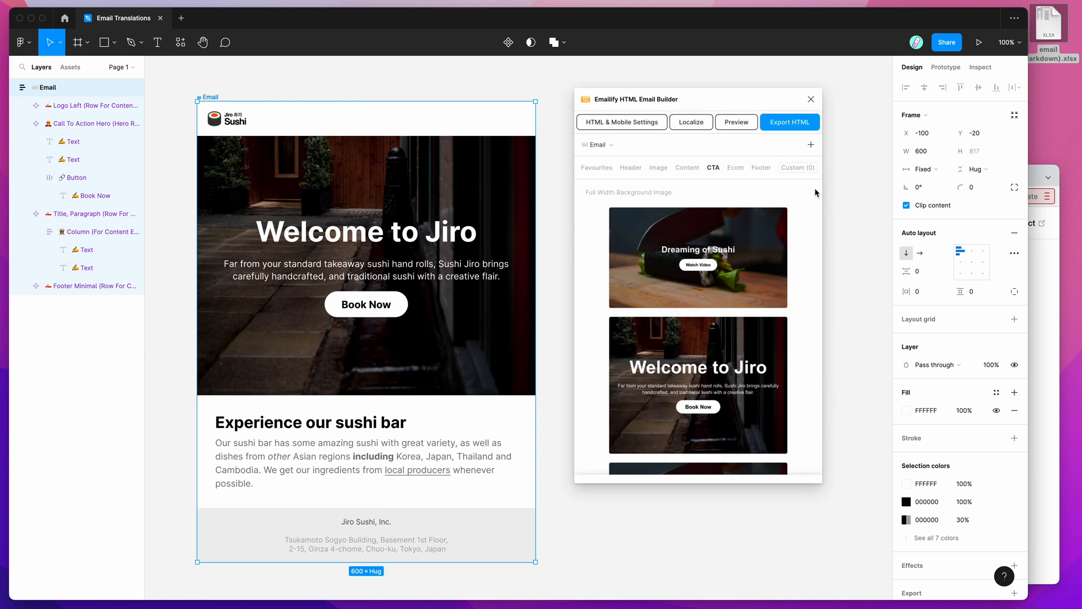
click(789, 122)
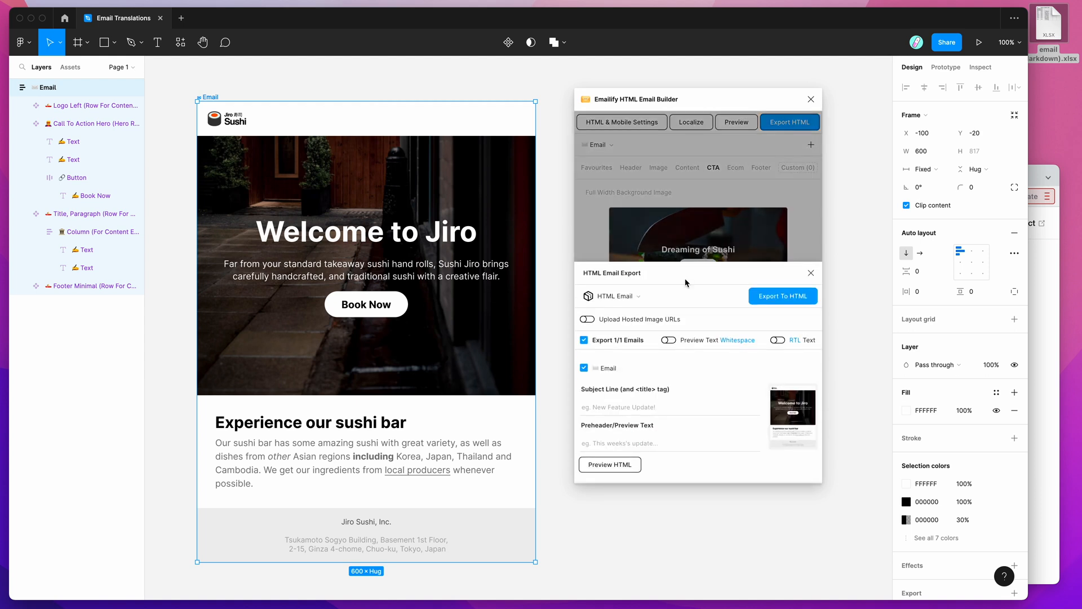
click(811, 271)
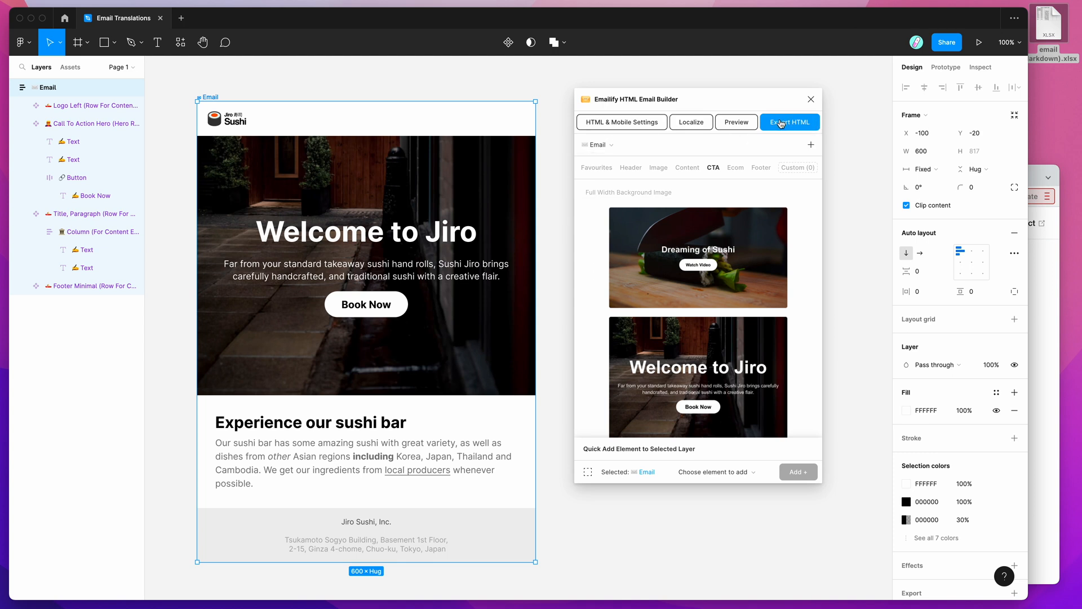
click(789, 122)
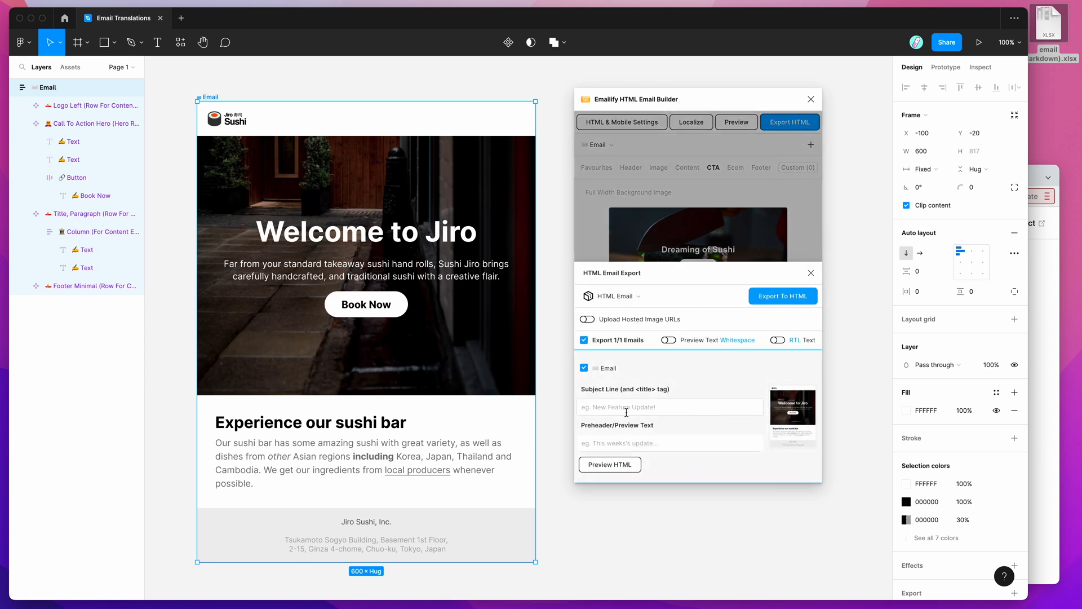
click(669, 442)
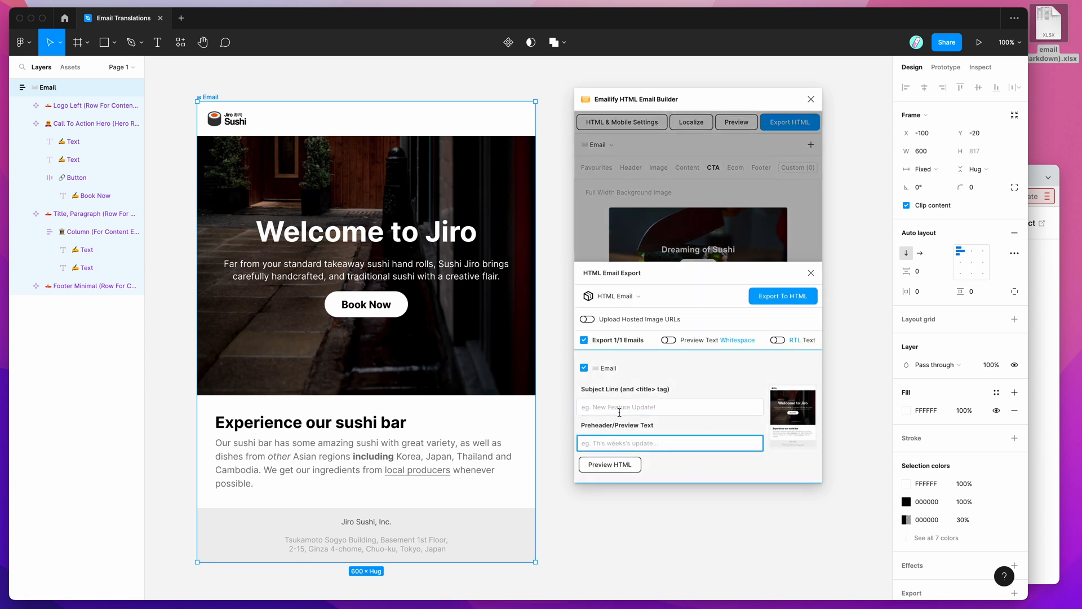
click(810, 273)
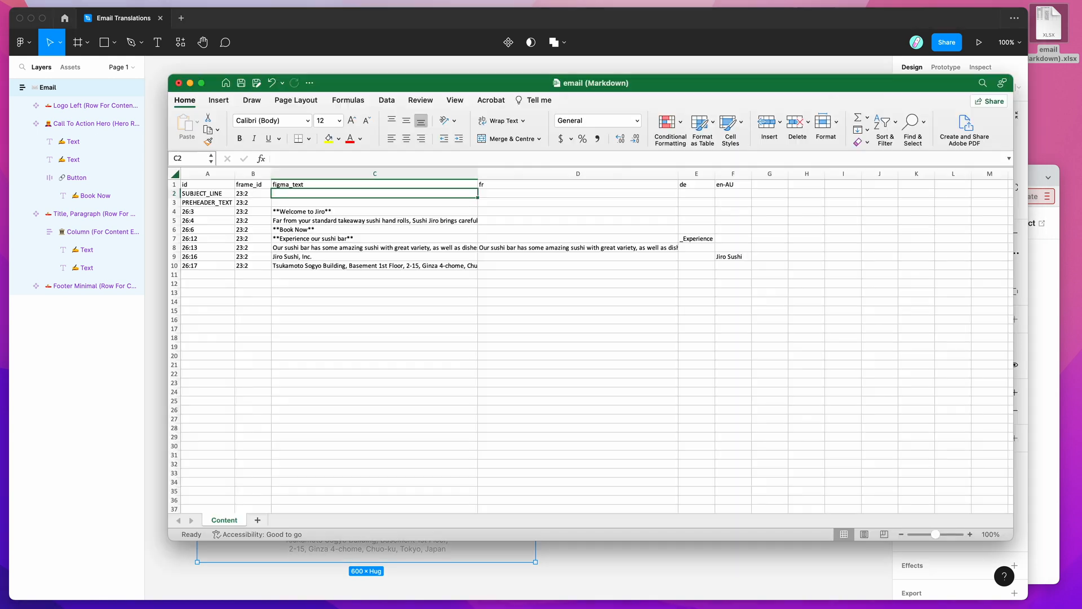
Enter 'French Subject Line' and 'French Preheader' in the fr column for the subject and preheader rows
click(374, 202)
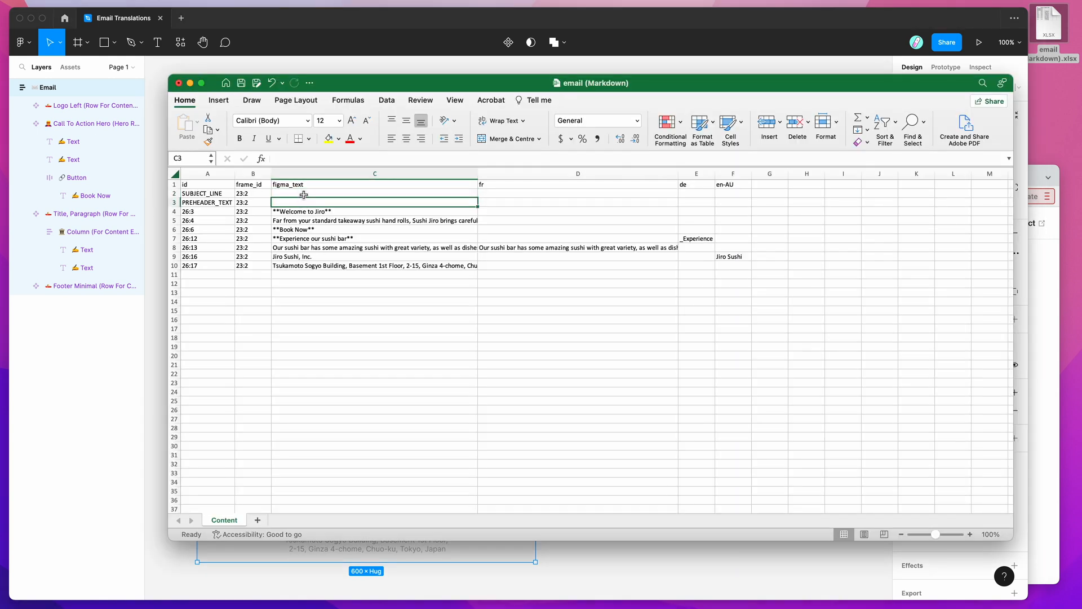
click(578, 193)
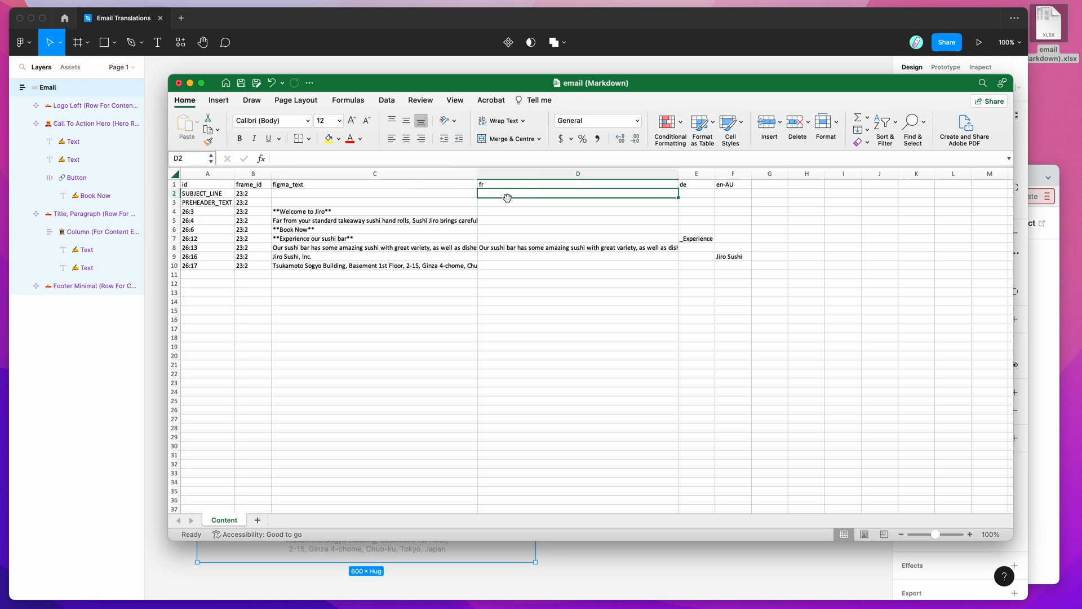
click(577, 202)
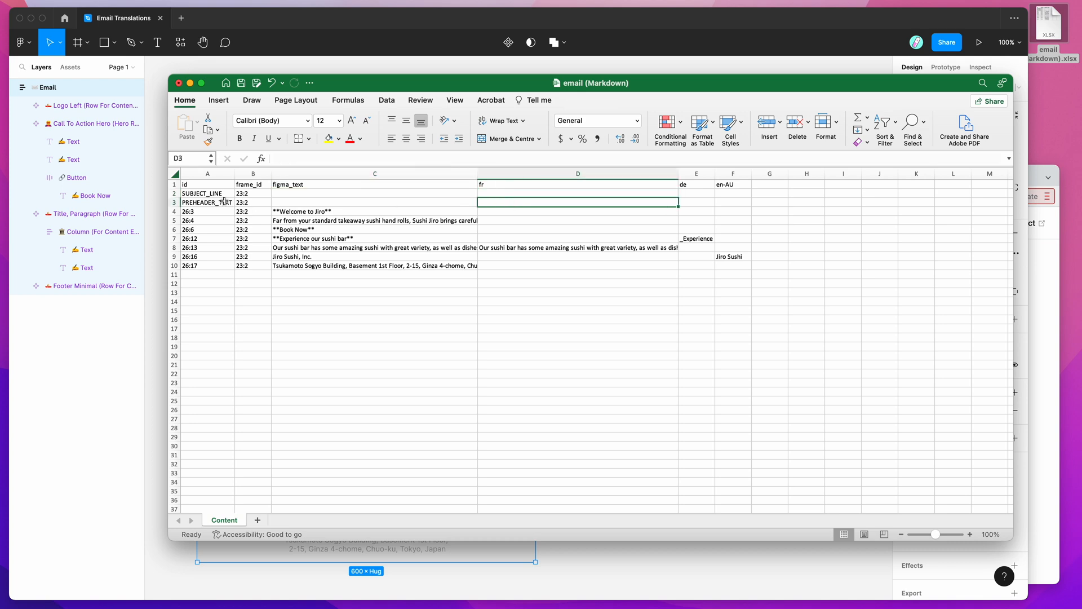
text(French Subh)
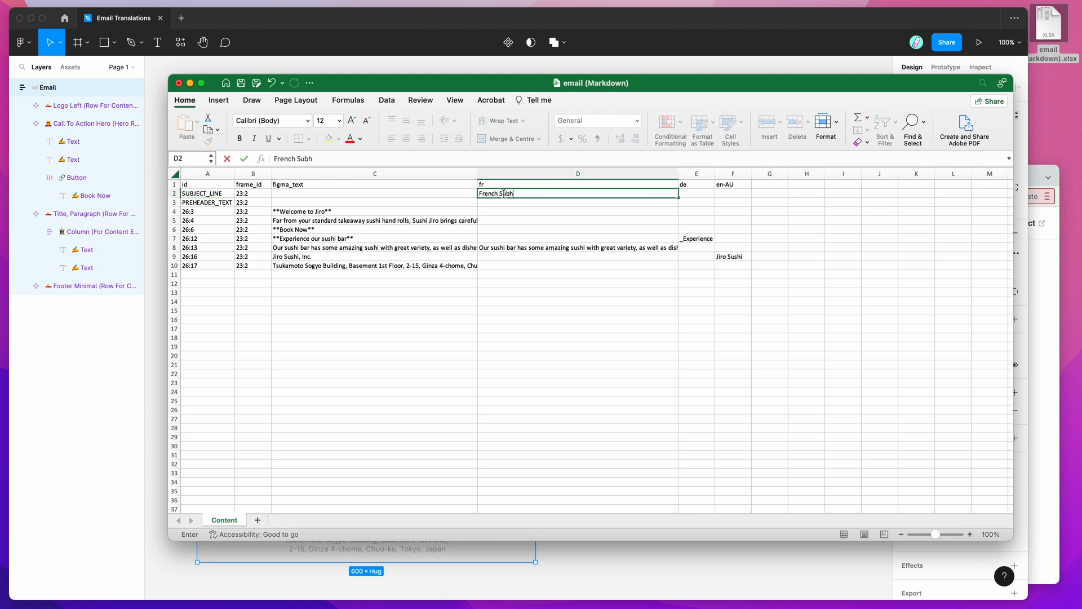
text(ject Line)
click(578, 202)
text(French Preheader)
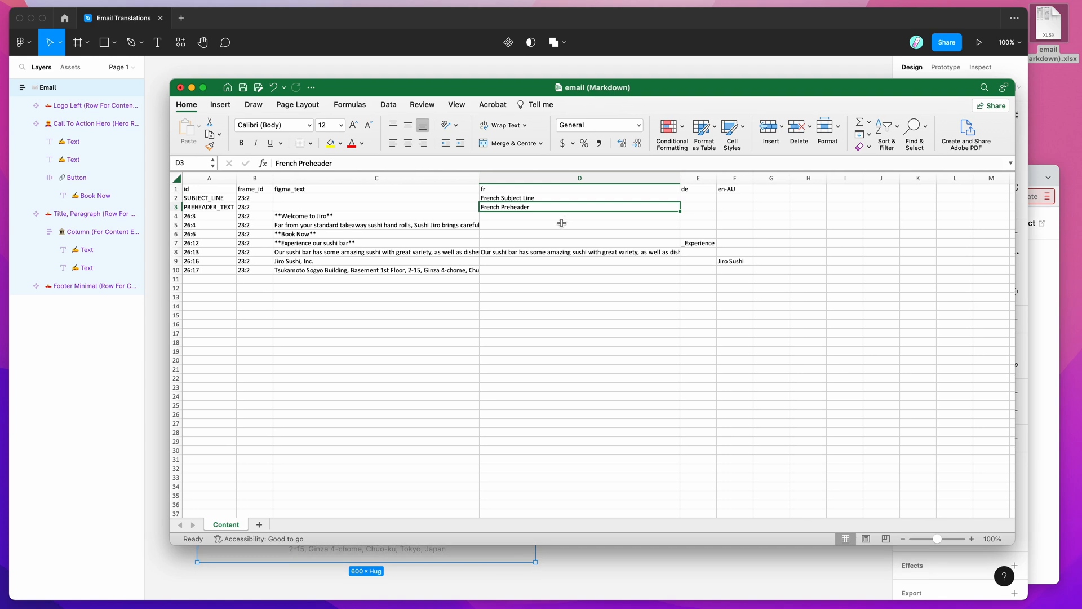
click(578, 224)
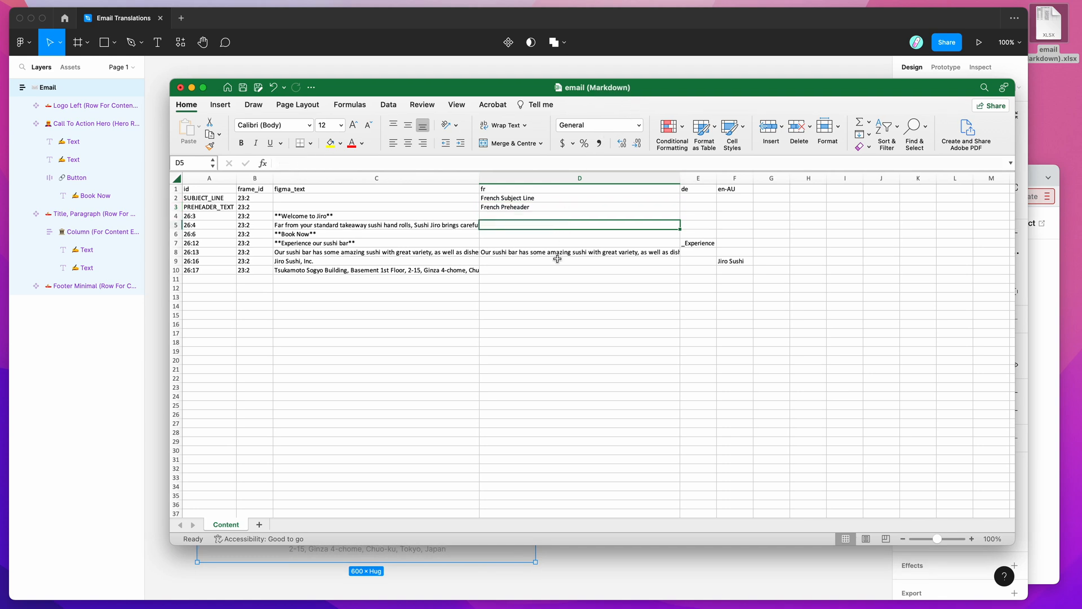
mouse_move(550, 231)
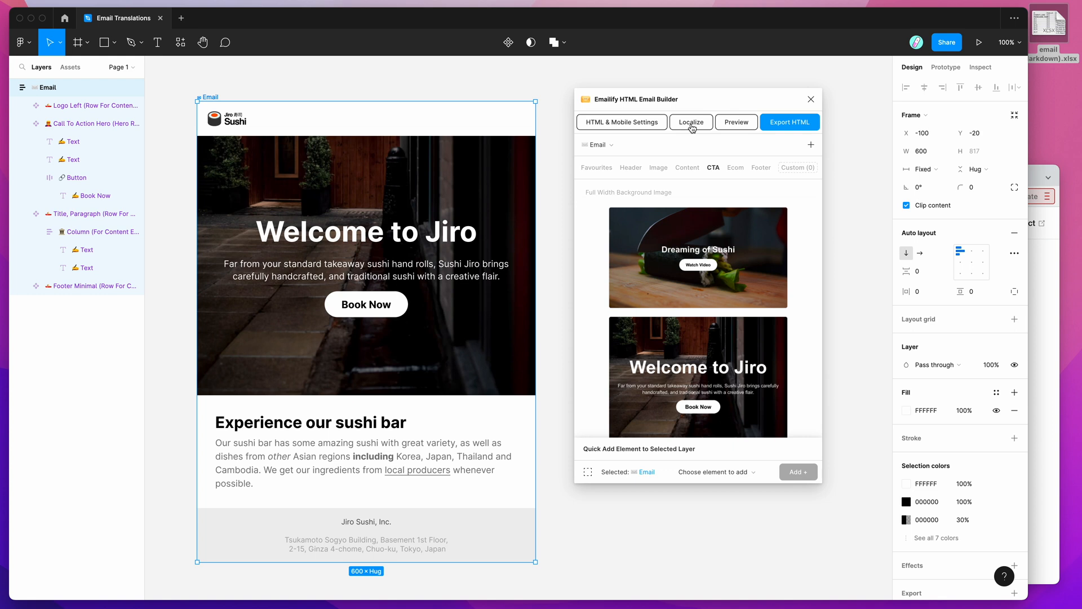
Reopen Emailify's Localize Emails panel showing the three locales and the translated-file import area
click(691, 122)
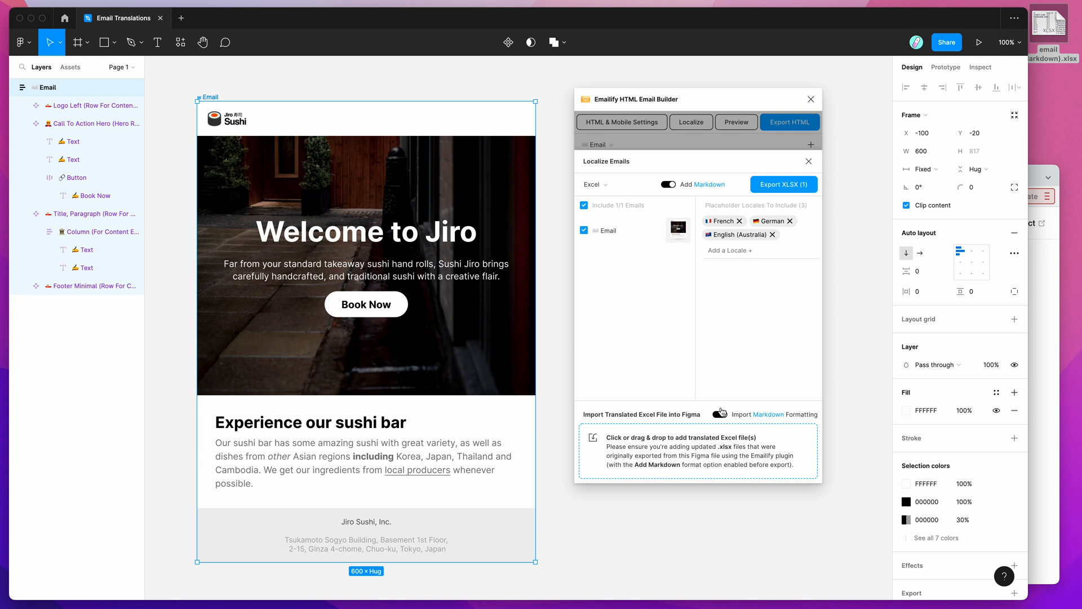
click(721, 414)
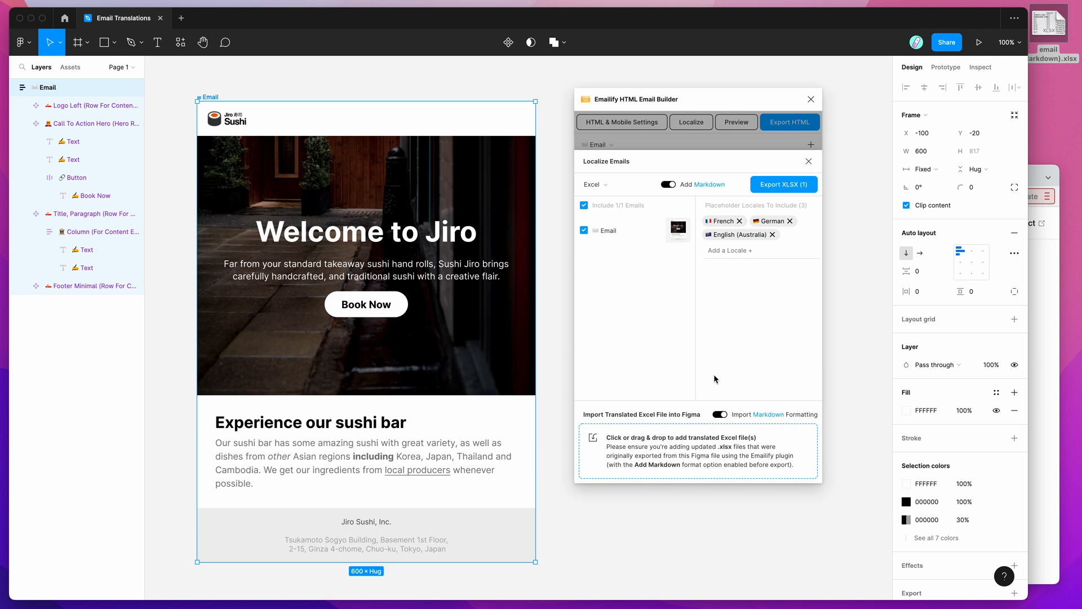
mouse_move(744, 306)
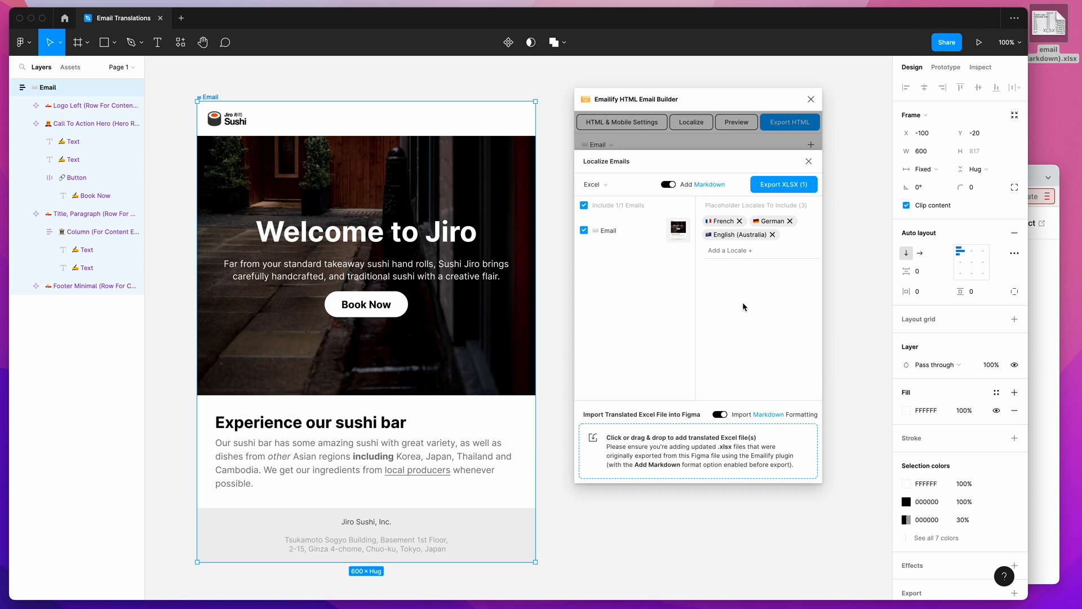
mouse_move(734, 313)
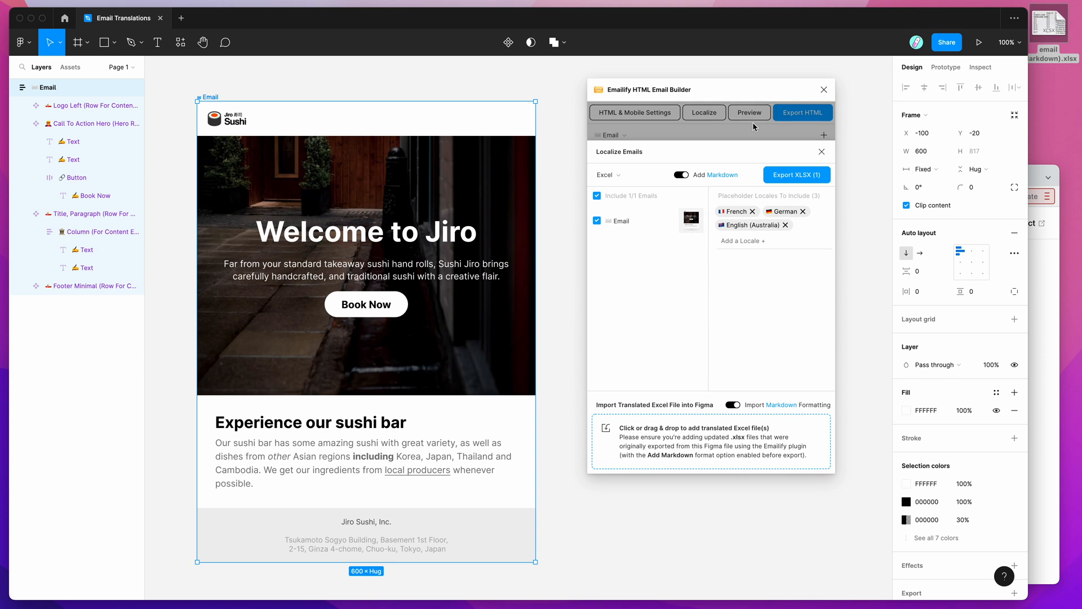
mouse_move(1056, 29)
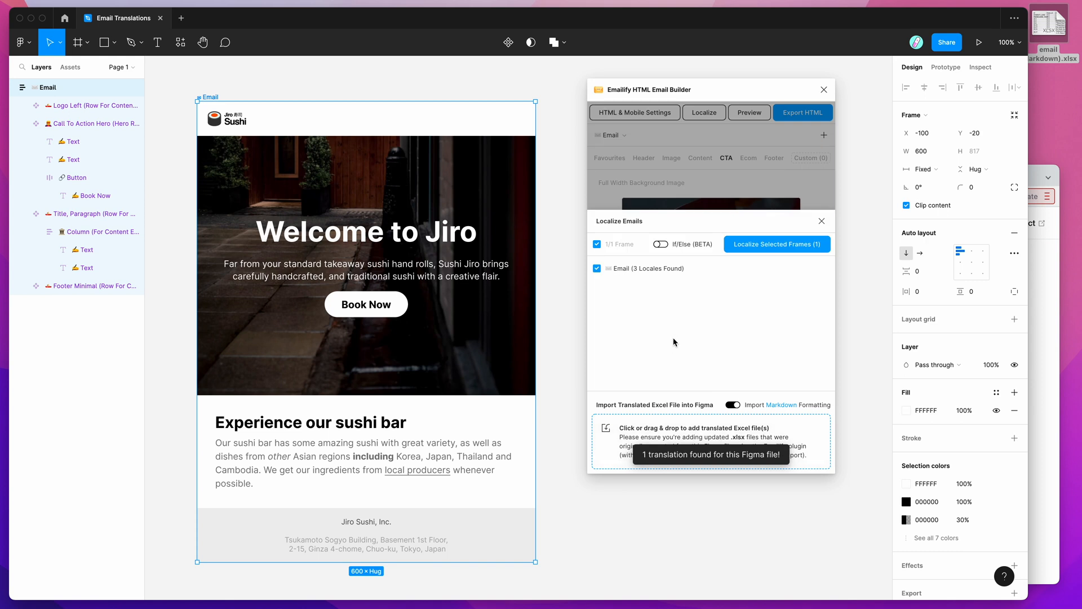
mouse_move(645, 270)
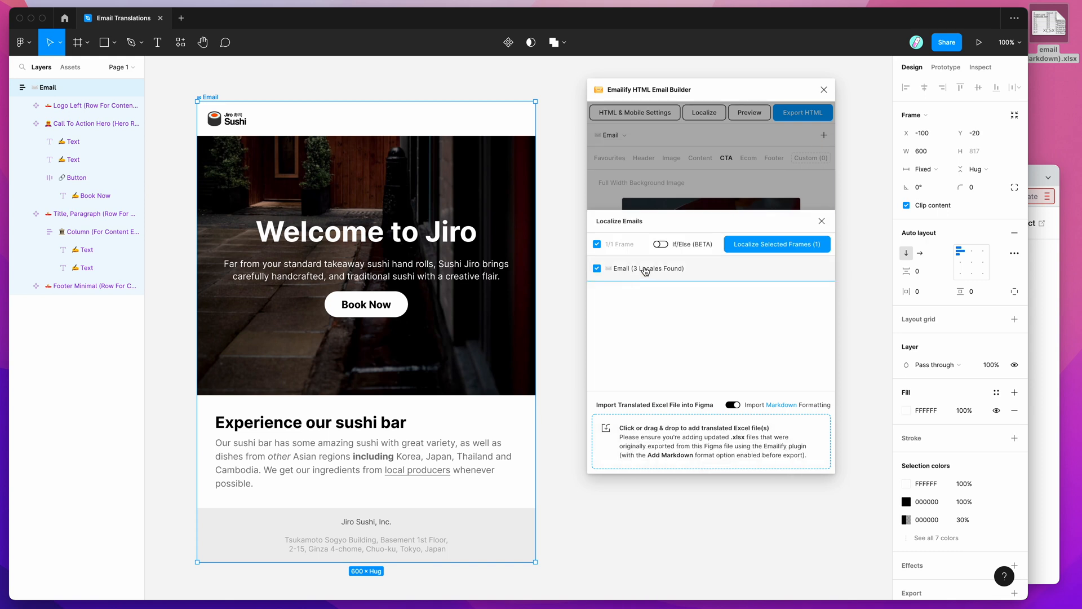
mouse_move(650, 307)
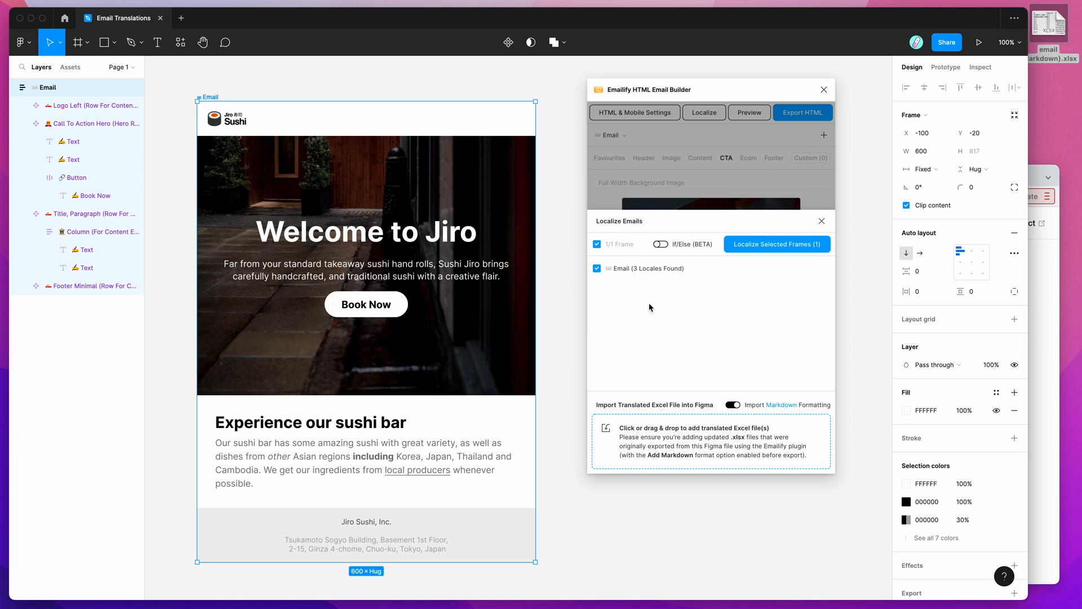
mouse_move(731, 300)
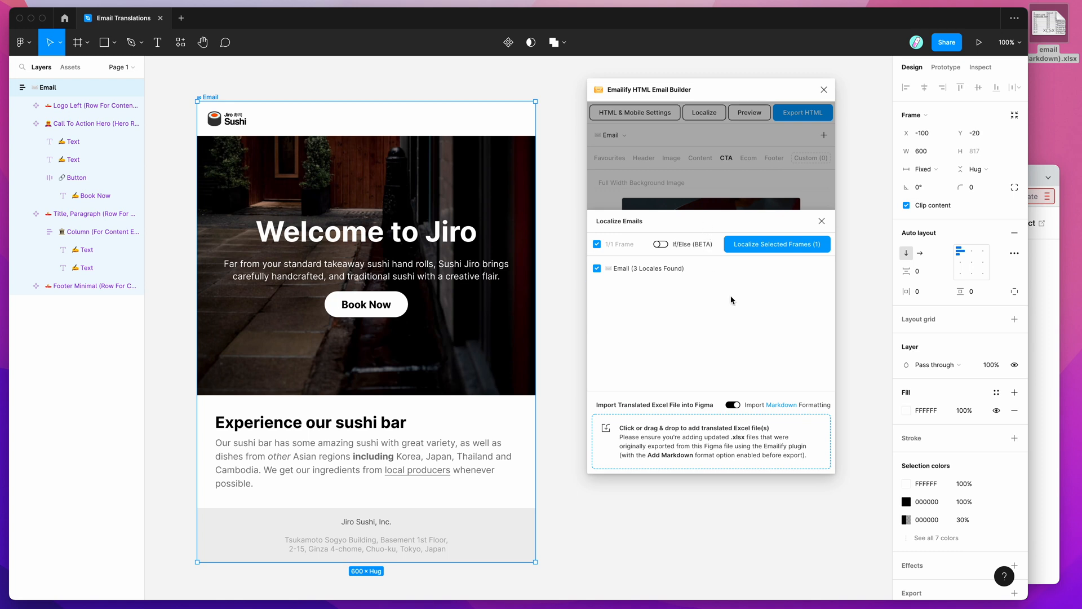
mouse_move(759, 248)
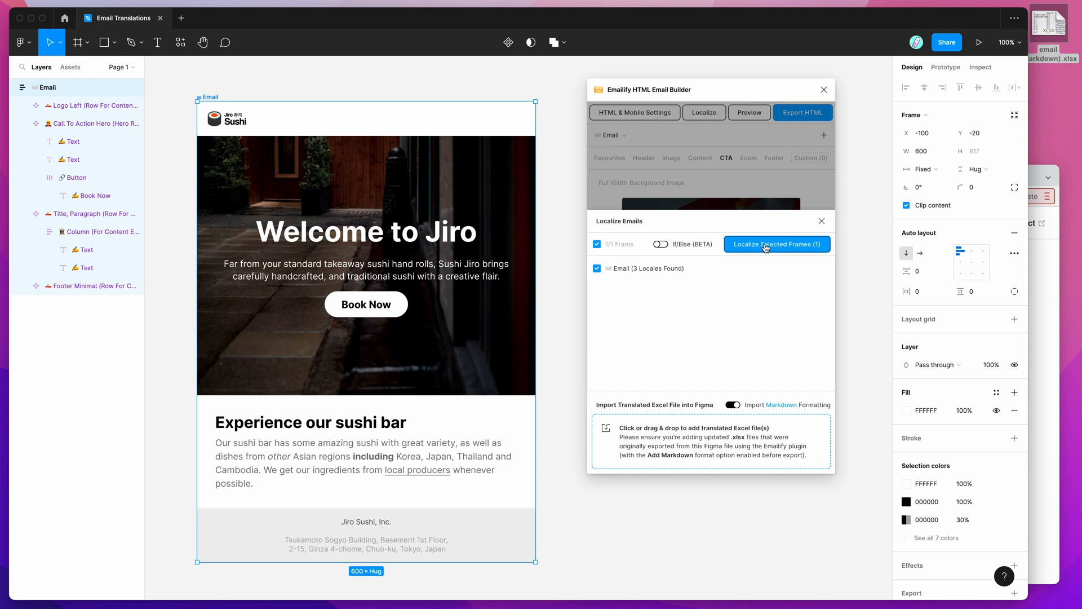
Localize the selected Email frame into fr, de and en-AU copies on a new translations page
click(775, 244)
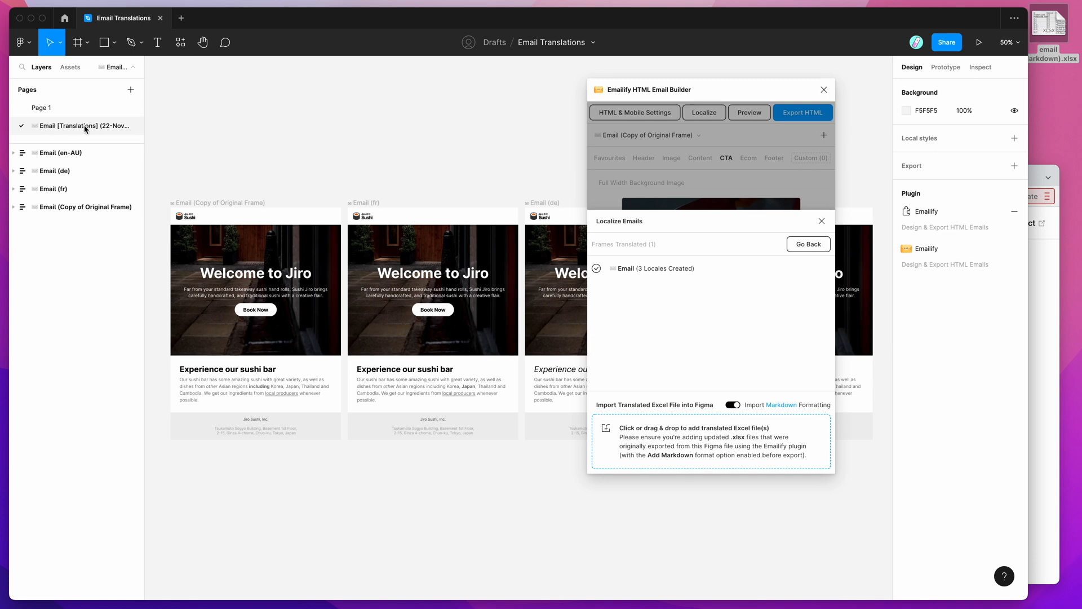
Inspect the German and French email frames, checking the sushi bar paragraph's bold Japan and italic text
click(55, 188)
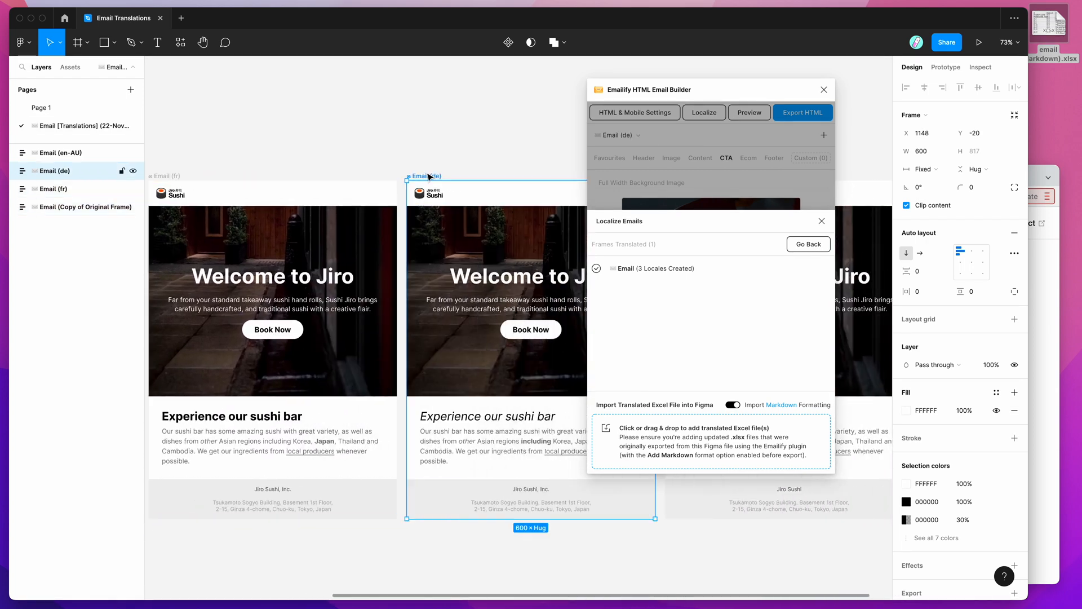
click(62, 153)
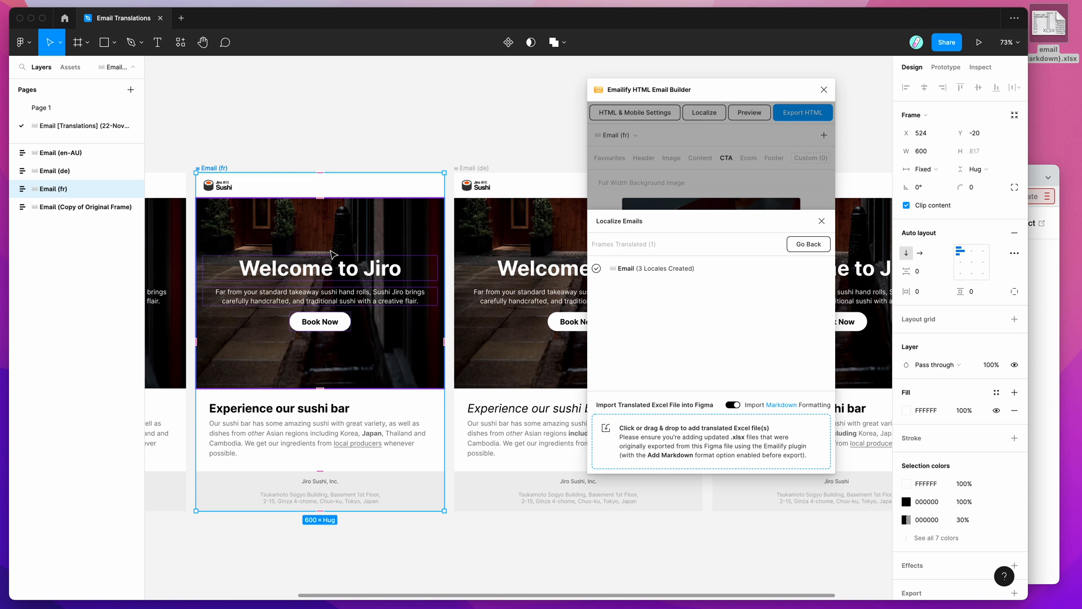
scroll(down, 3)
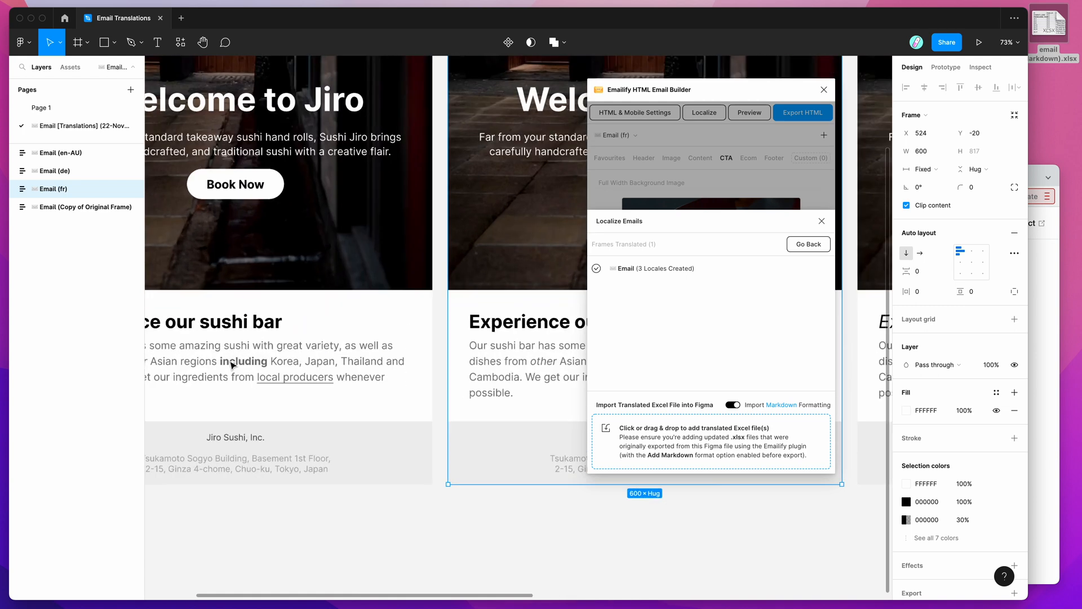
scroll(up, 3)
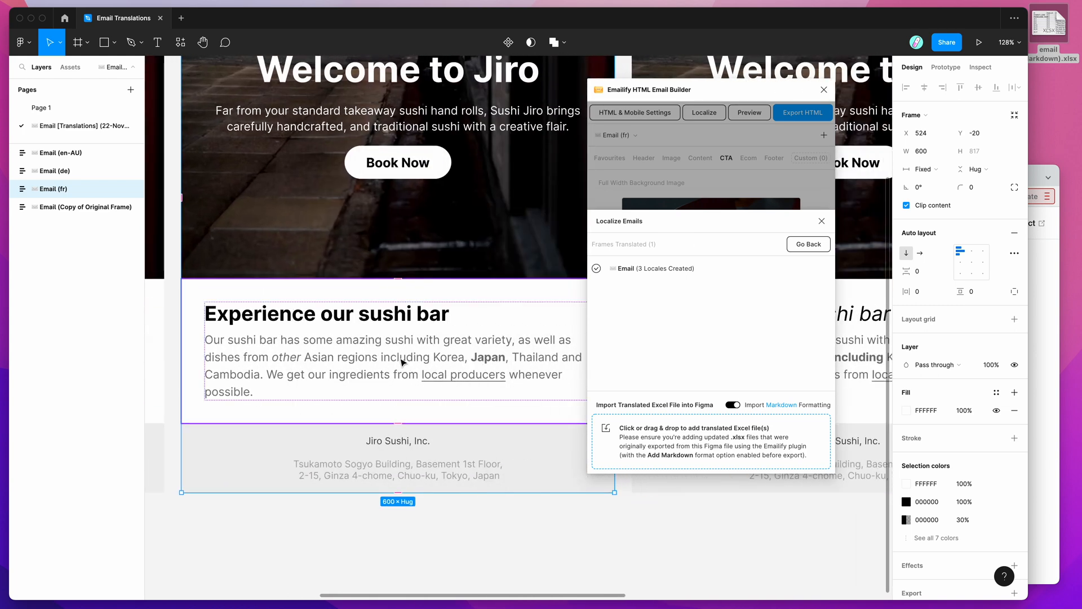
mouse_move(490, 357)
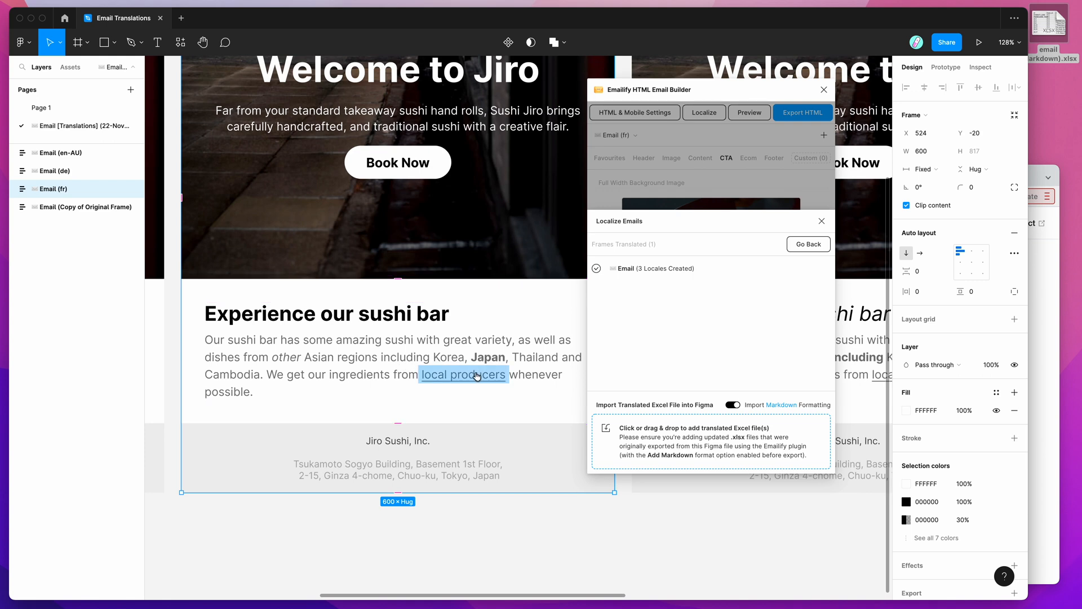
mouse_move(461, 379)
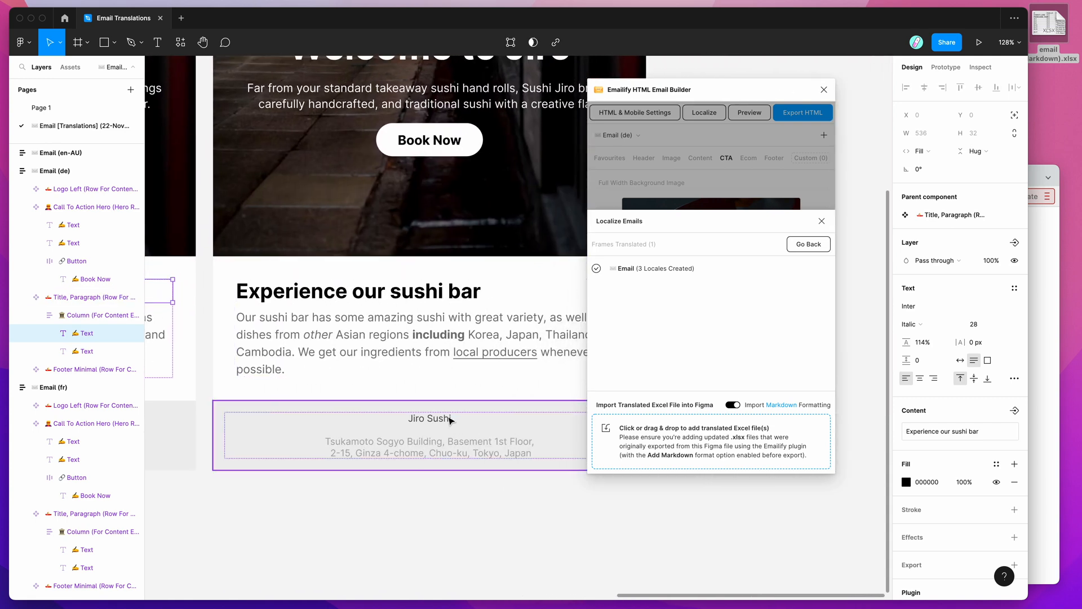
Check the en-AU footer reads Jiro Sushi and the German local producers link targets hypermatic.com
click(429, 419)
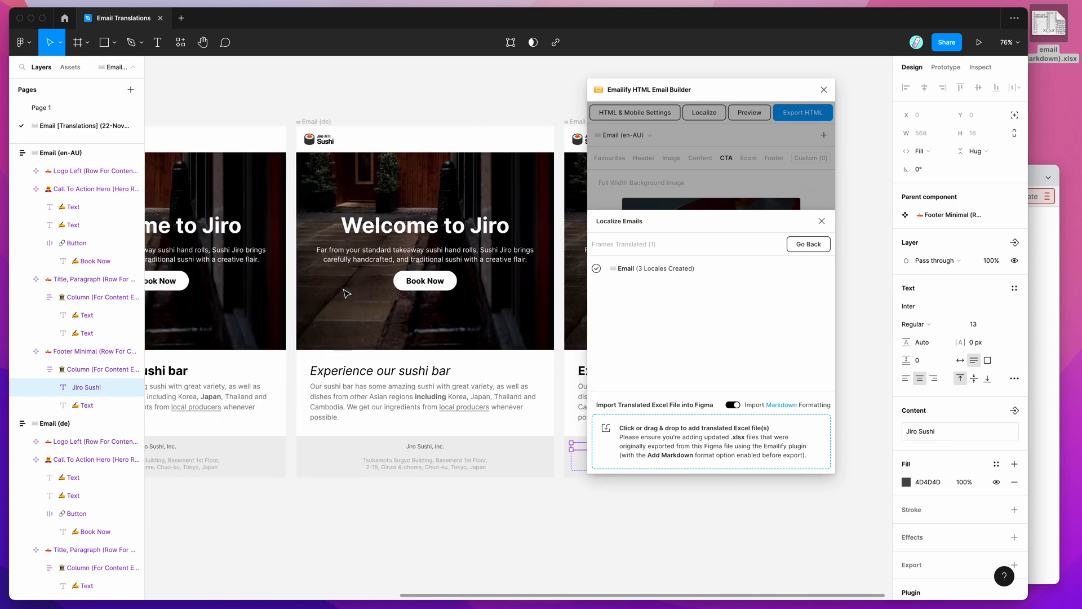
scroll(left, 3)
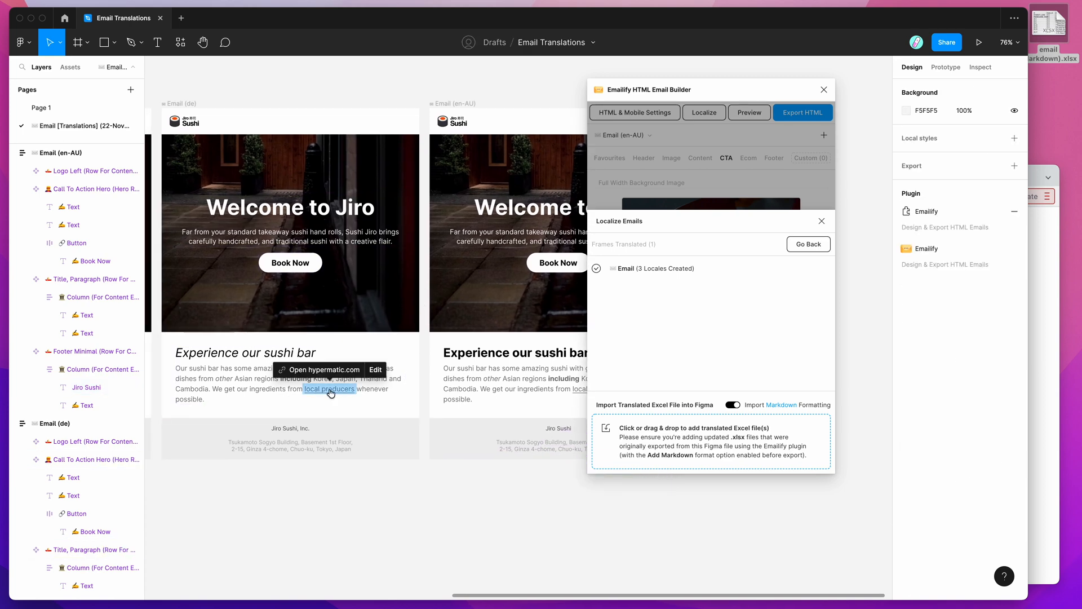
click(290, 373)
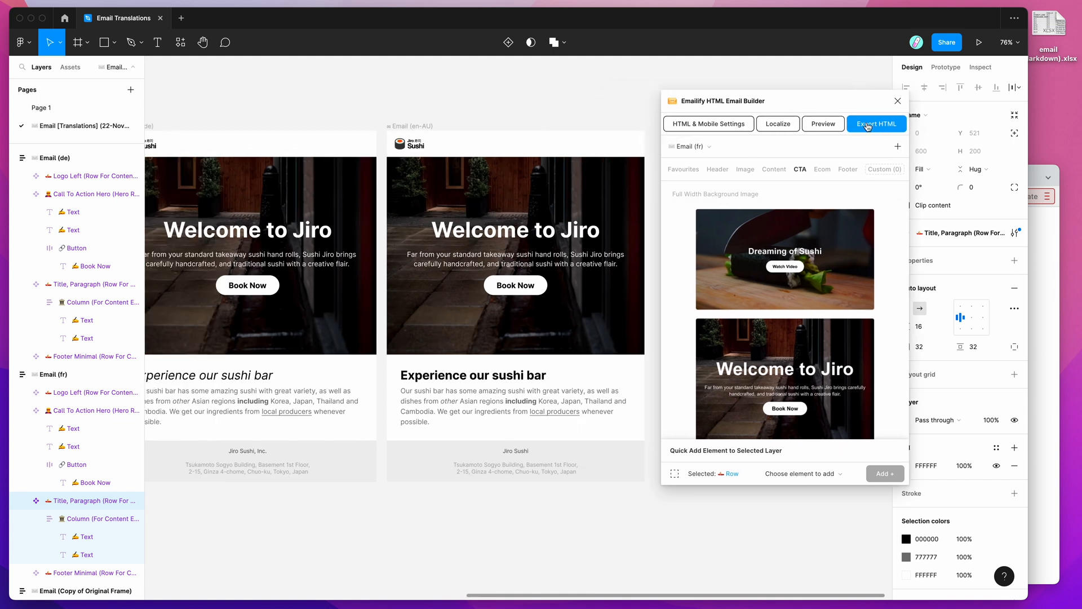
Review the HTML export list of 4/4 emails, verifying the French subject line and preheader are prefilled
click(876, 124)
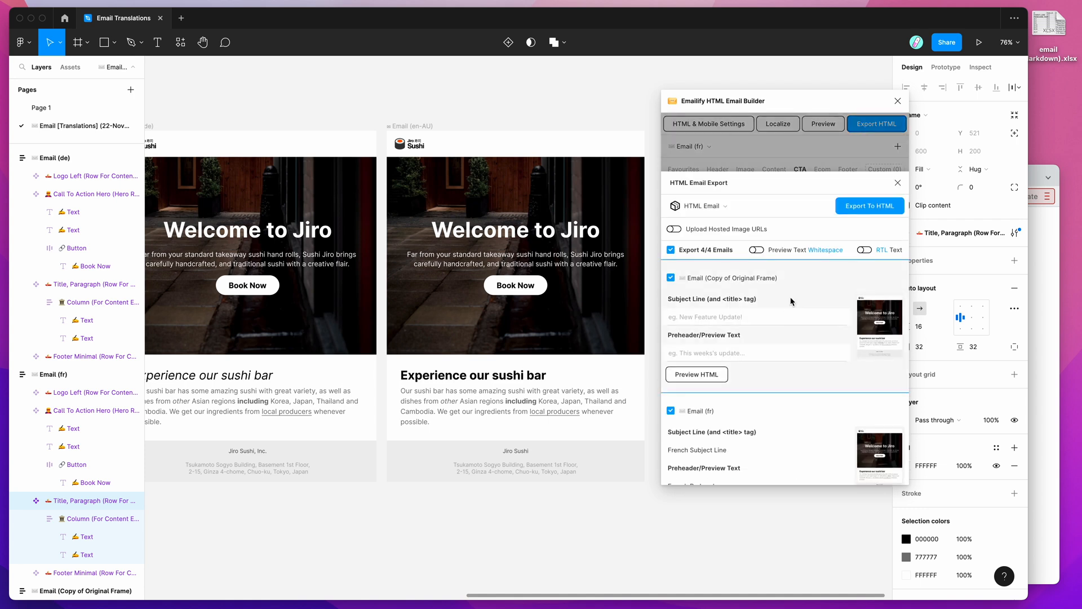
scroll(down, 3)
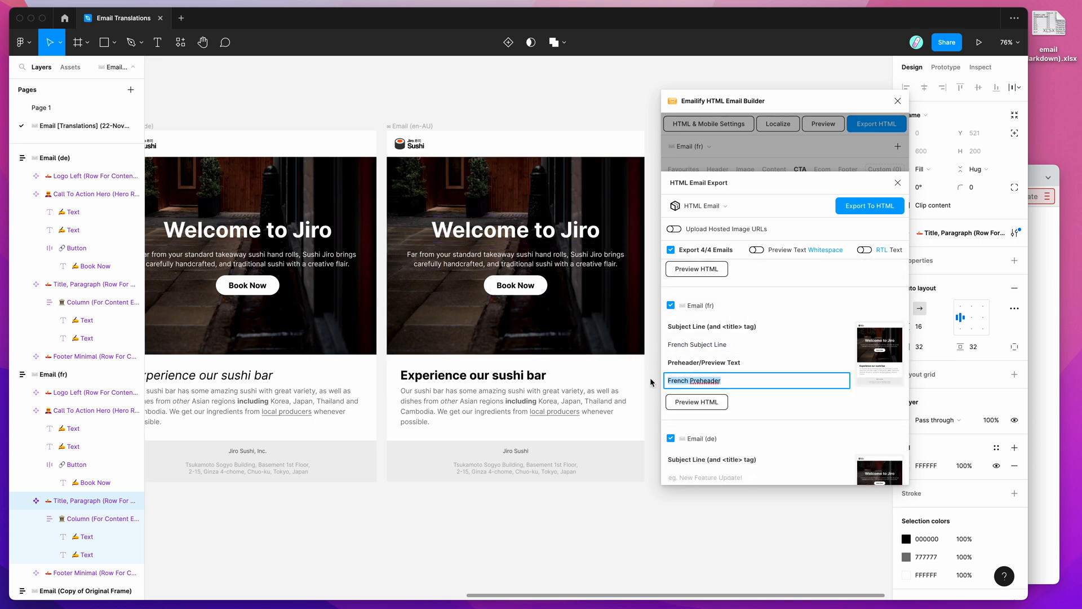
click(755, 344)
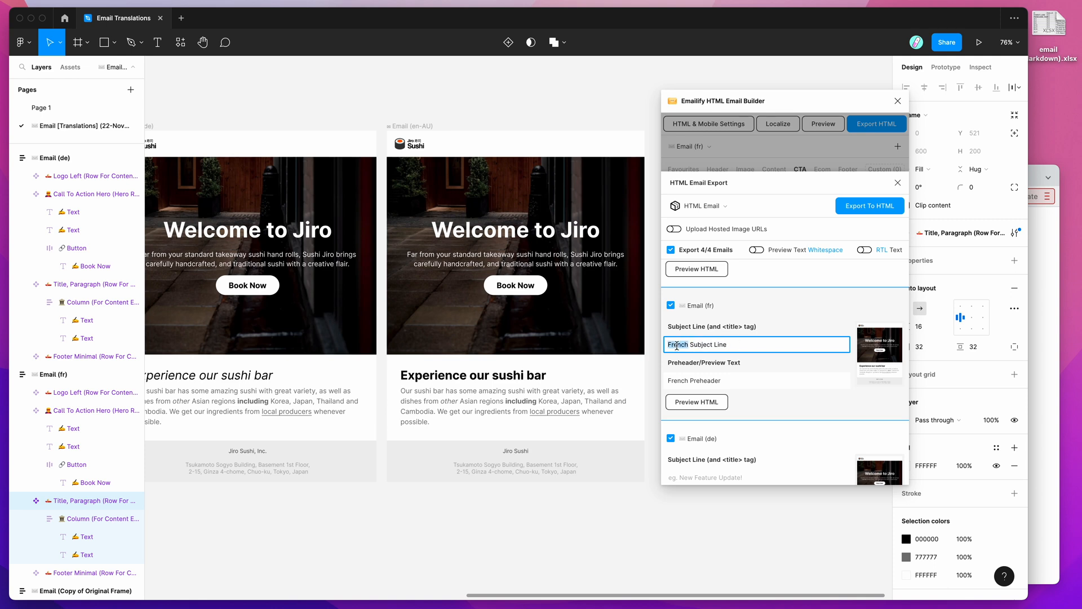
click(757, 380)
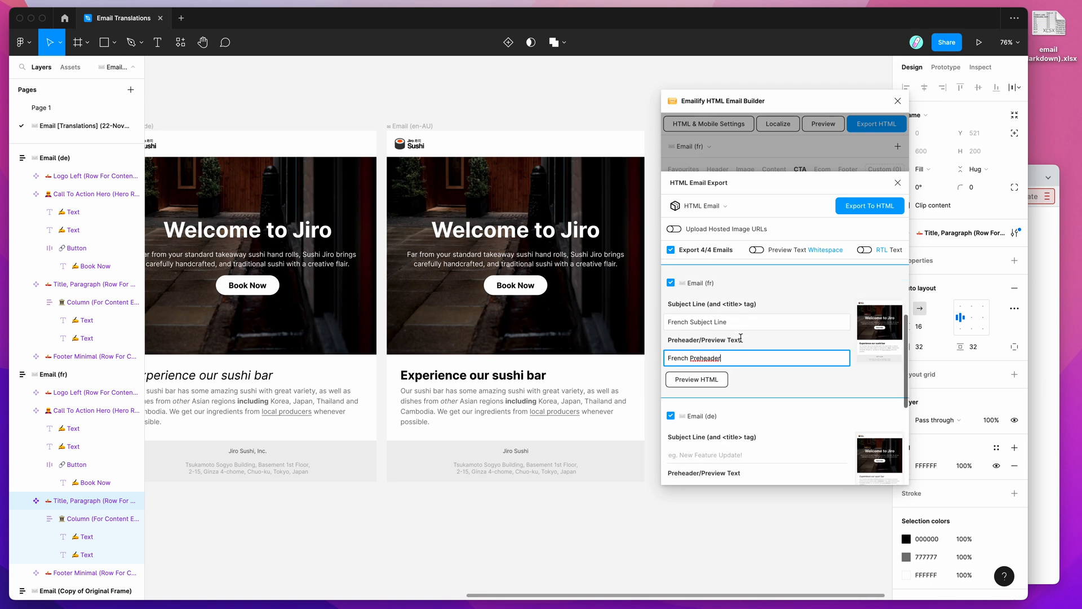
scroll(down, 3)
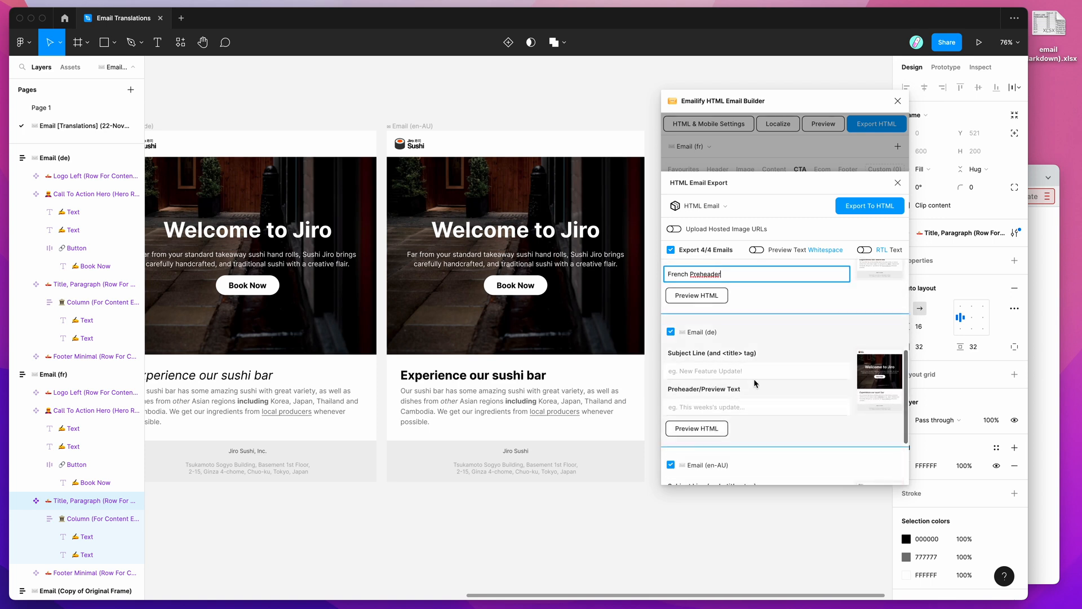
scroll(down, 3)
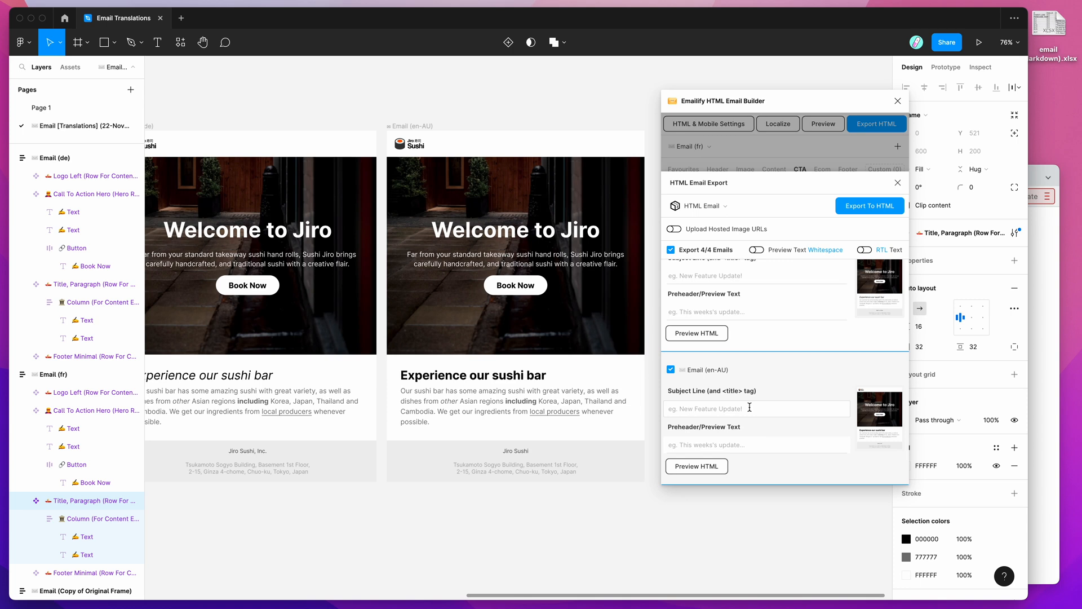
scroll(up, 3)
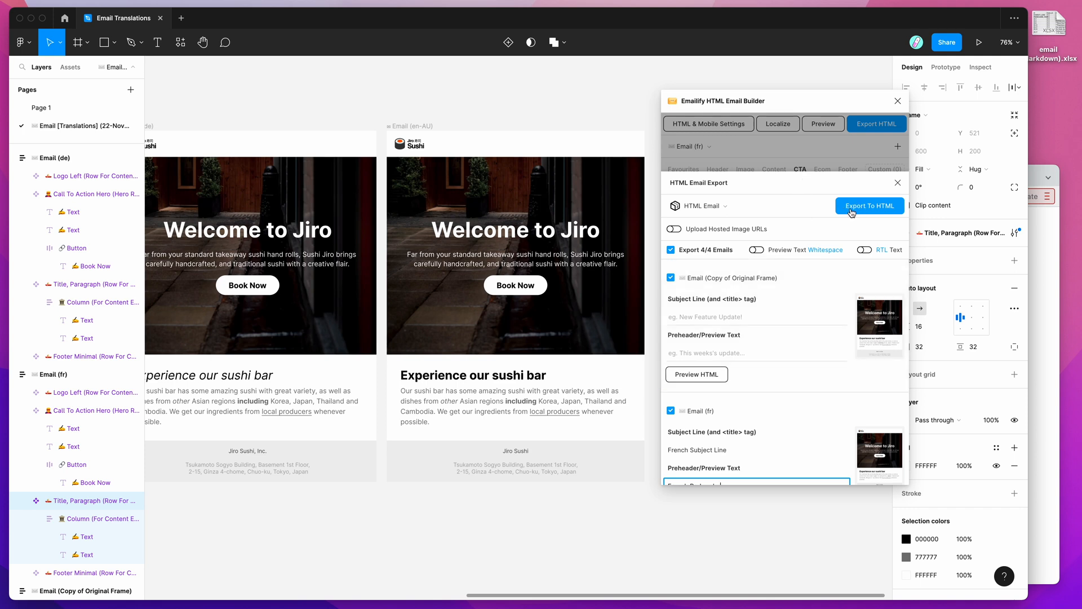
mouse_move(855, 209)
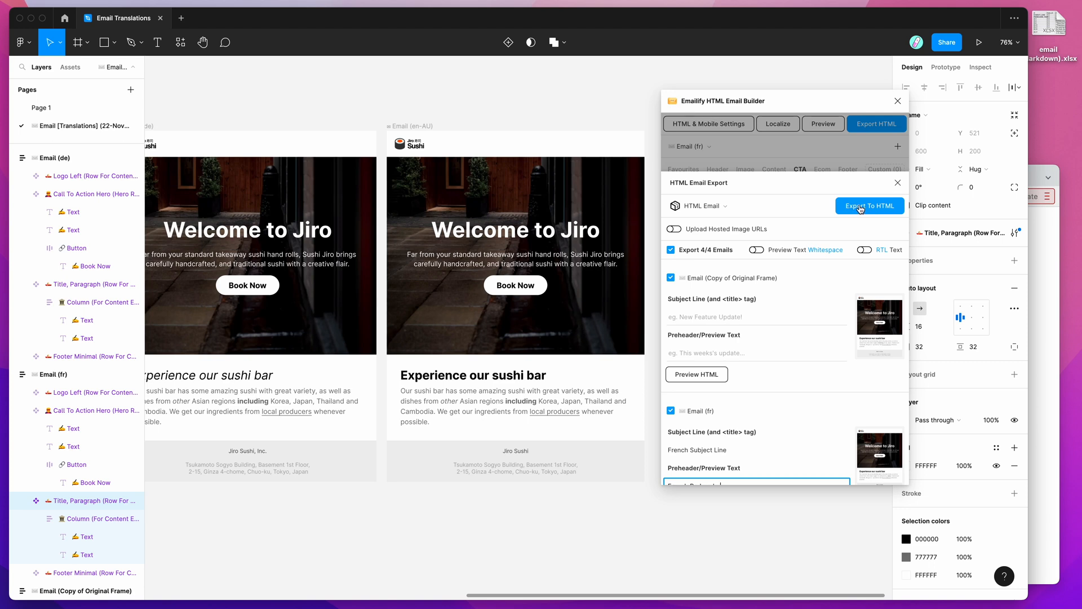
Export all four emails to HTML, download the zip and reveal the unpacked export folder
click(870, 205)
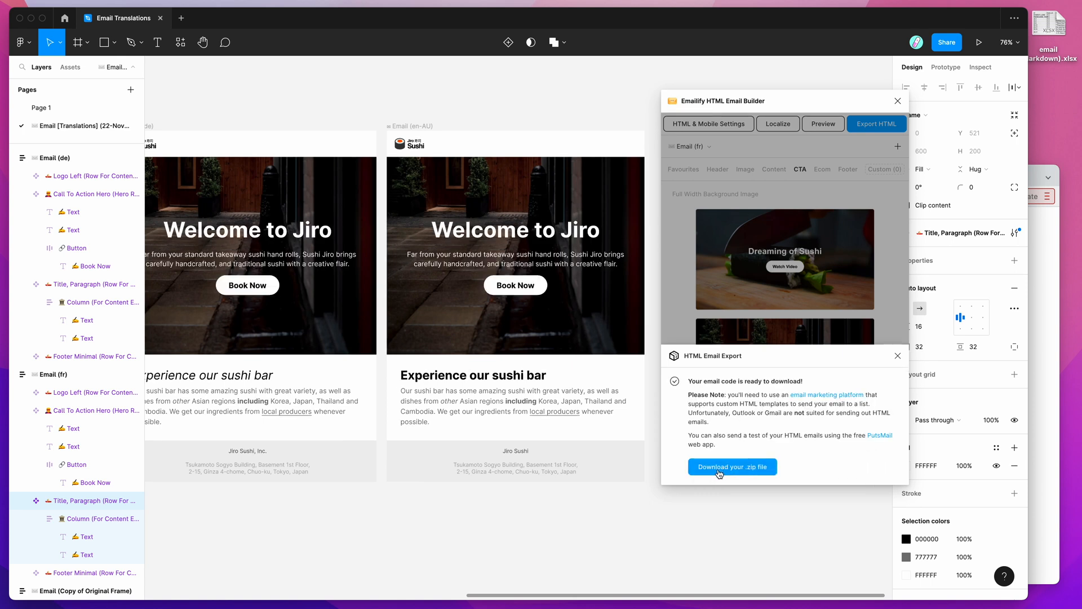
click(733, 467)
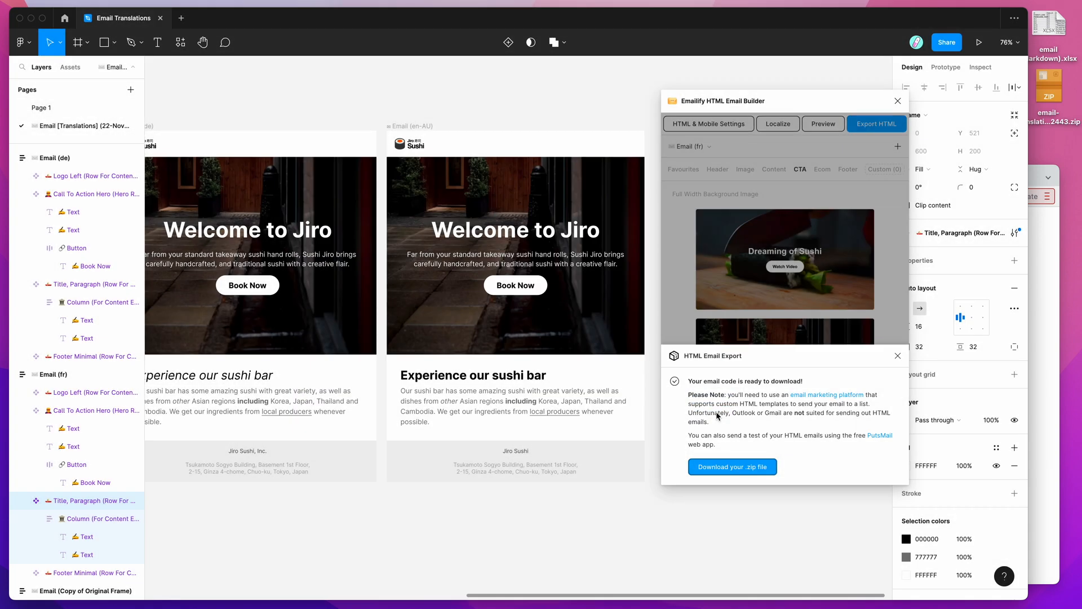
click(733, 467)
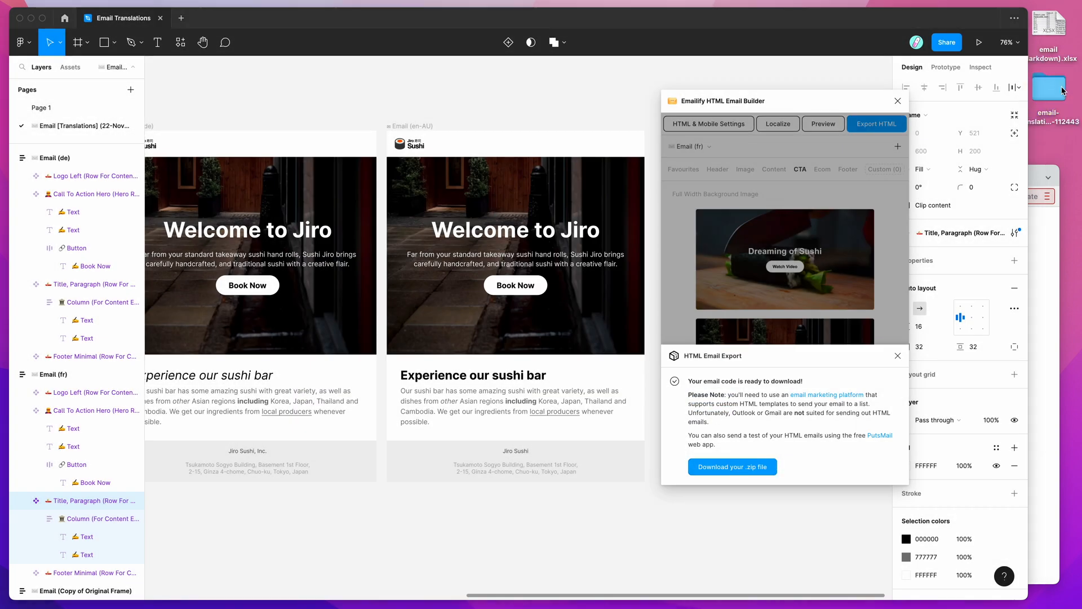
click(733, 467)
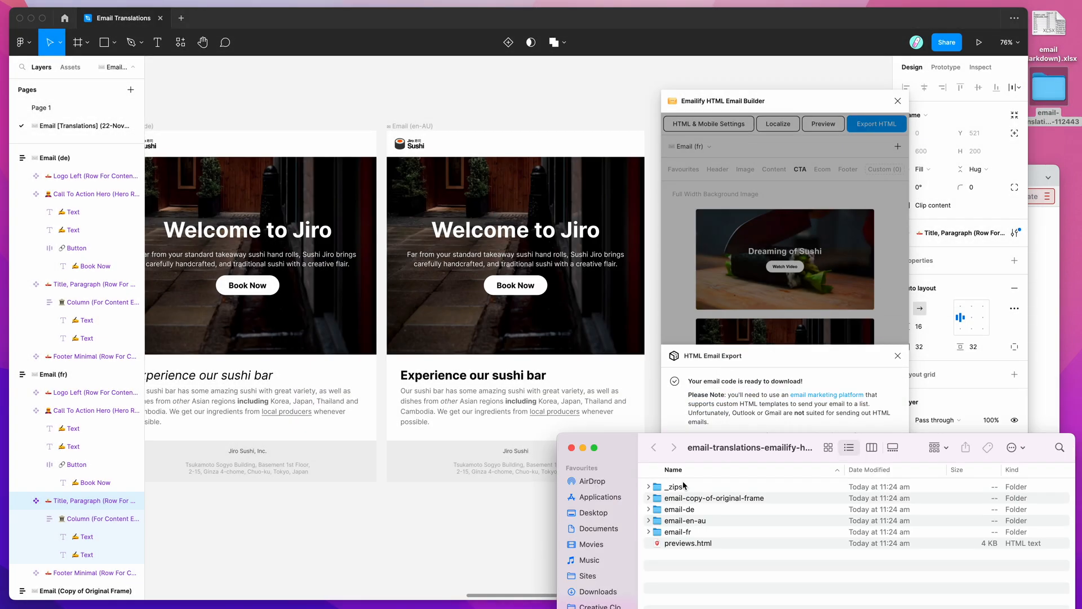
Launch the exported previews.html in the browser
click(688, 530)
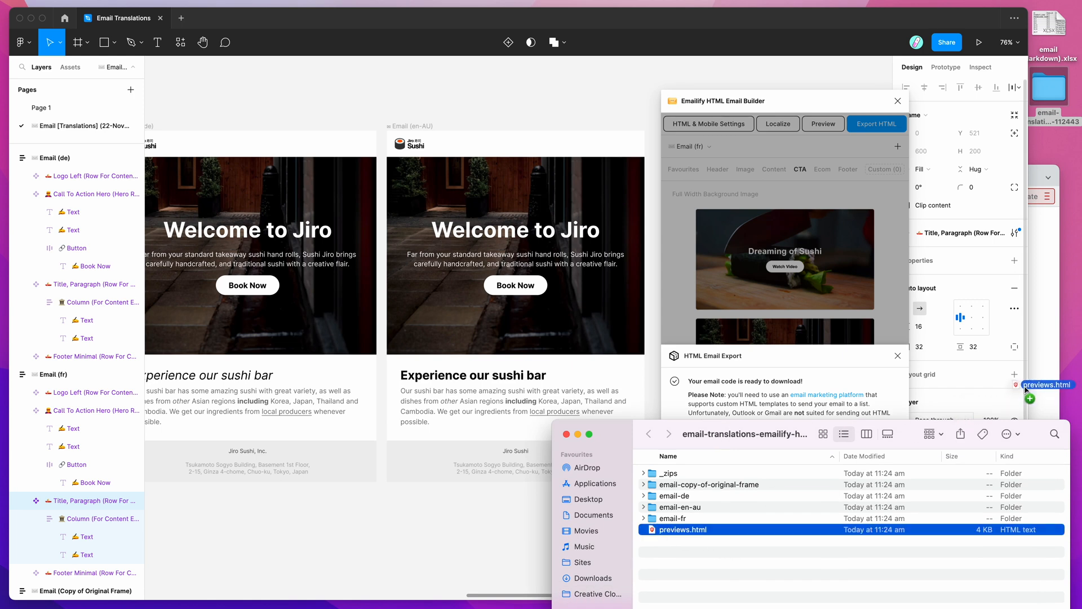
double_click(682, 530)
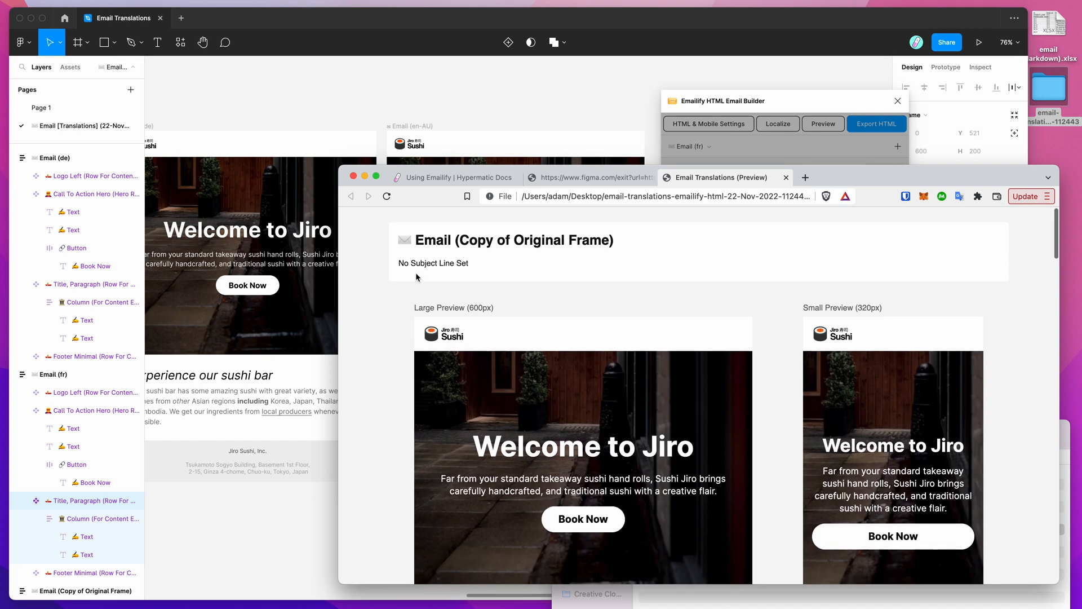
scroll(down, 3)
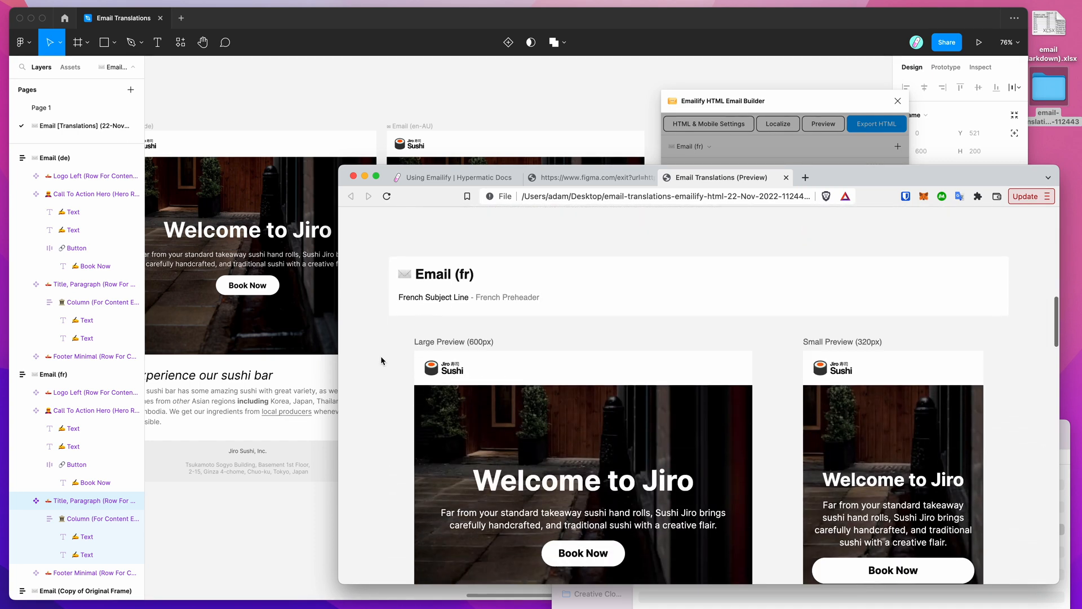
scroll(down, 3)
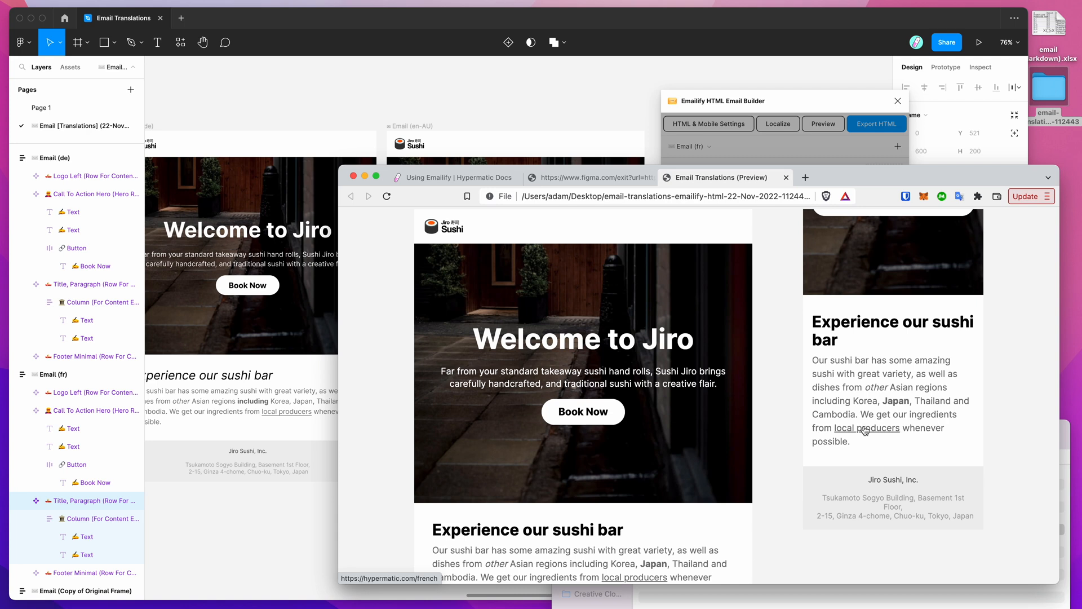
scroll(down, 3)
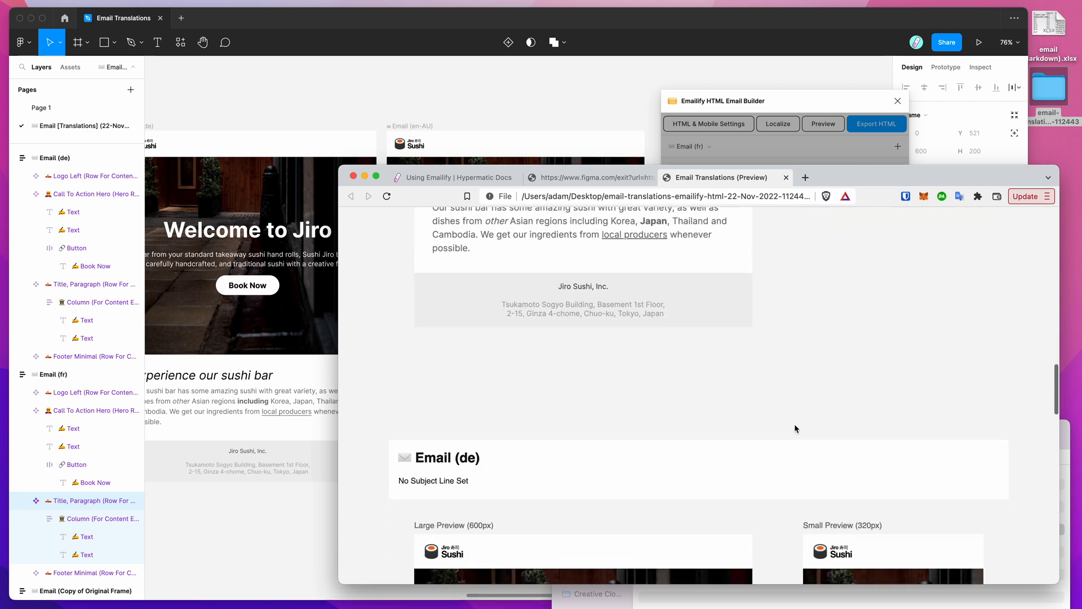
scroll(up, 3)
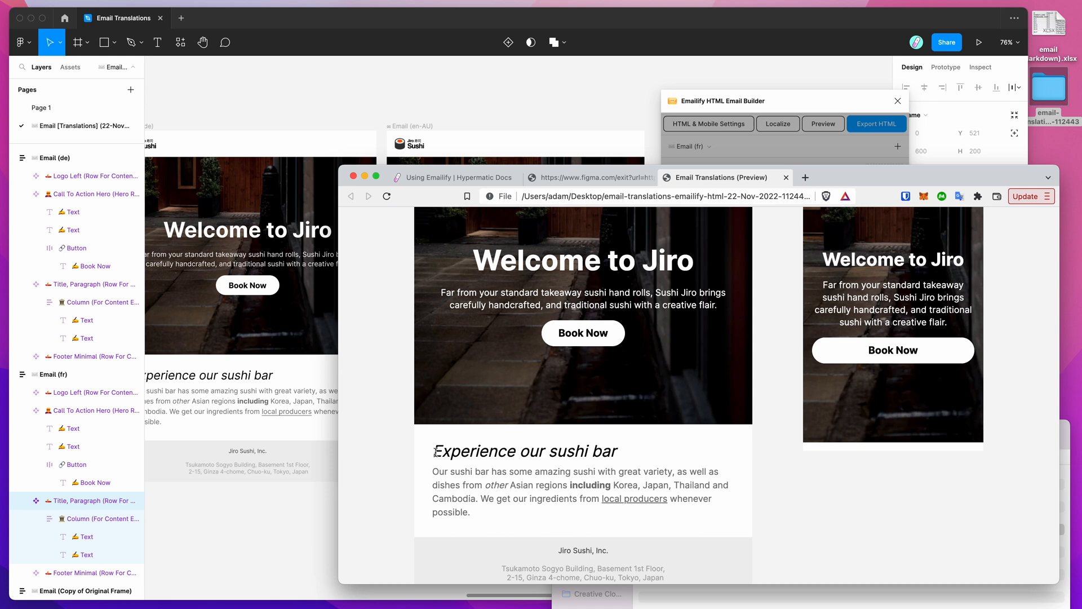
scroll(up, 3)
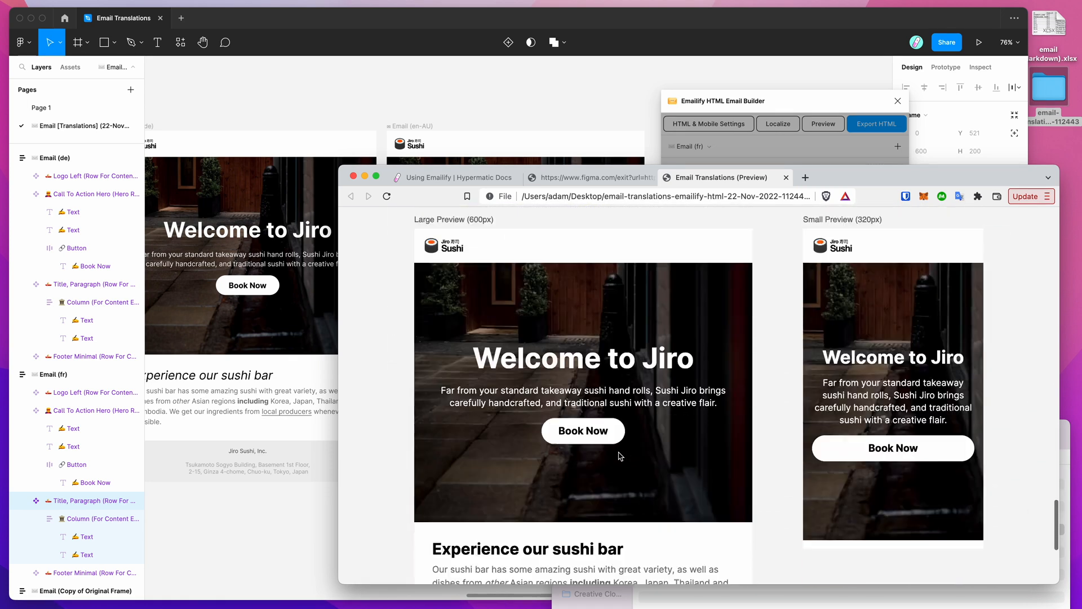
scroll(down, 3)
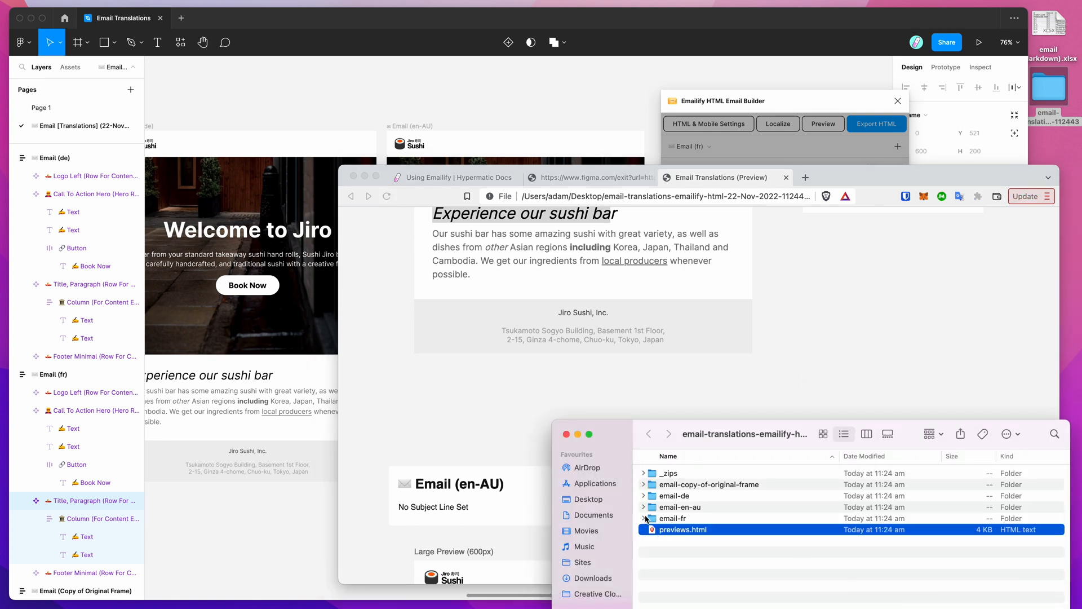
click(644, 496)
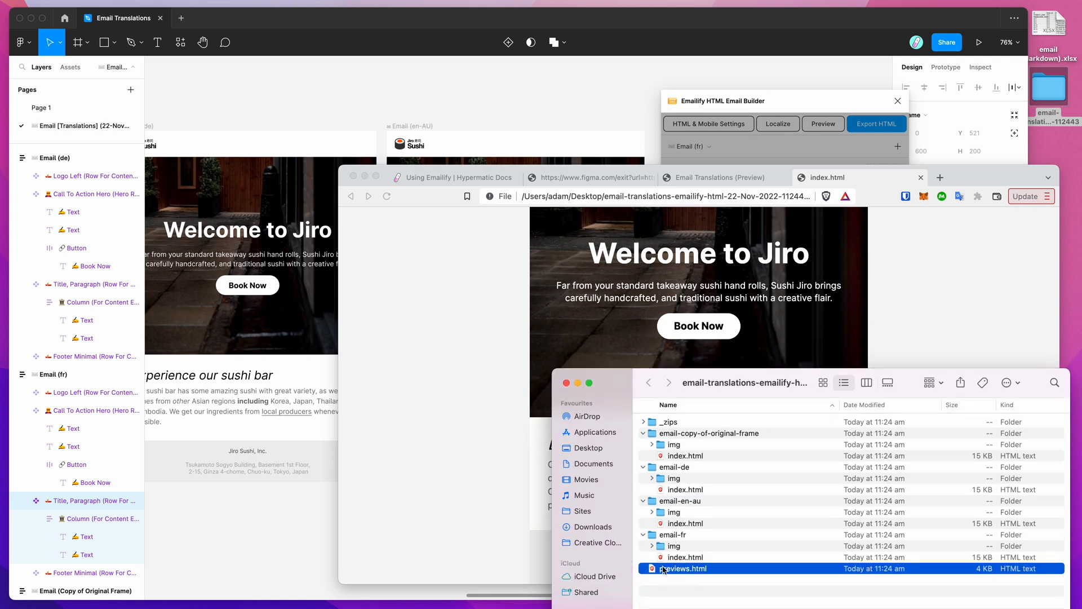
Open one locale folder's index.html in the browser
click(686, 557)
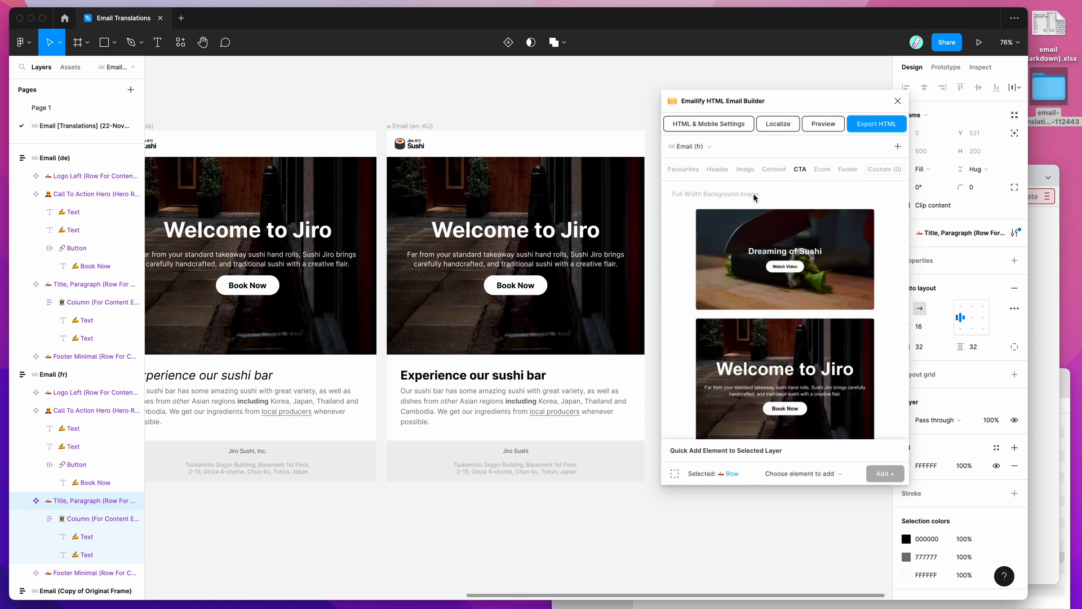
mouse_move(769, 198)
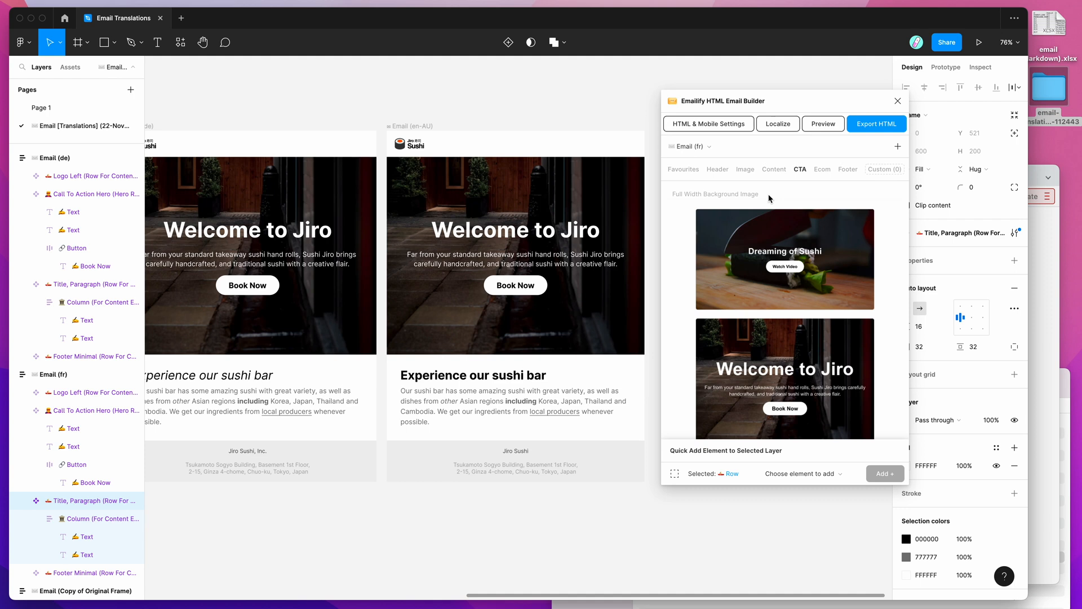
mouse_move(777, 124)
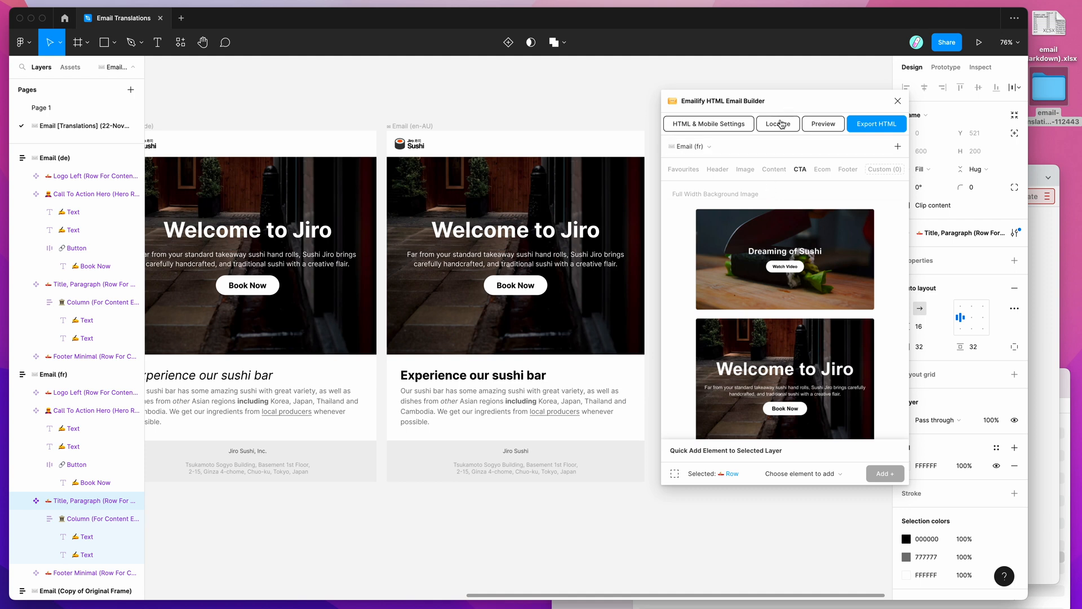
mouse_move(766, 197)
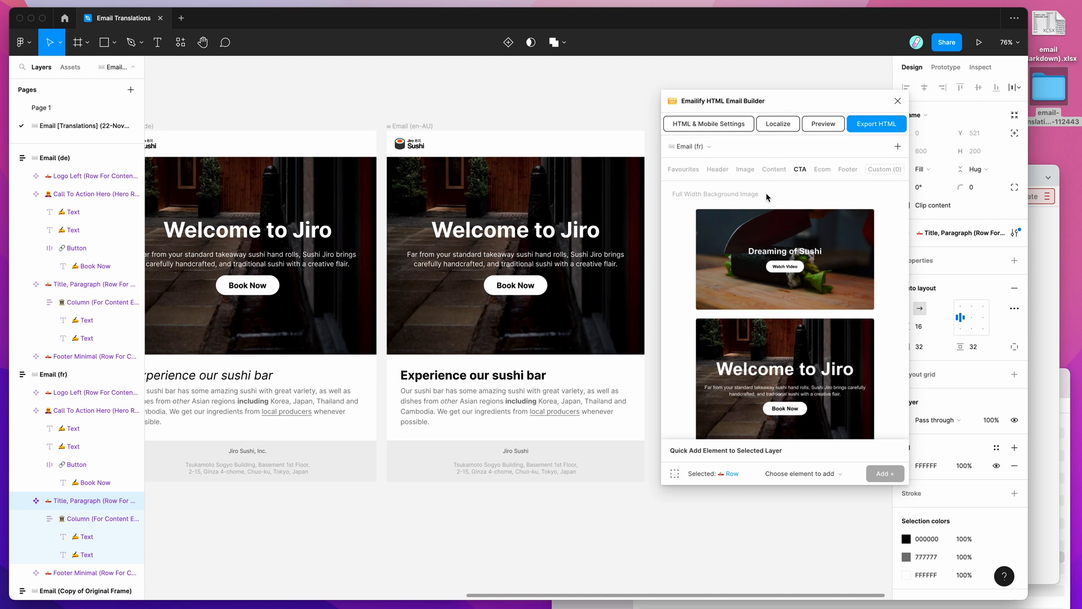
mouse_move(686, 218)
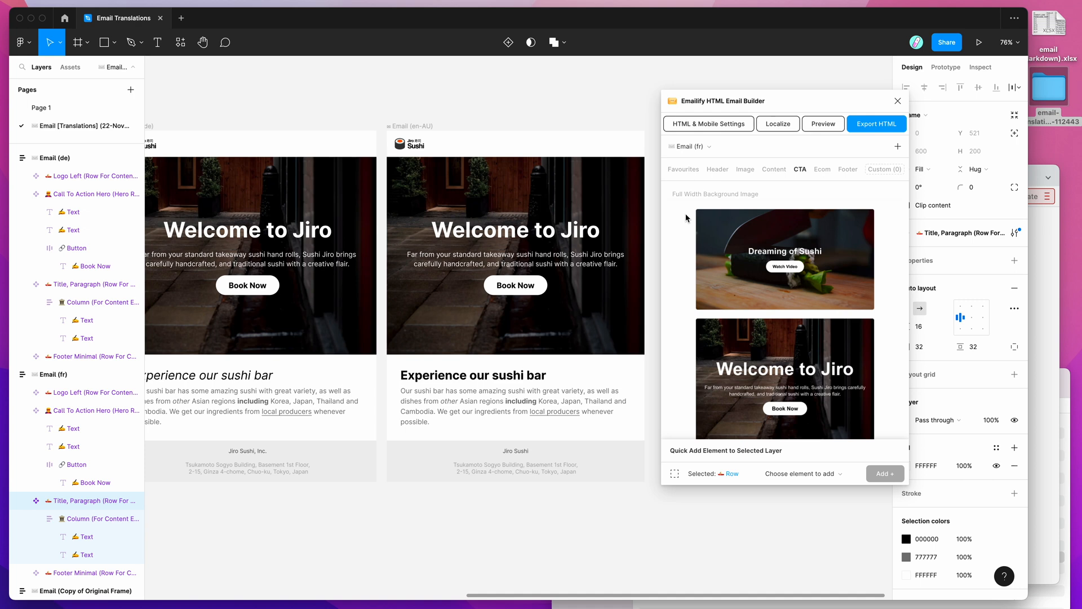
mouse_move(676, 271)
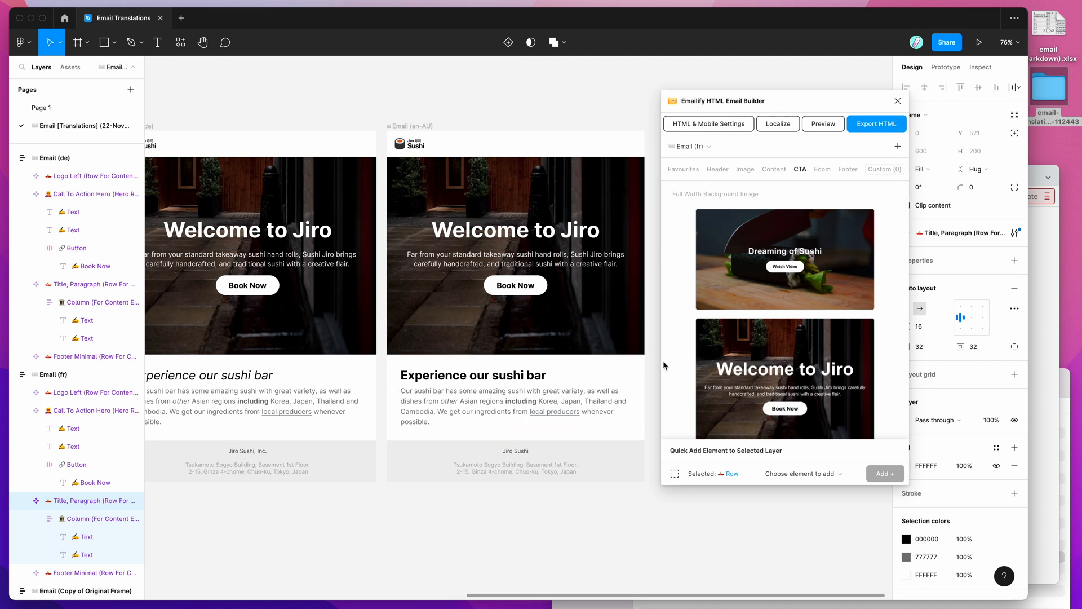
mouse_move(673, 328)
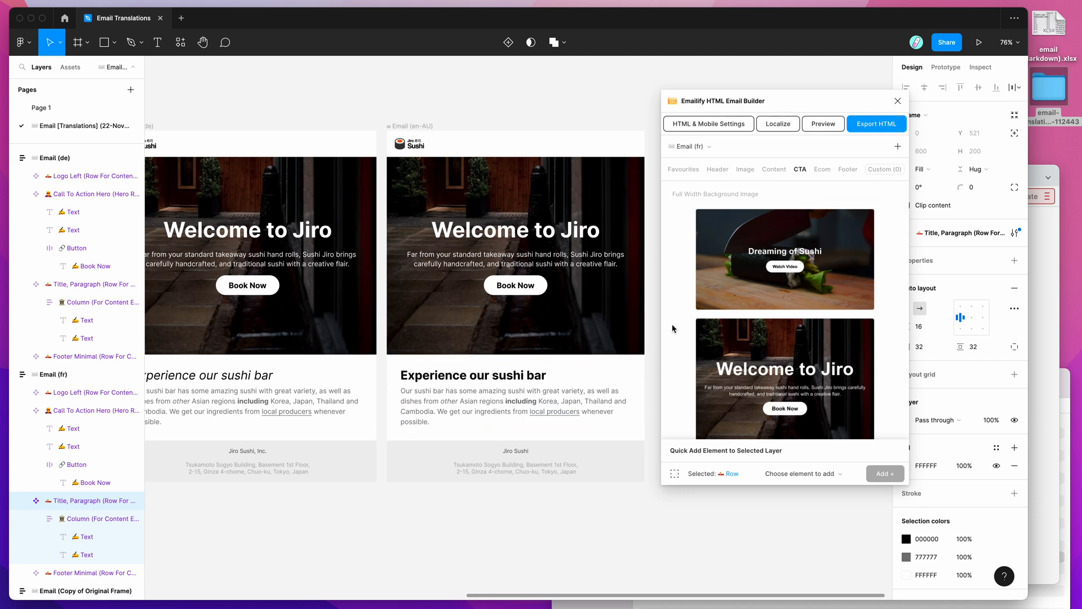
mouse_move(677, 246)
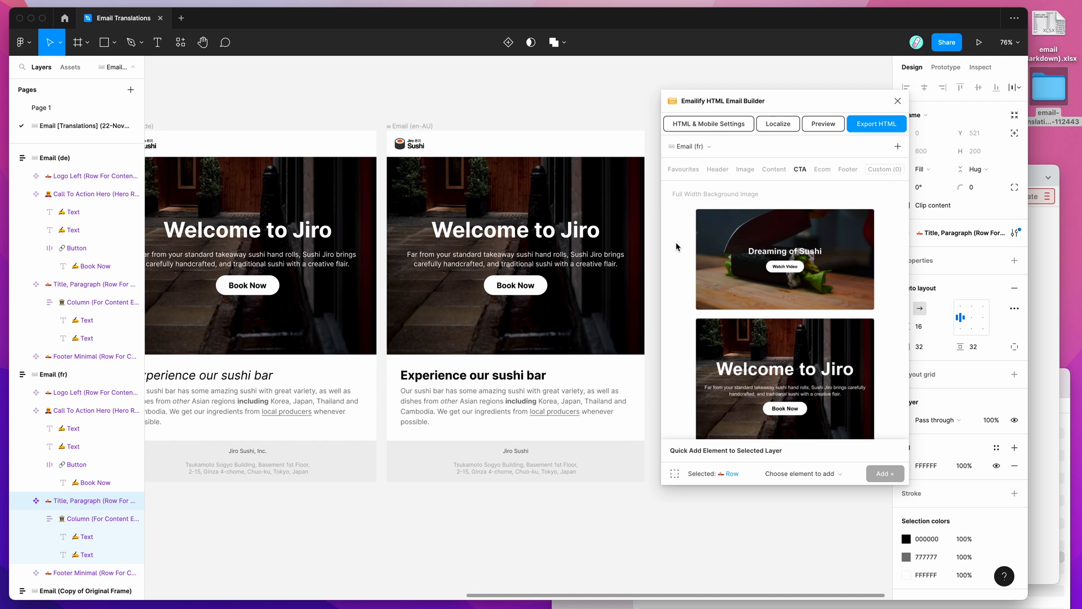
mouse_move(676, 217)
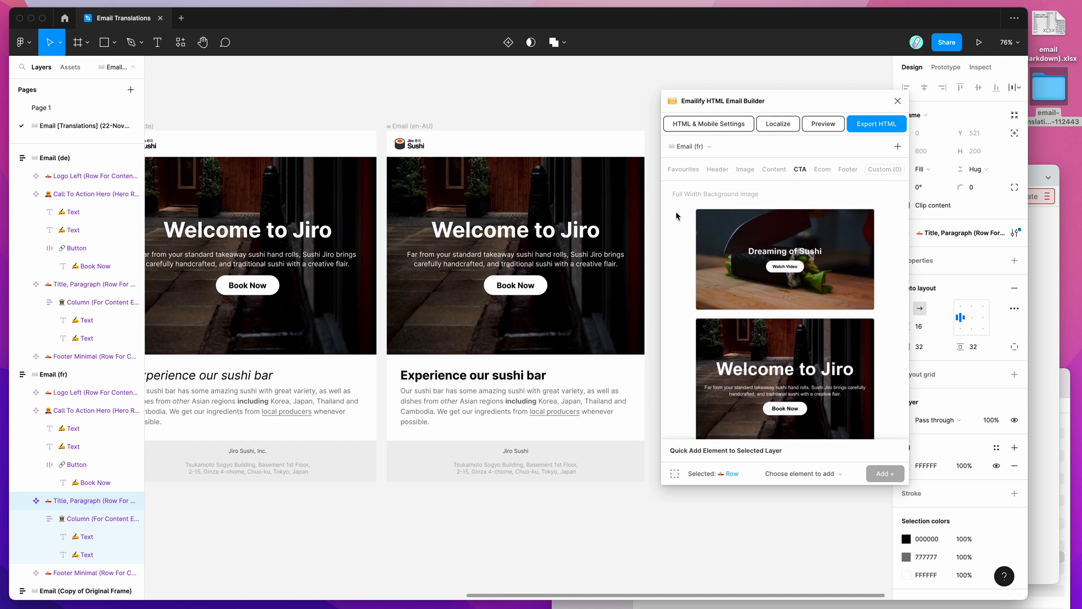
mouse_move(673, 210)
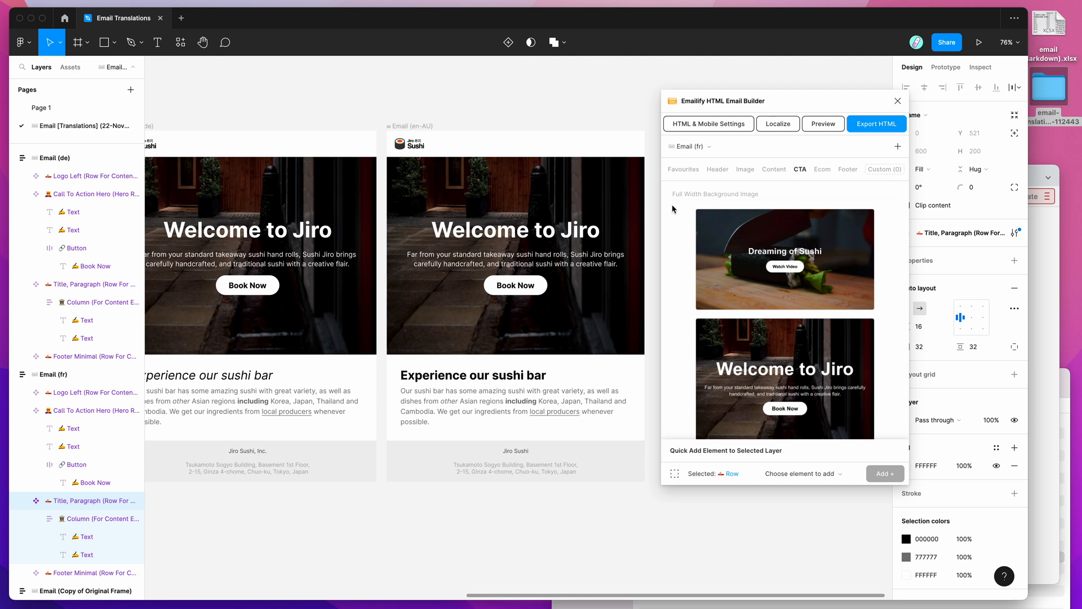